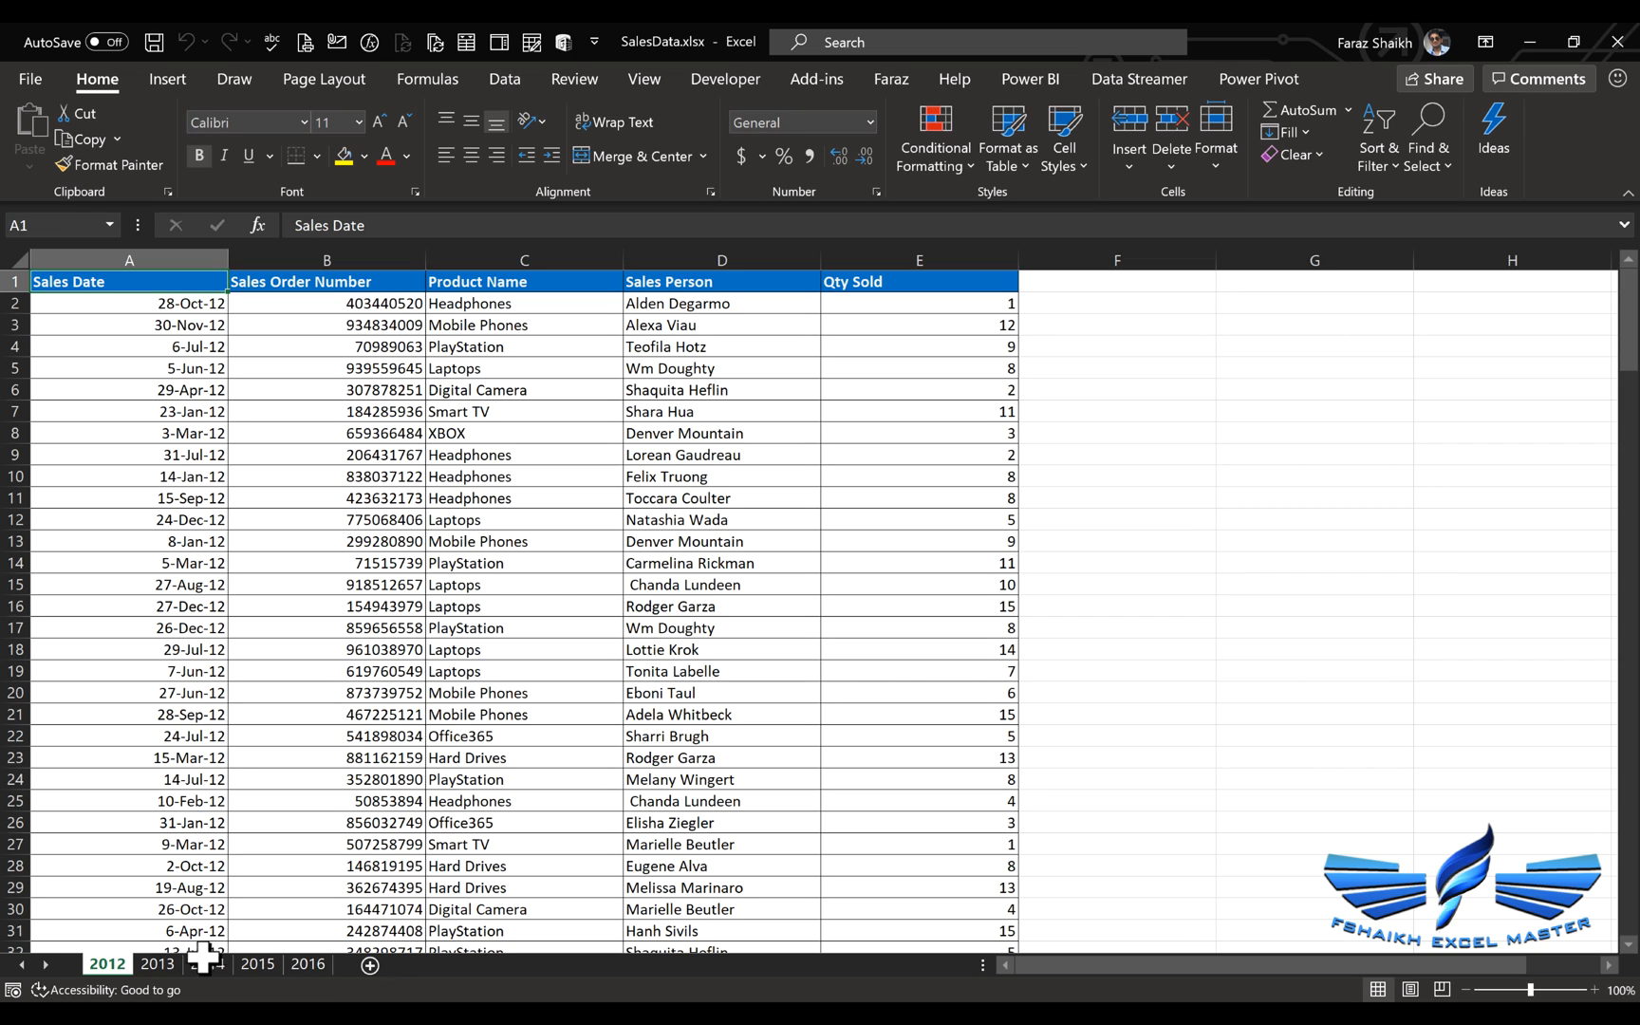
# Convert every yearly sheet's sales data into an Excel table using the Faraz macro.
pyautogui.click(207, 963)
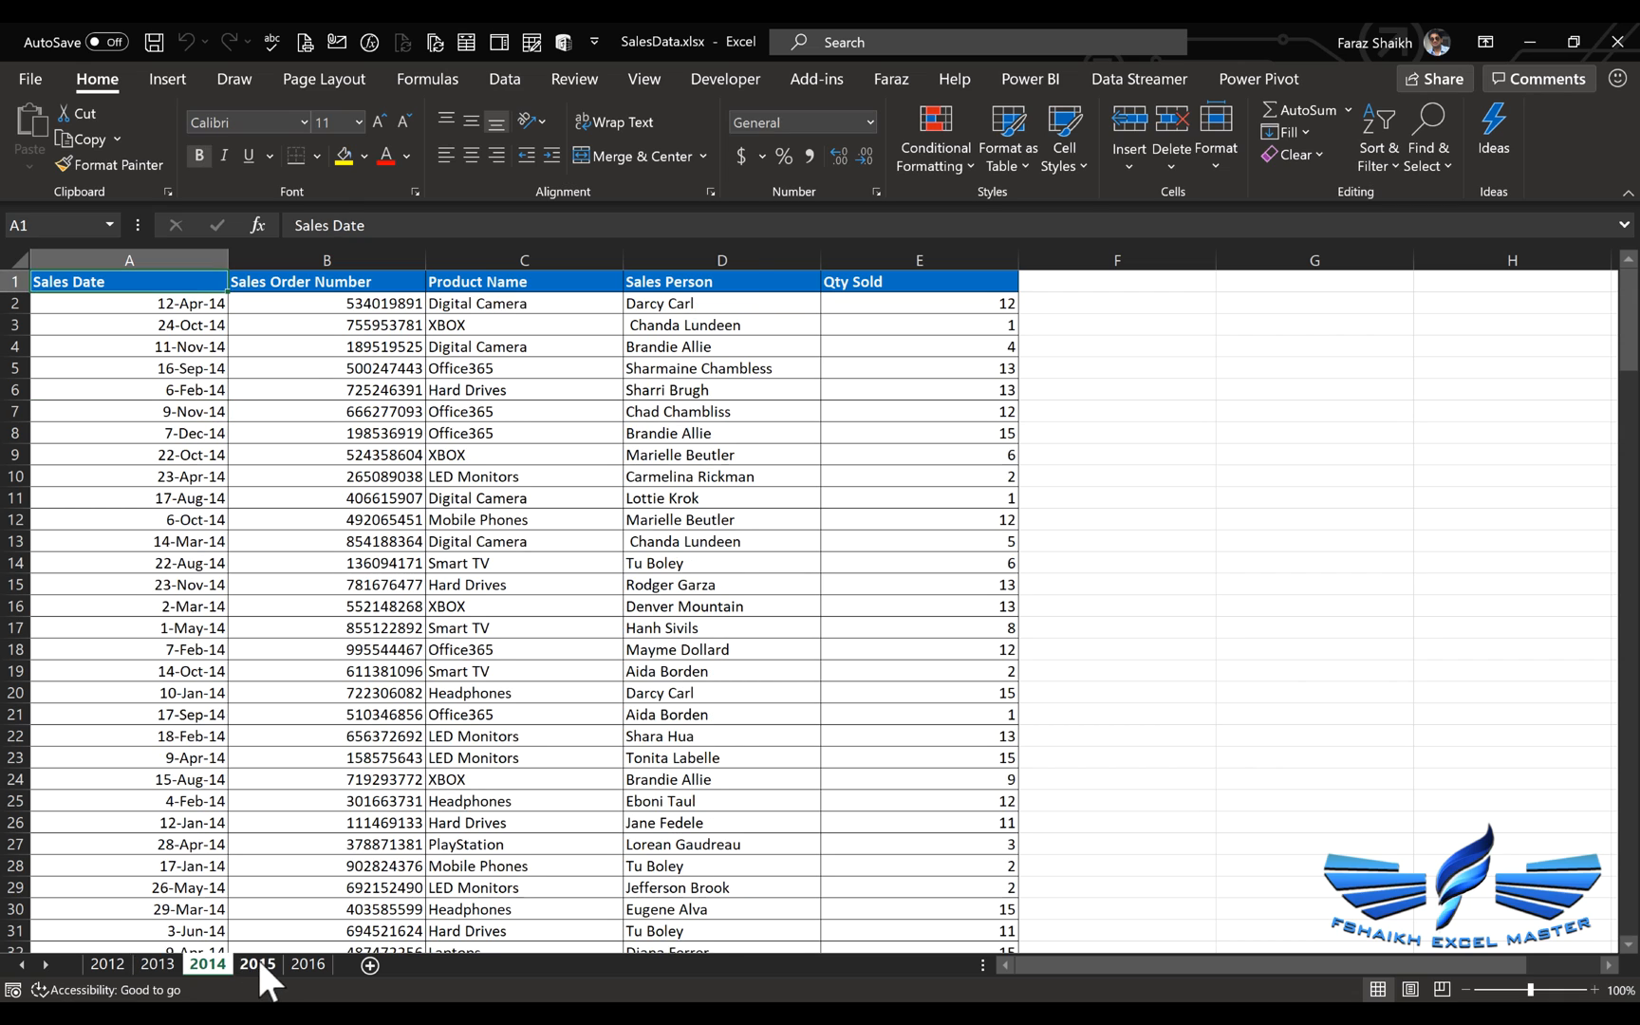
pyautogui.click(106, 963)
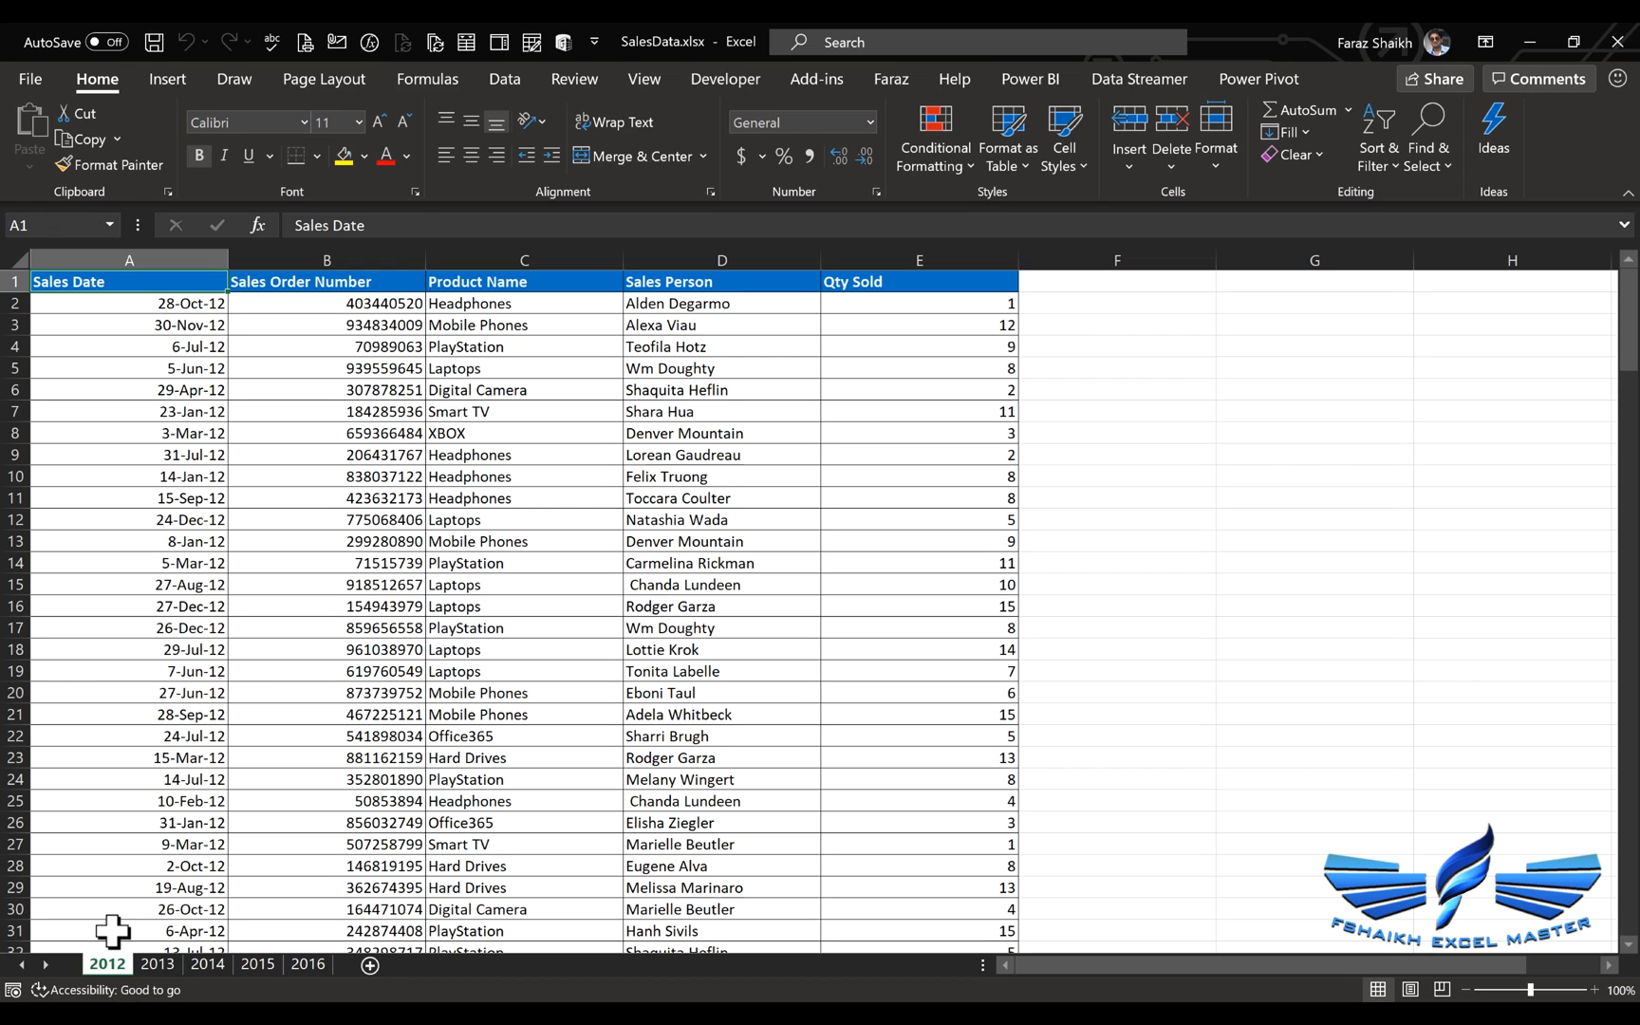
pyautogui.moveTo(324, 989)
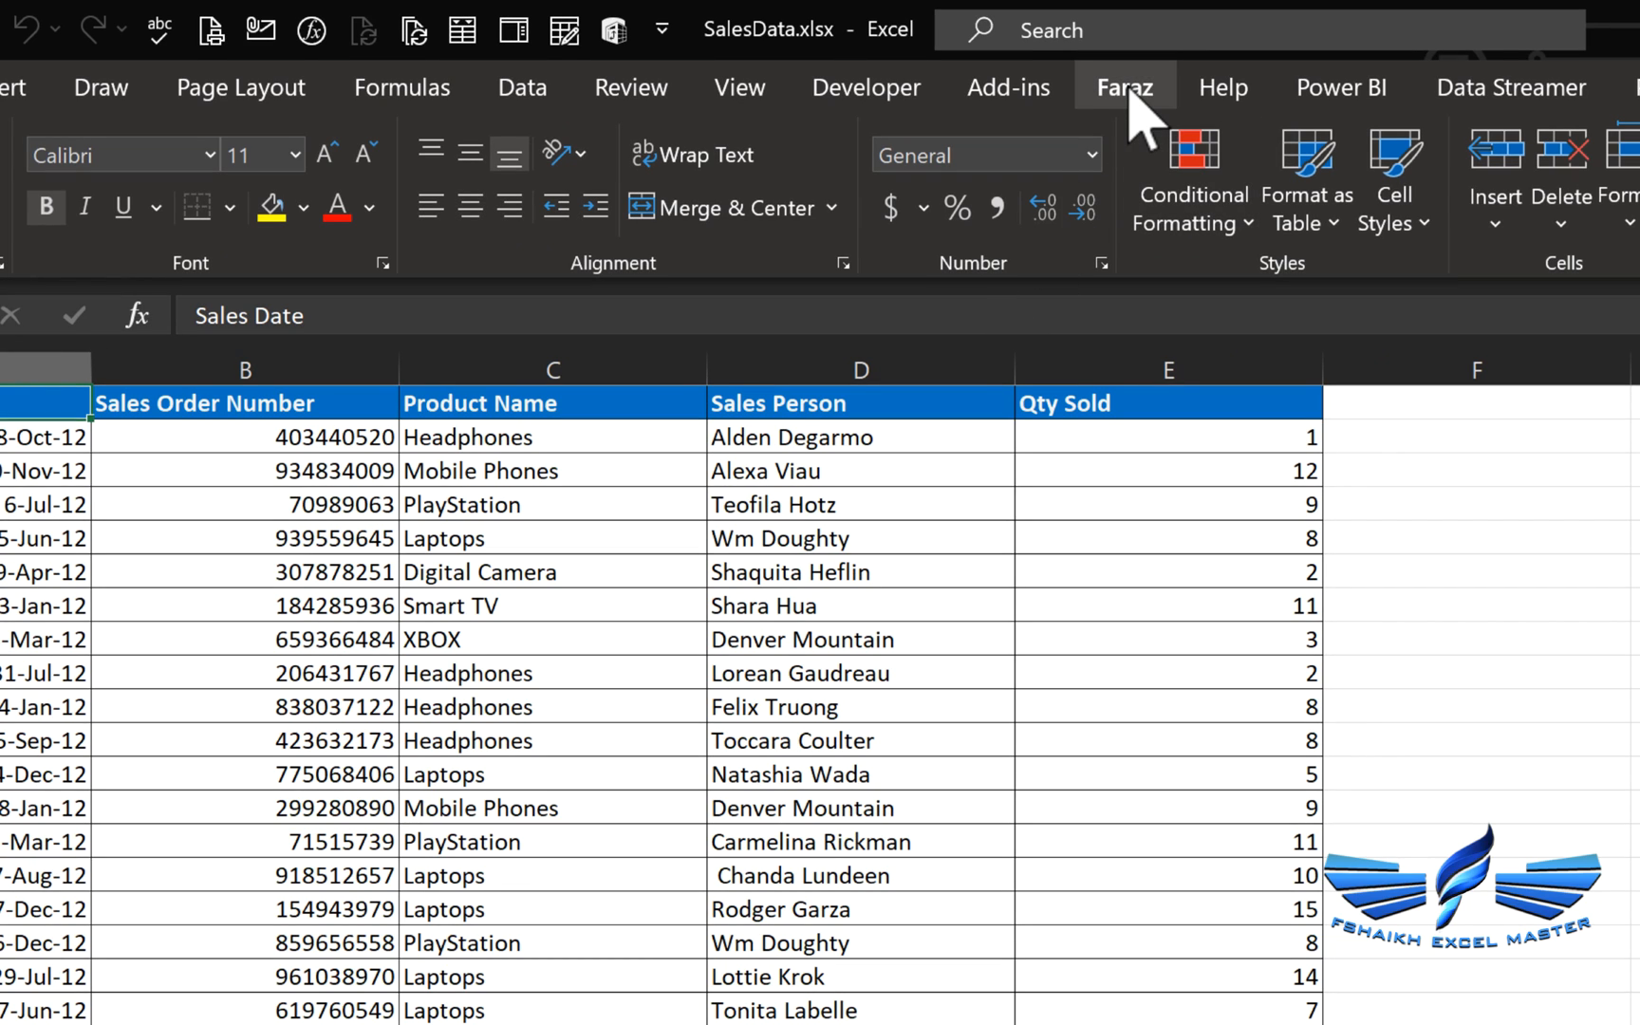
pyautogui.click(1124, 88)
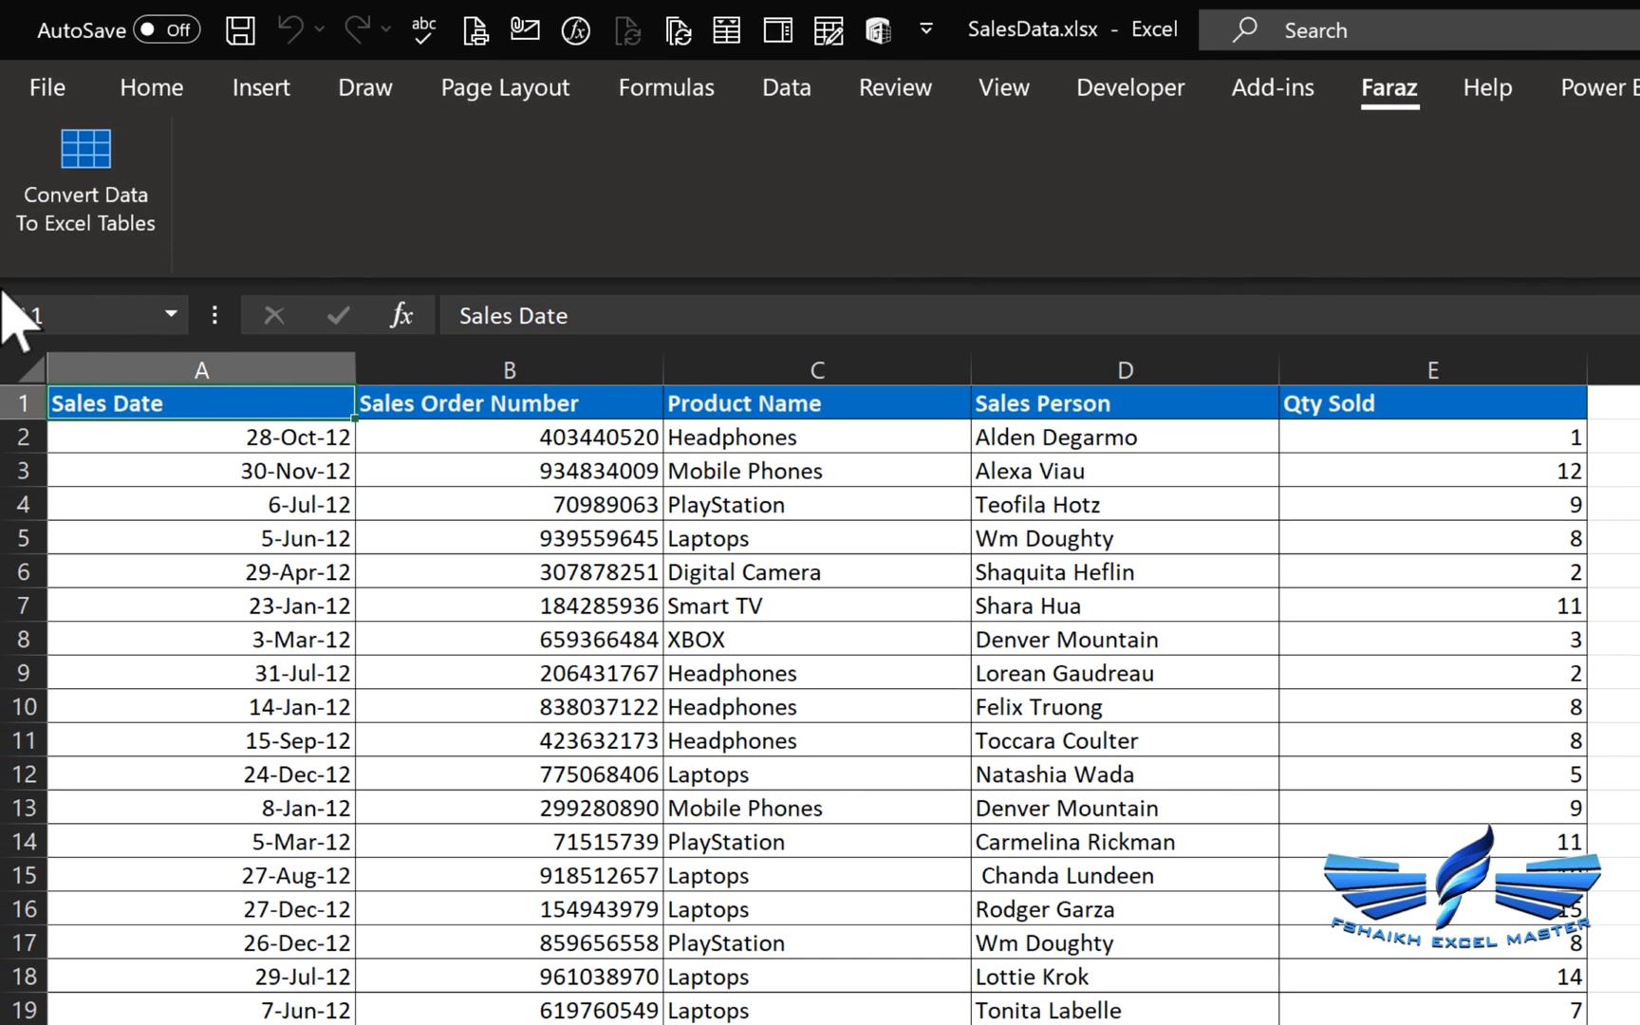
pyautogui.moveTo(84, 188)
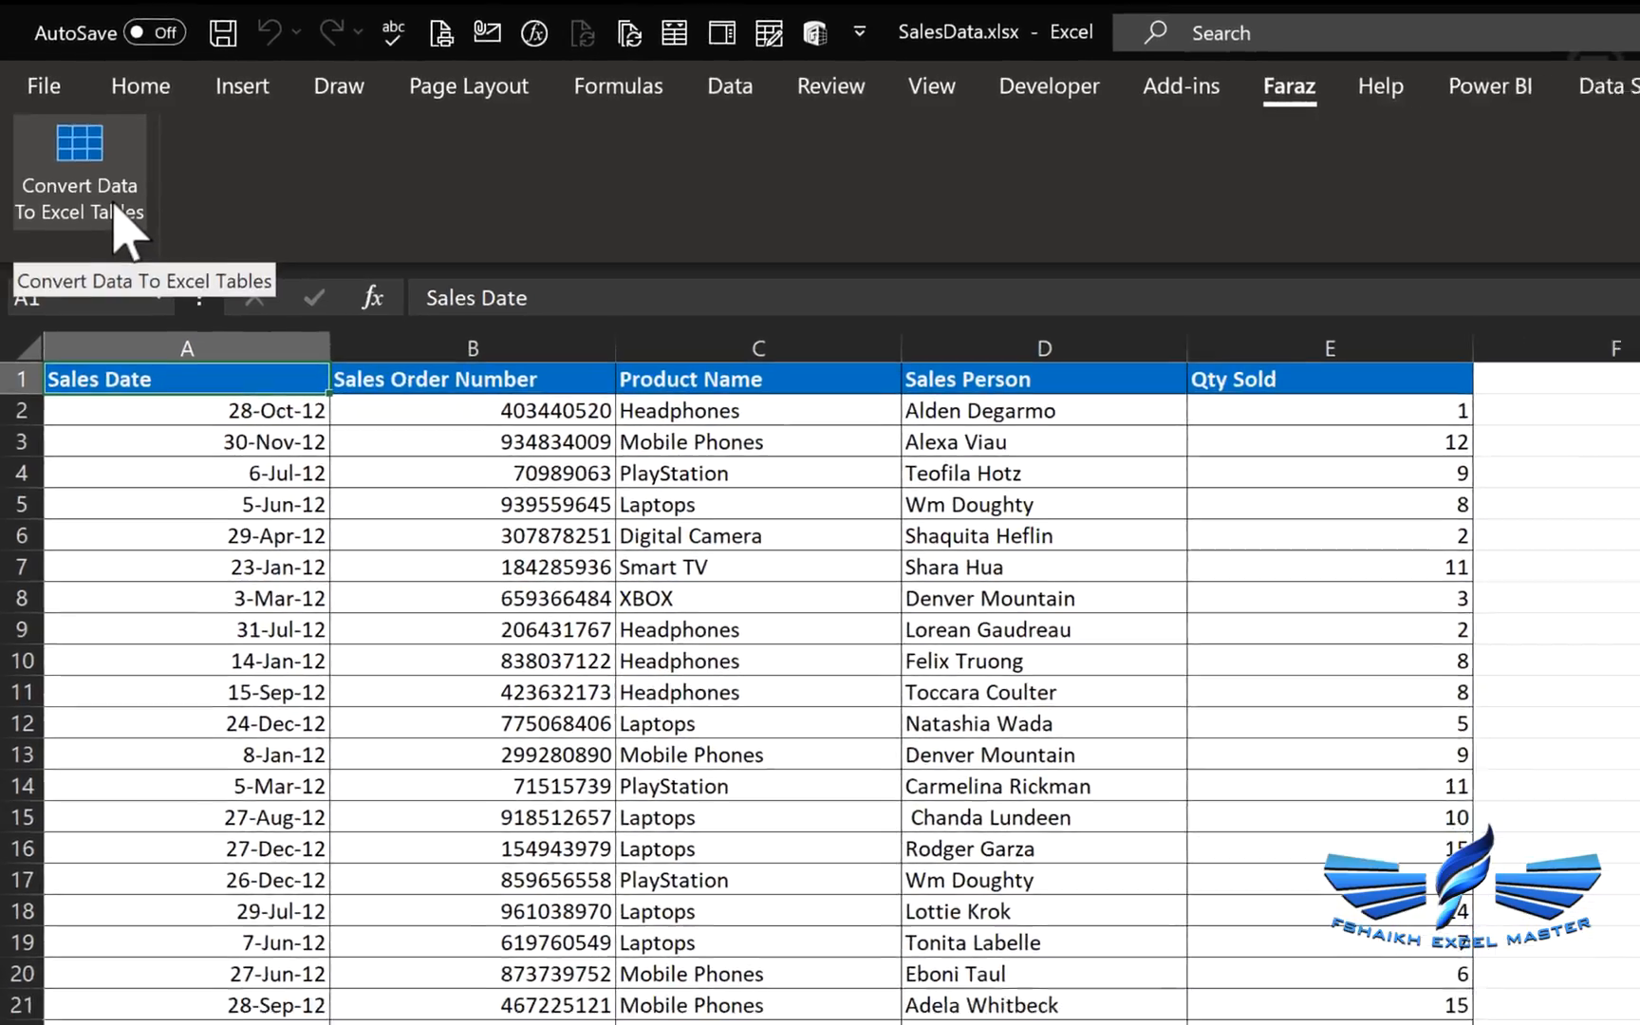
pyautogui.click(78, 141)
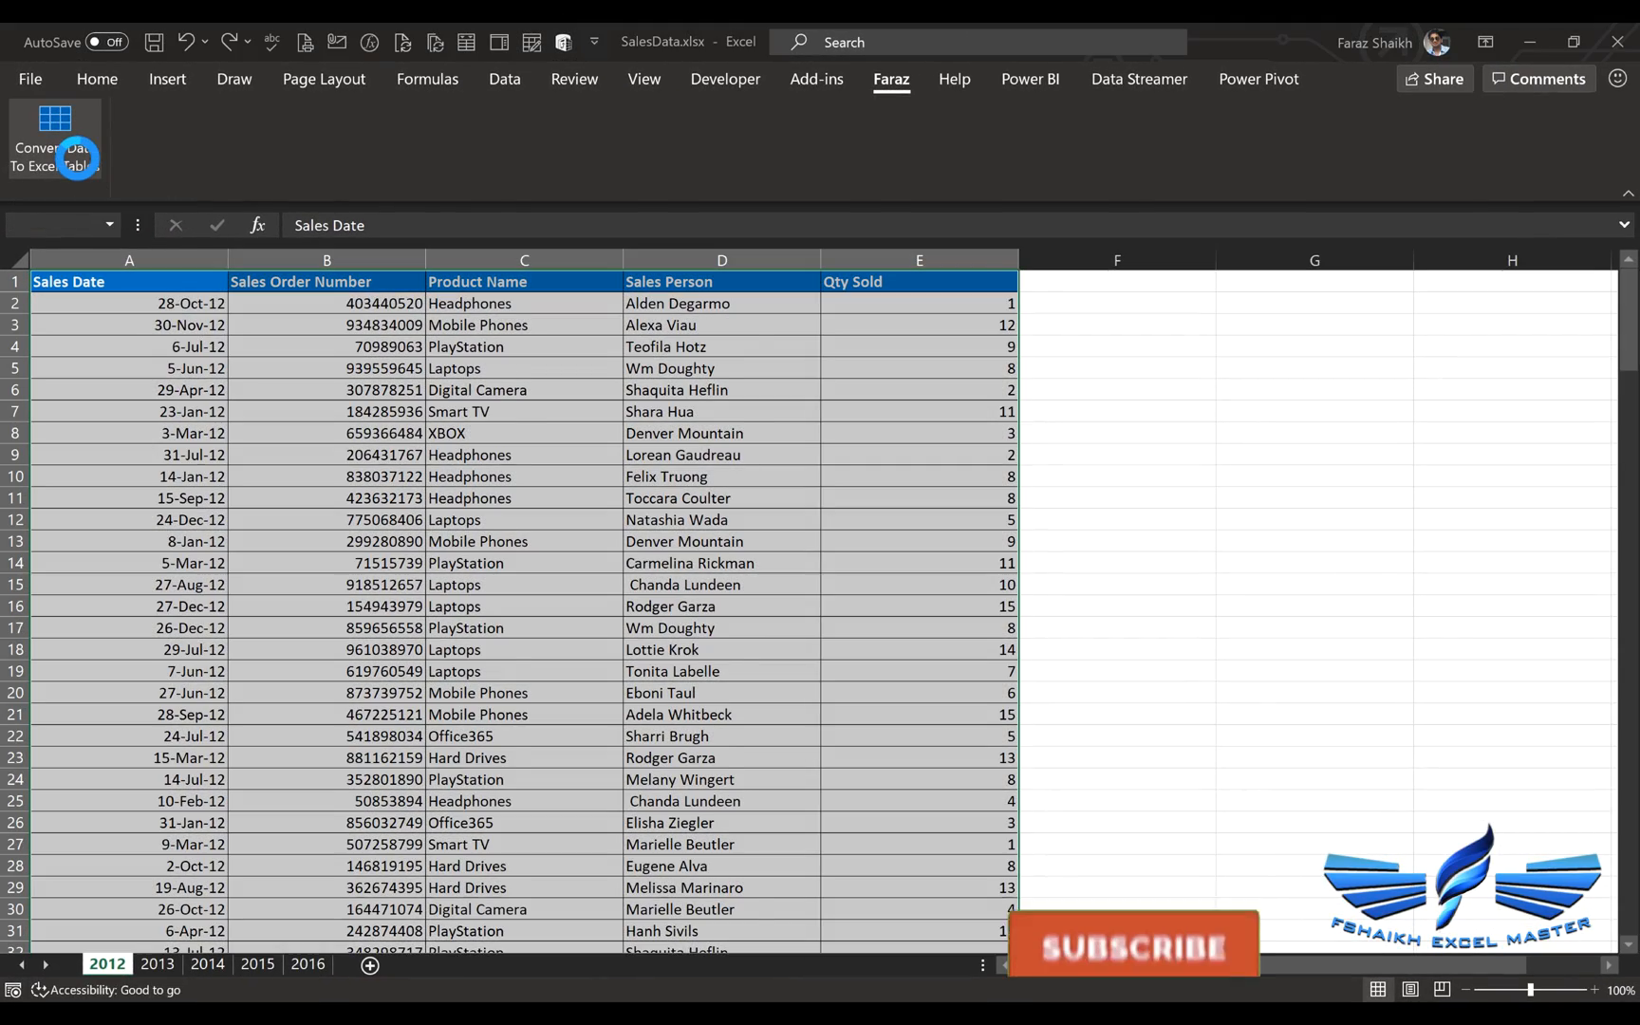
pyautogui.click(55, 137)
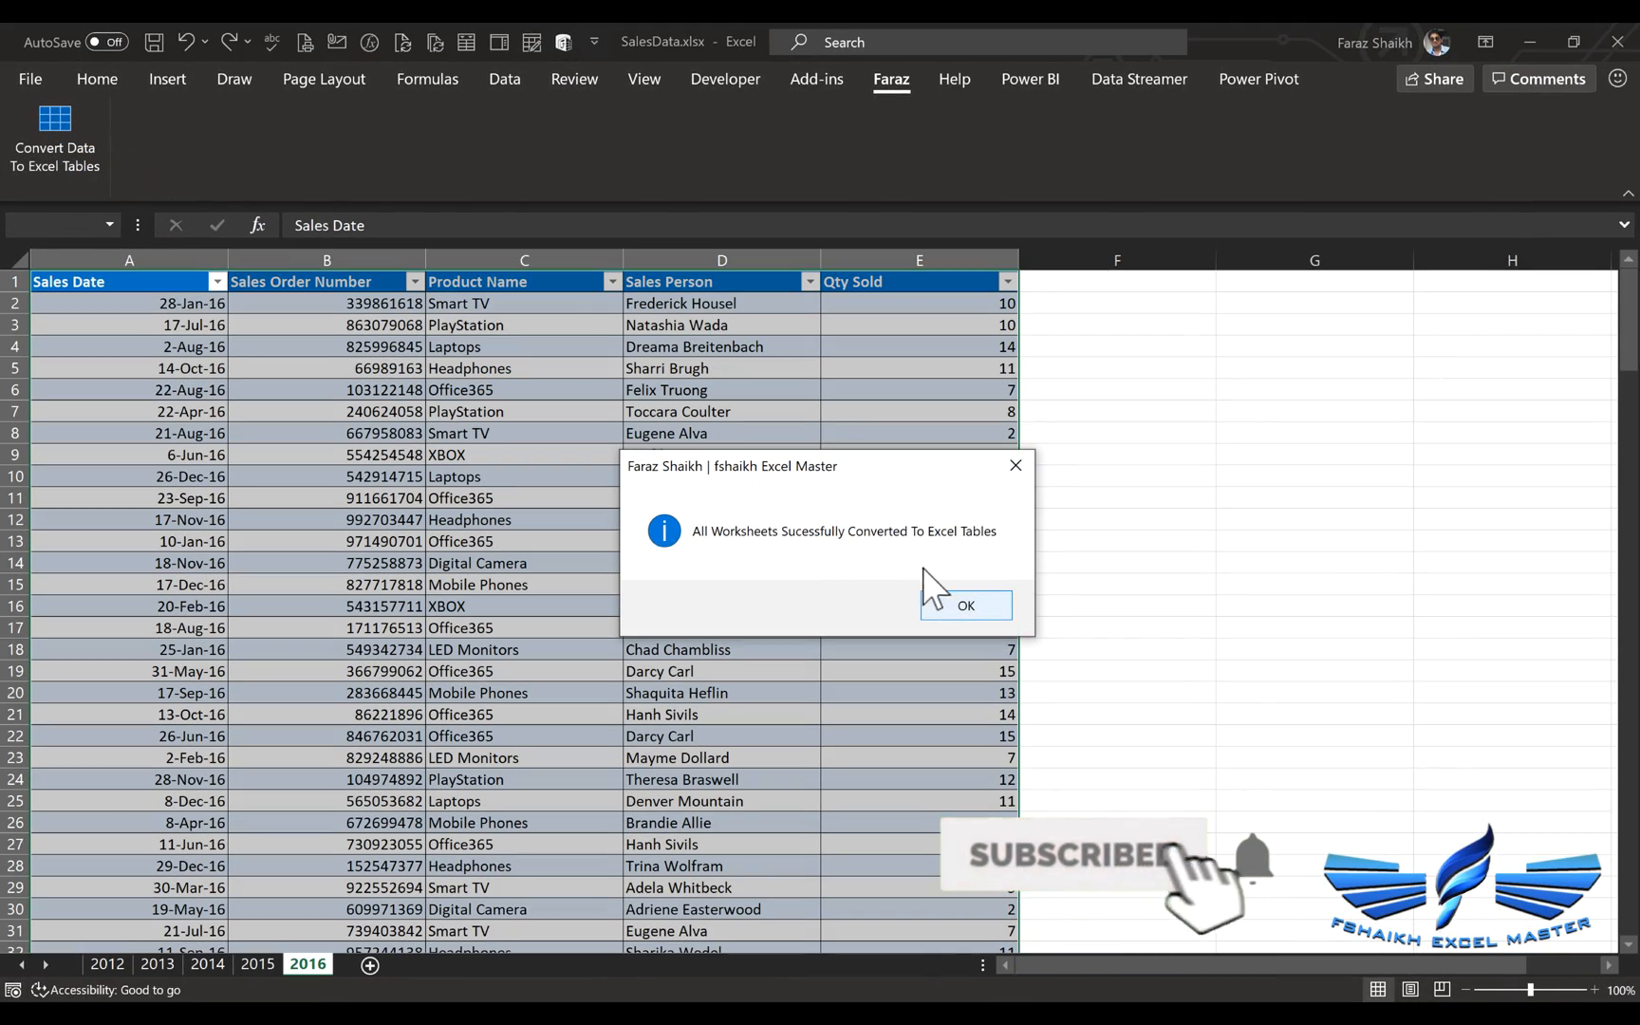
pyautogui.click(962, 607)
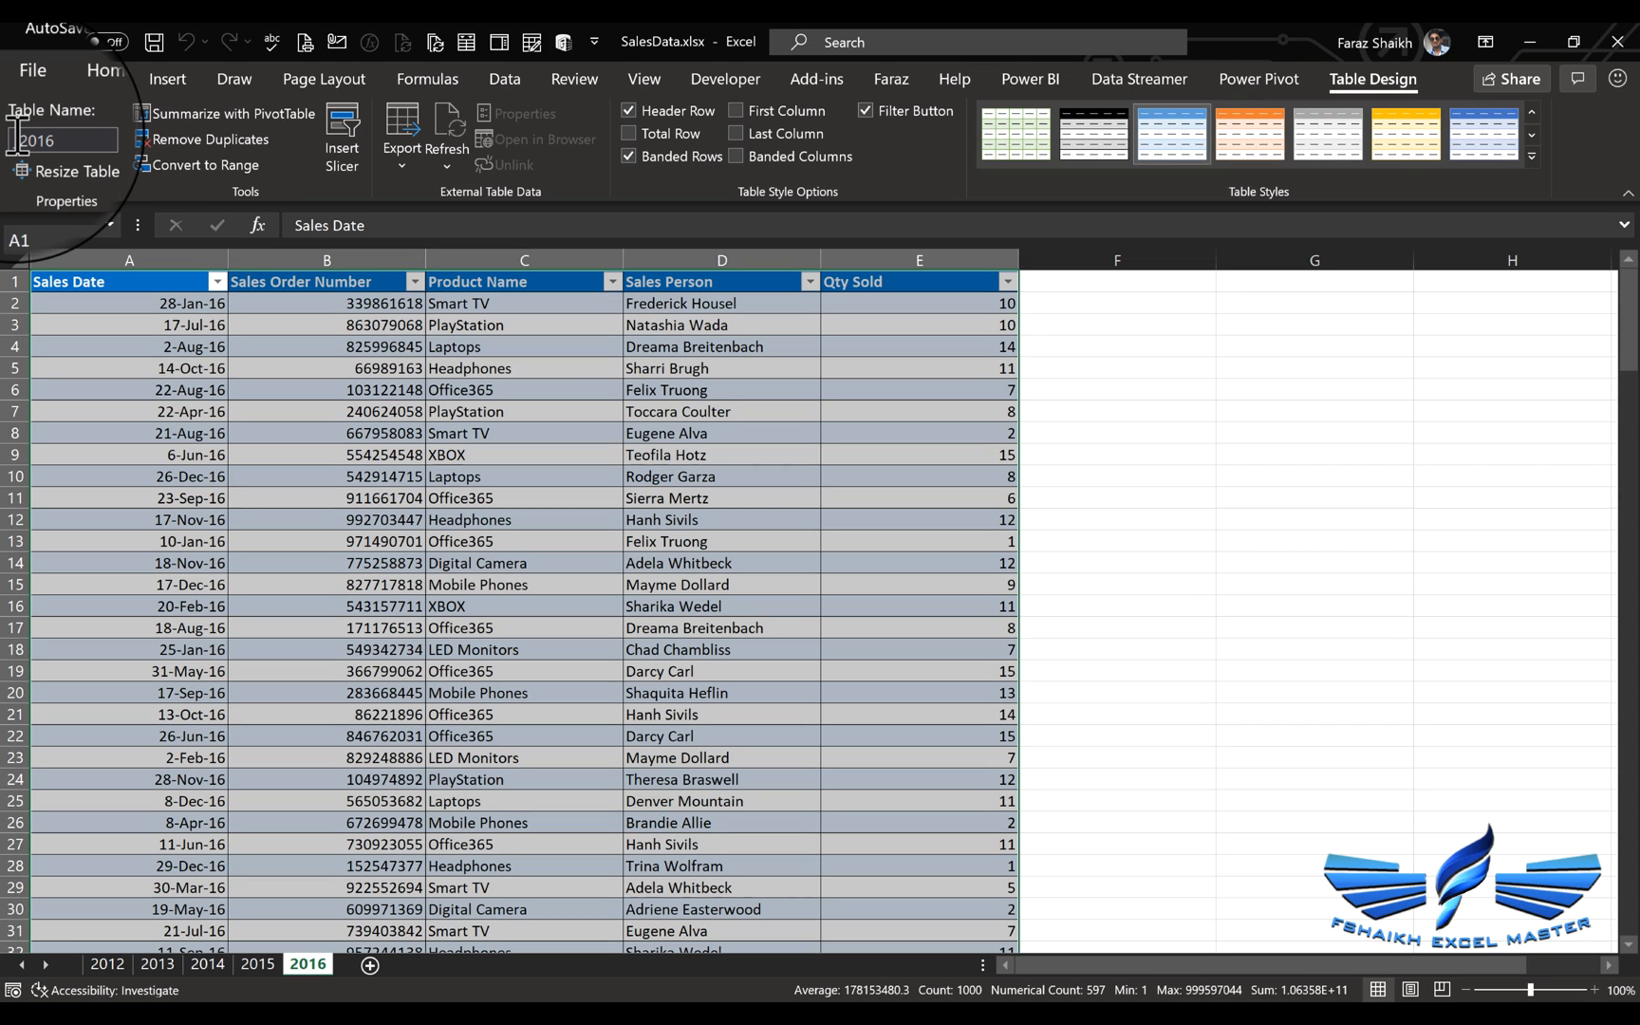
pyautogui.moveTo(62, 140)
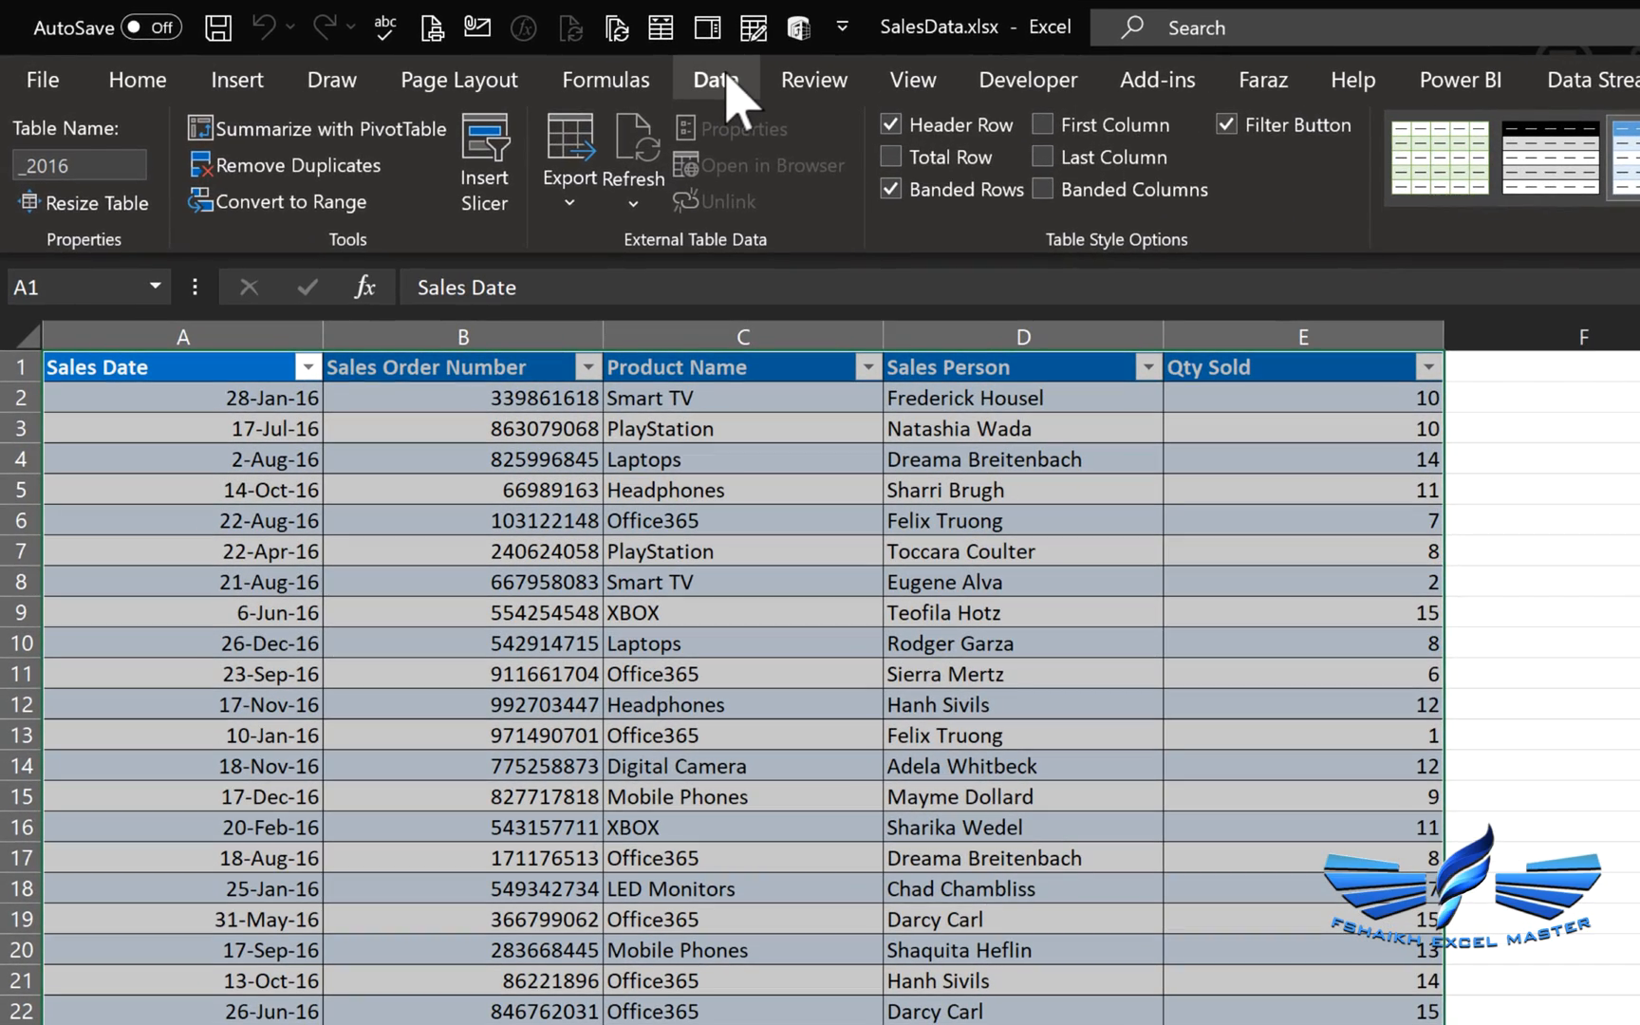
# Create a Blank Query from Data > Get Data > From Other Sources.
pyautogui.click(714, 79)
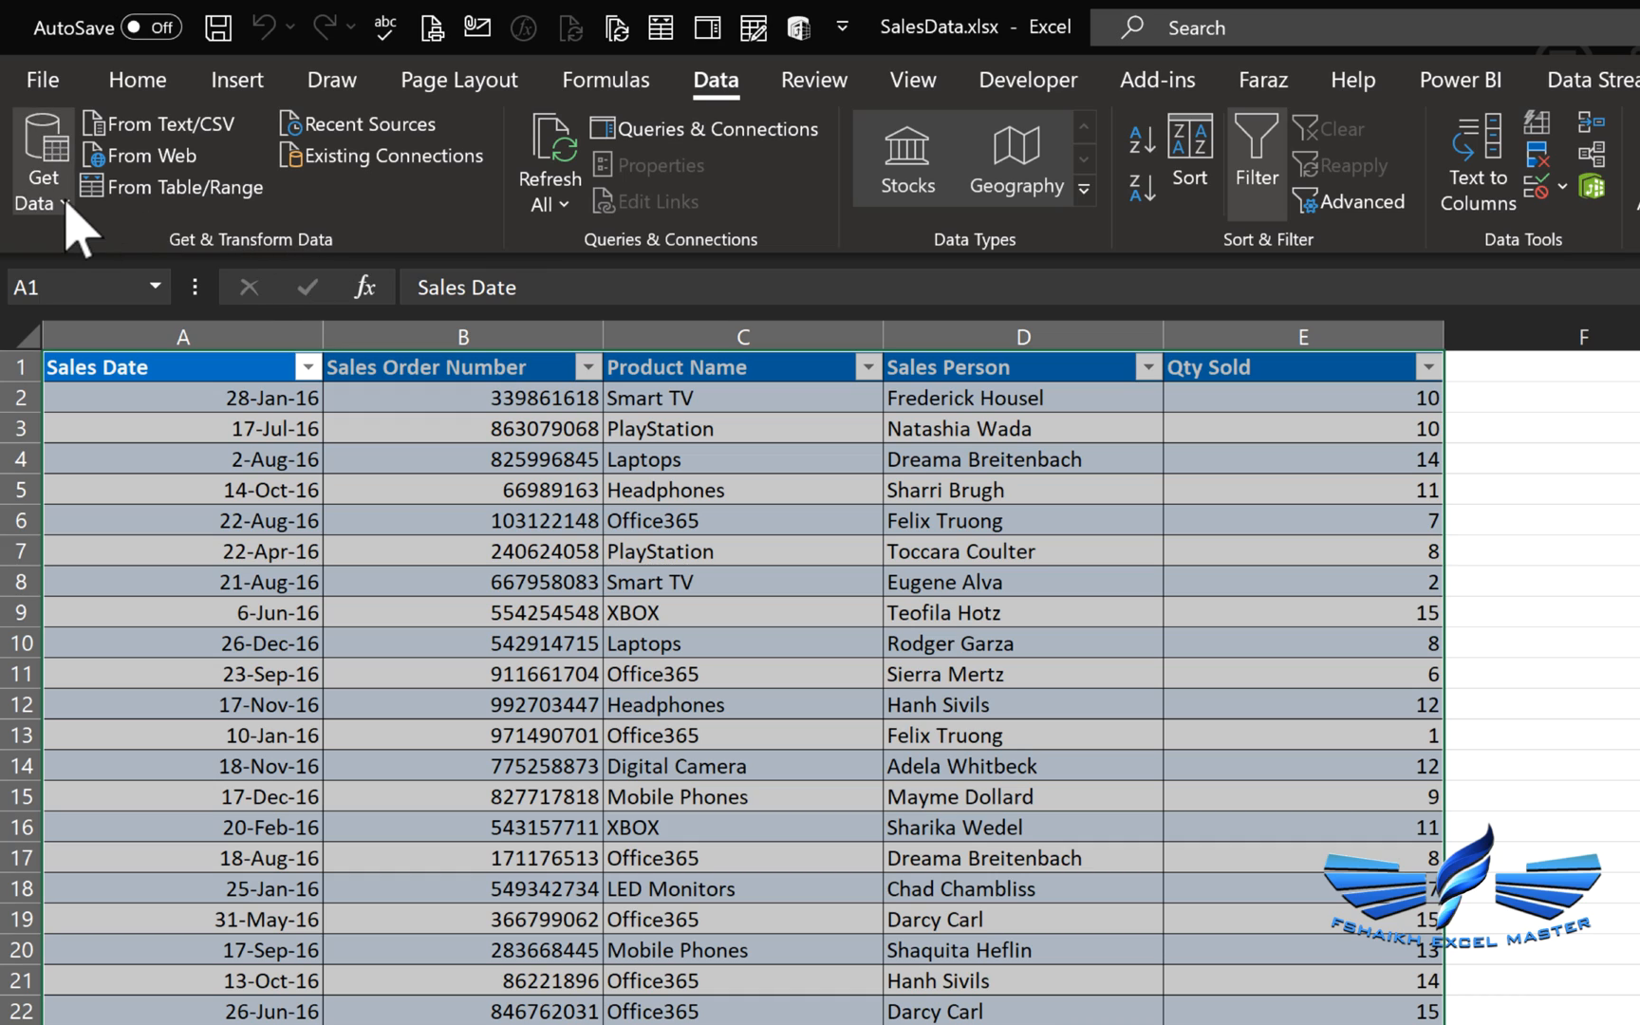
pyautogui.click(42, 173)
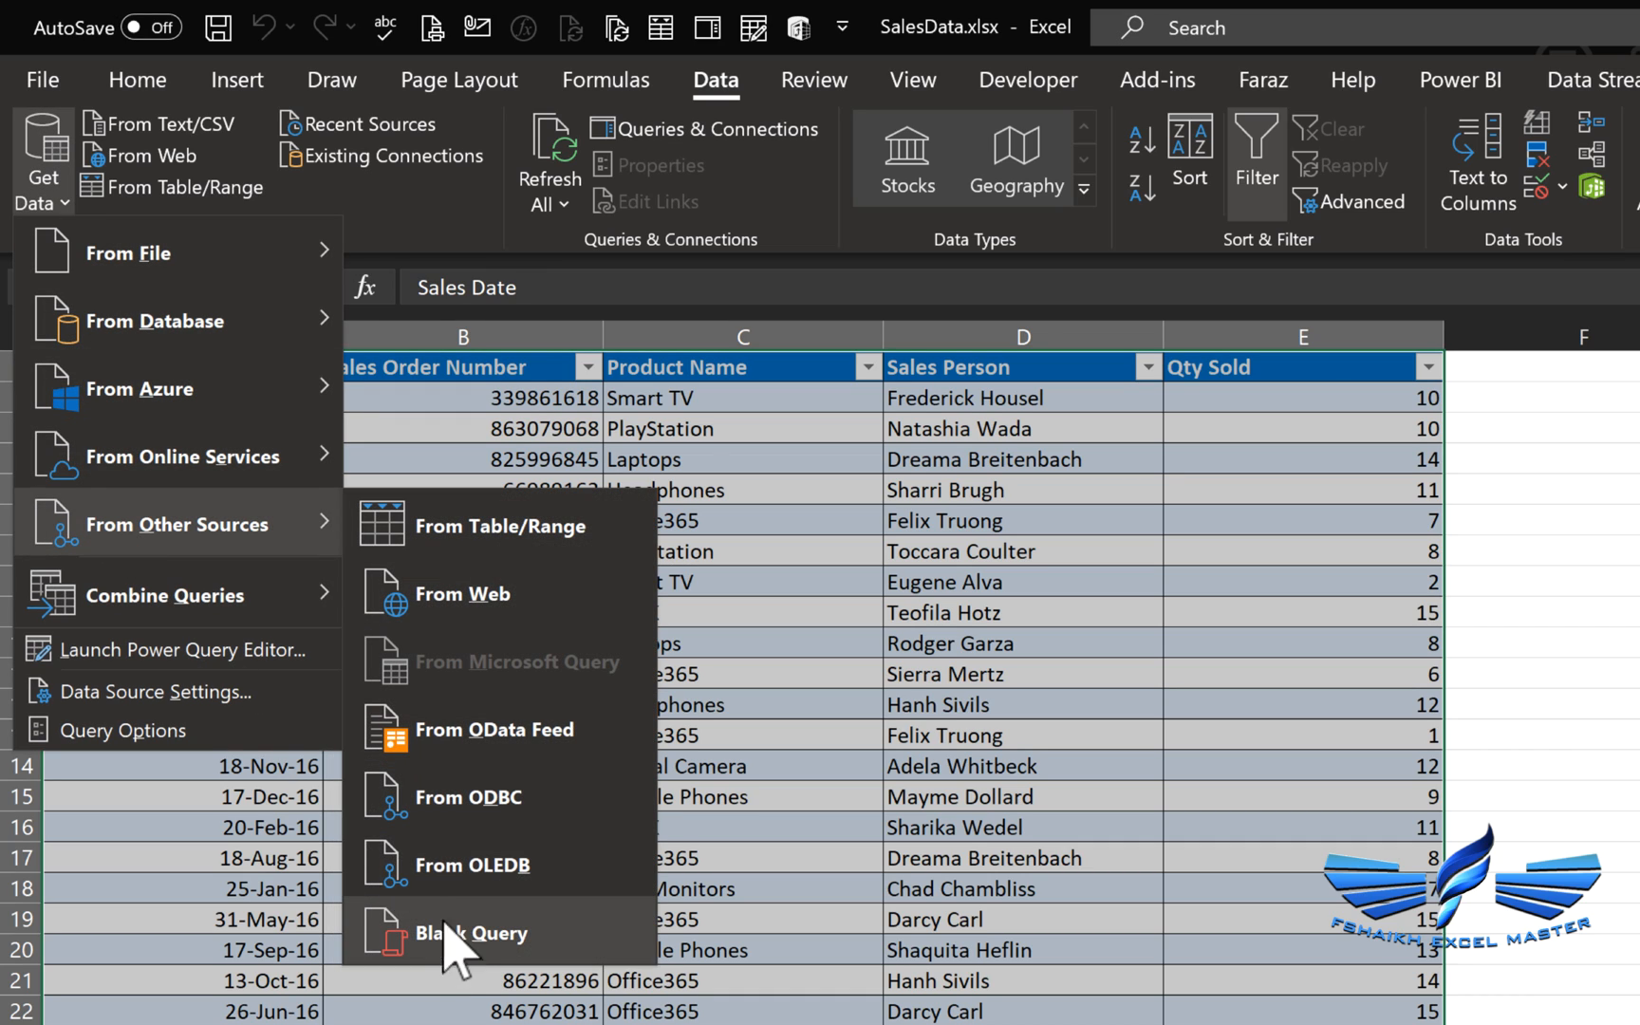
pyautogui.click(498, 933)
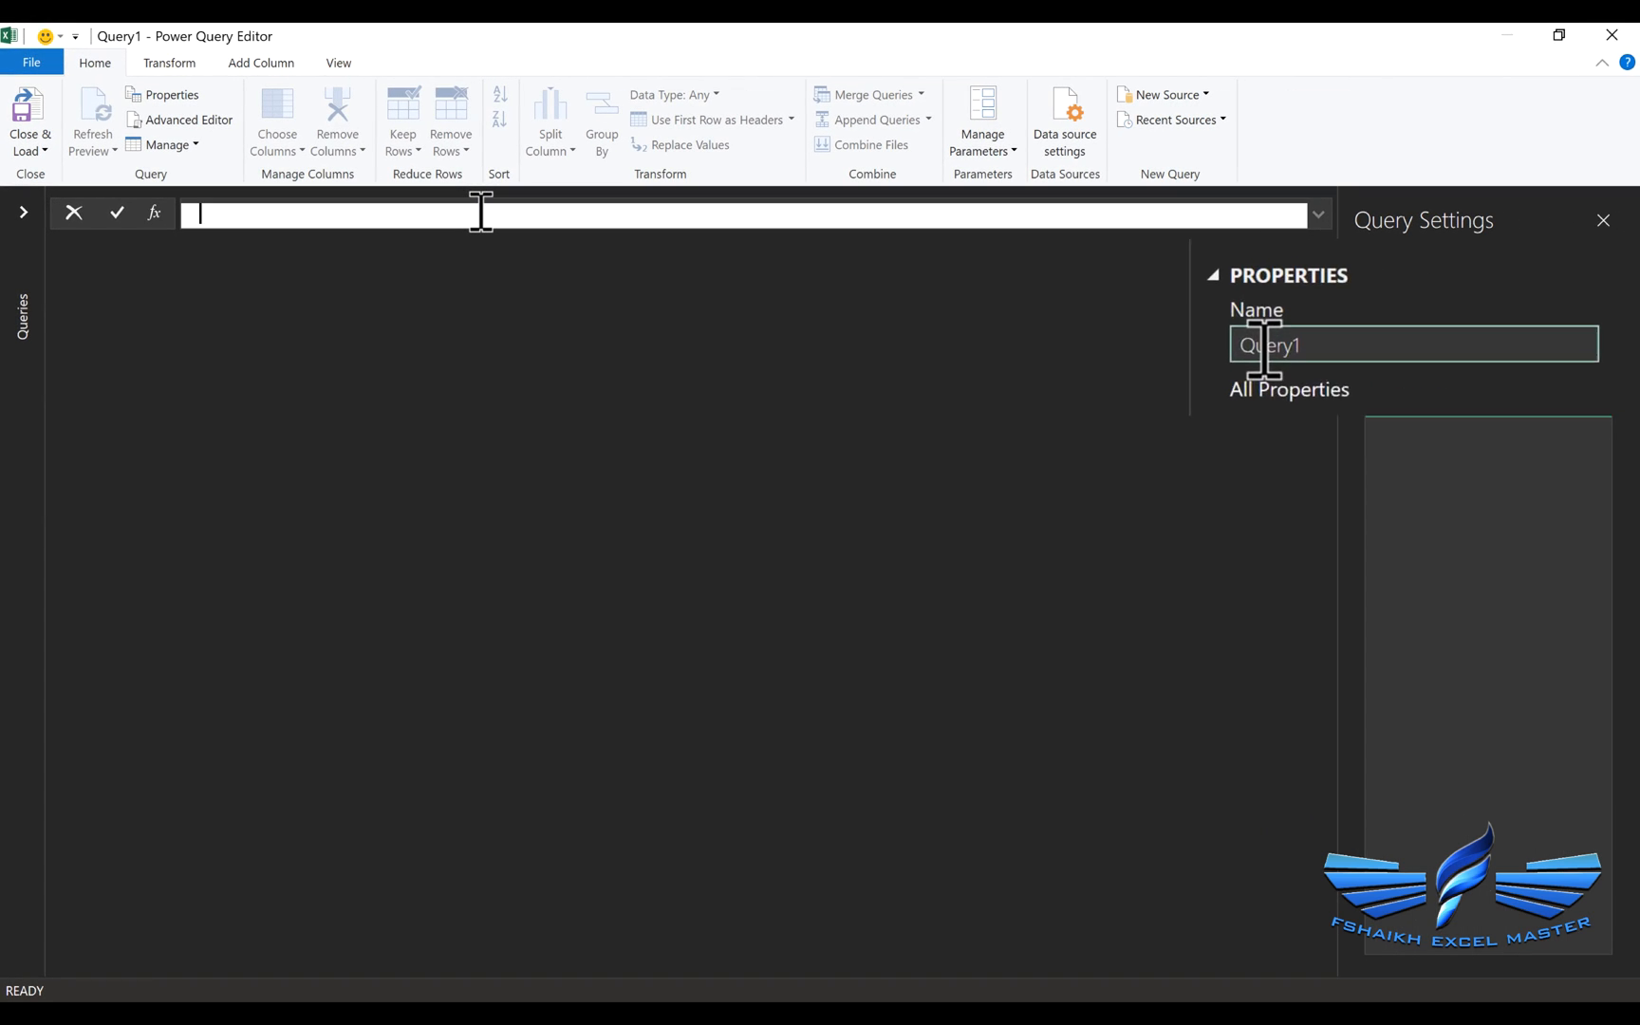
# Name the query All_Sales_Data, keep the formula bar visible and begin its formula.
pyautogui.write('All')
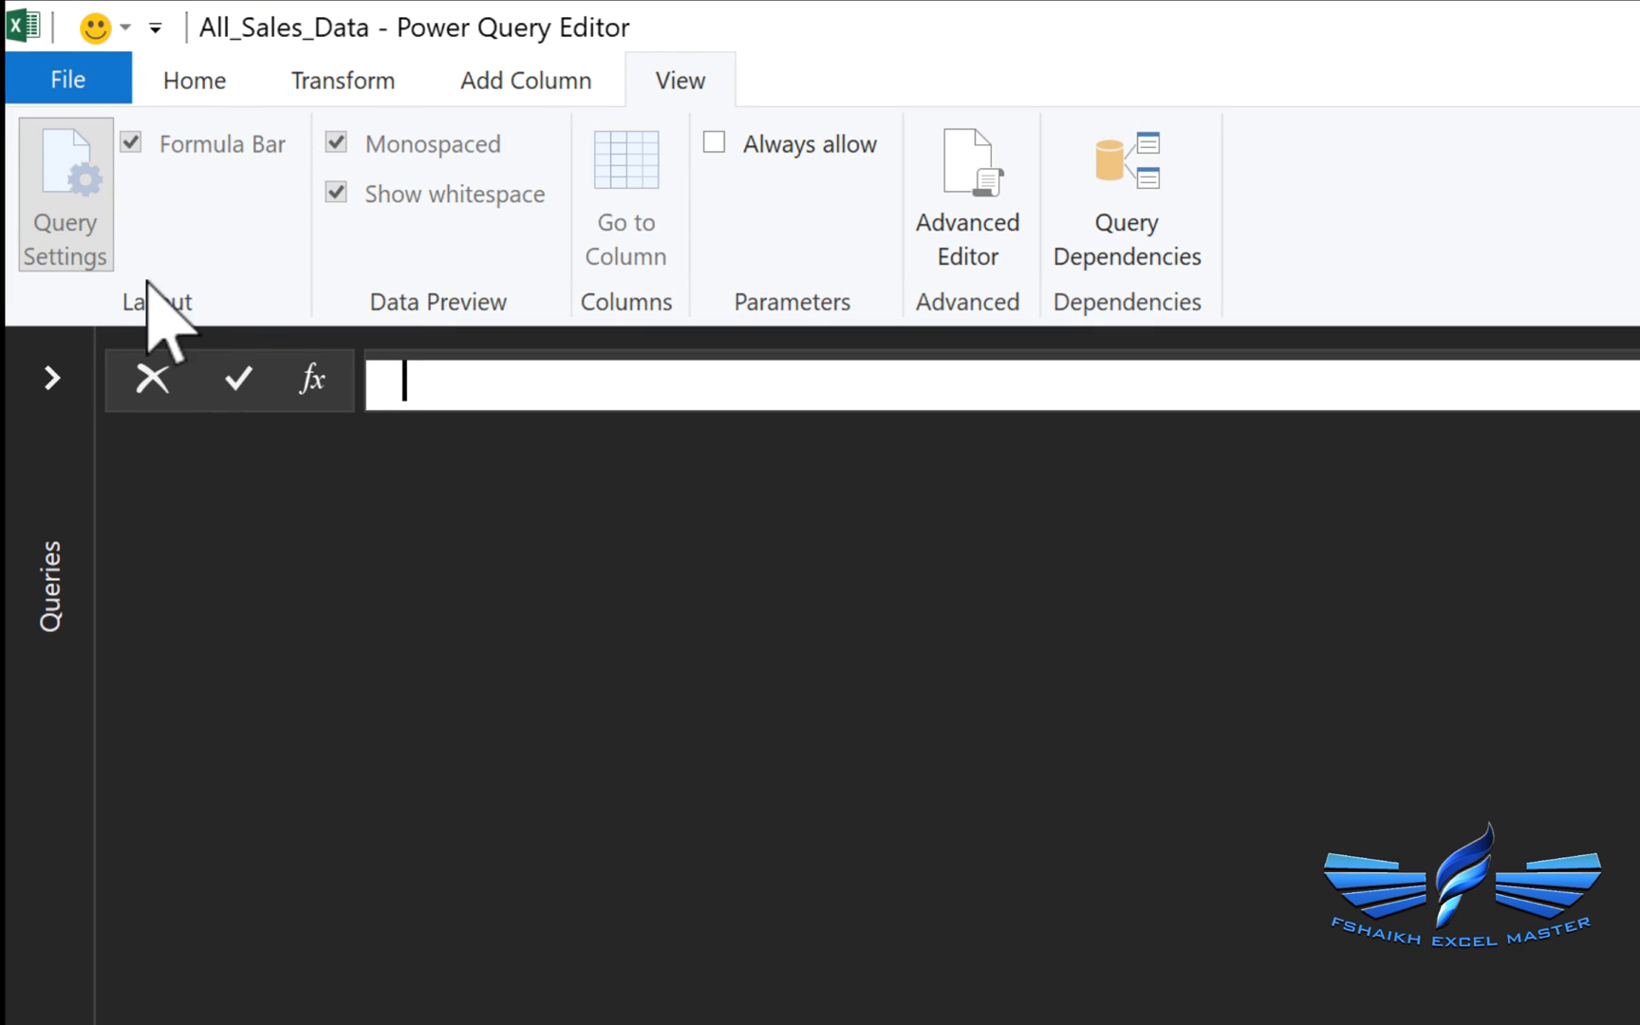
pyautogui.moveTo(695, 95)
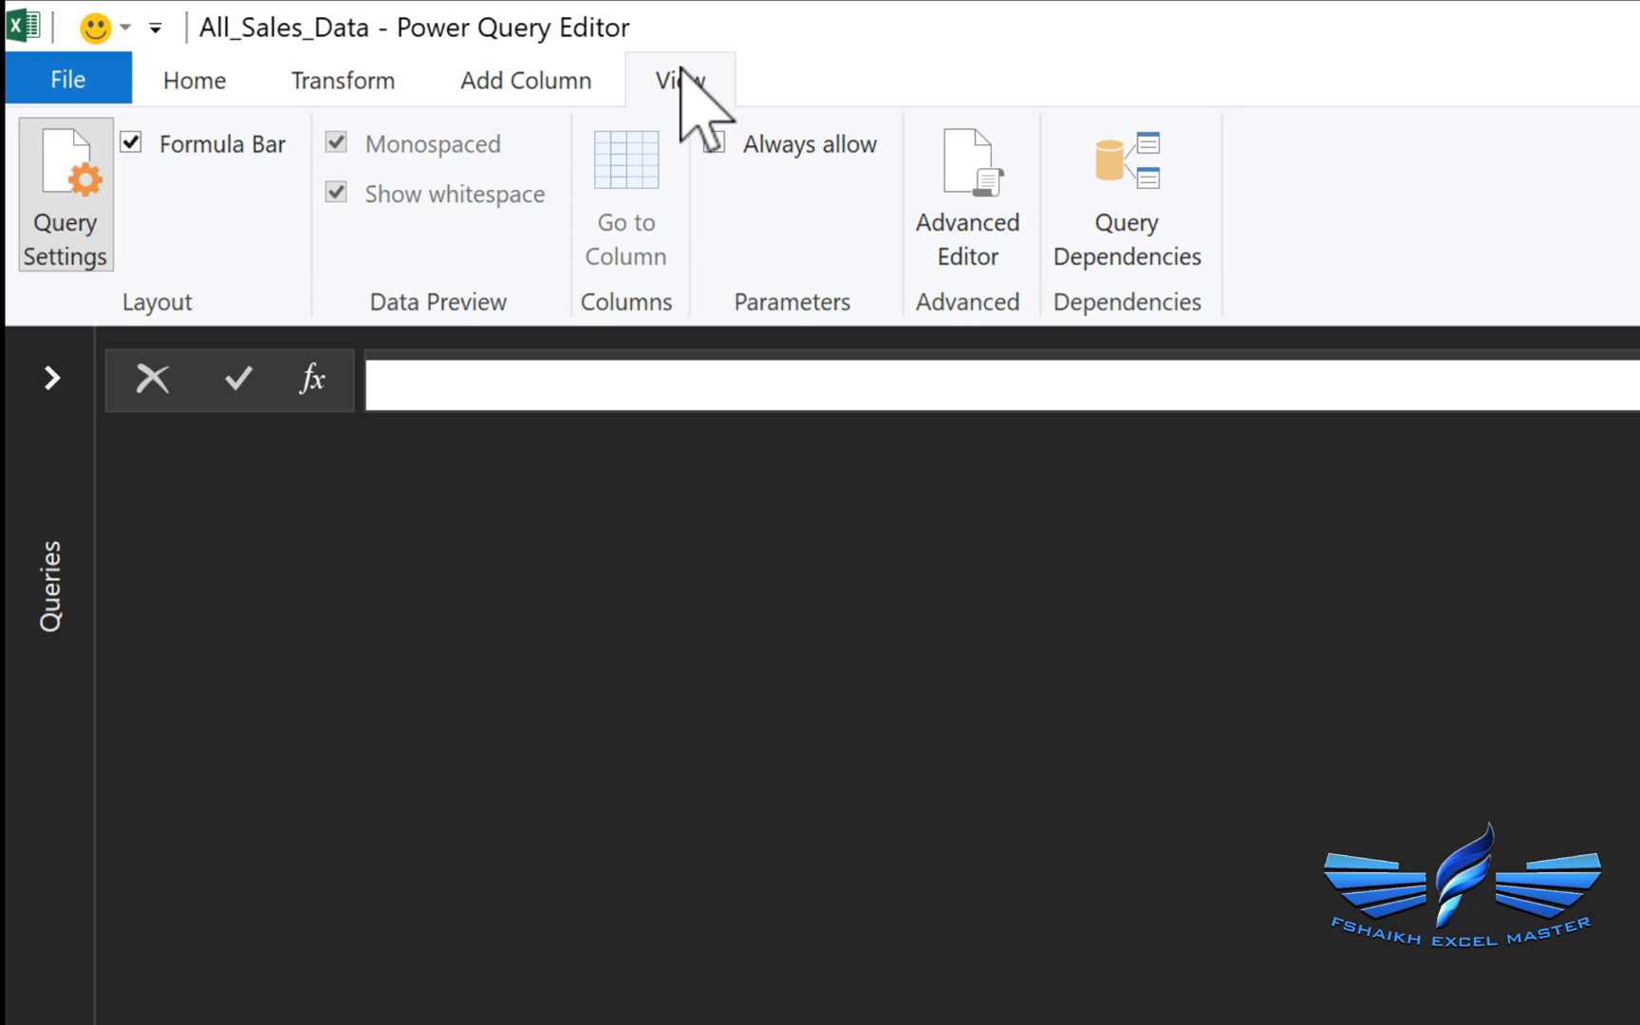
pyautogui.click(131, 143)
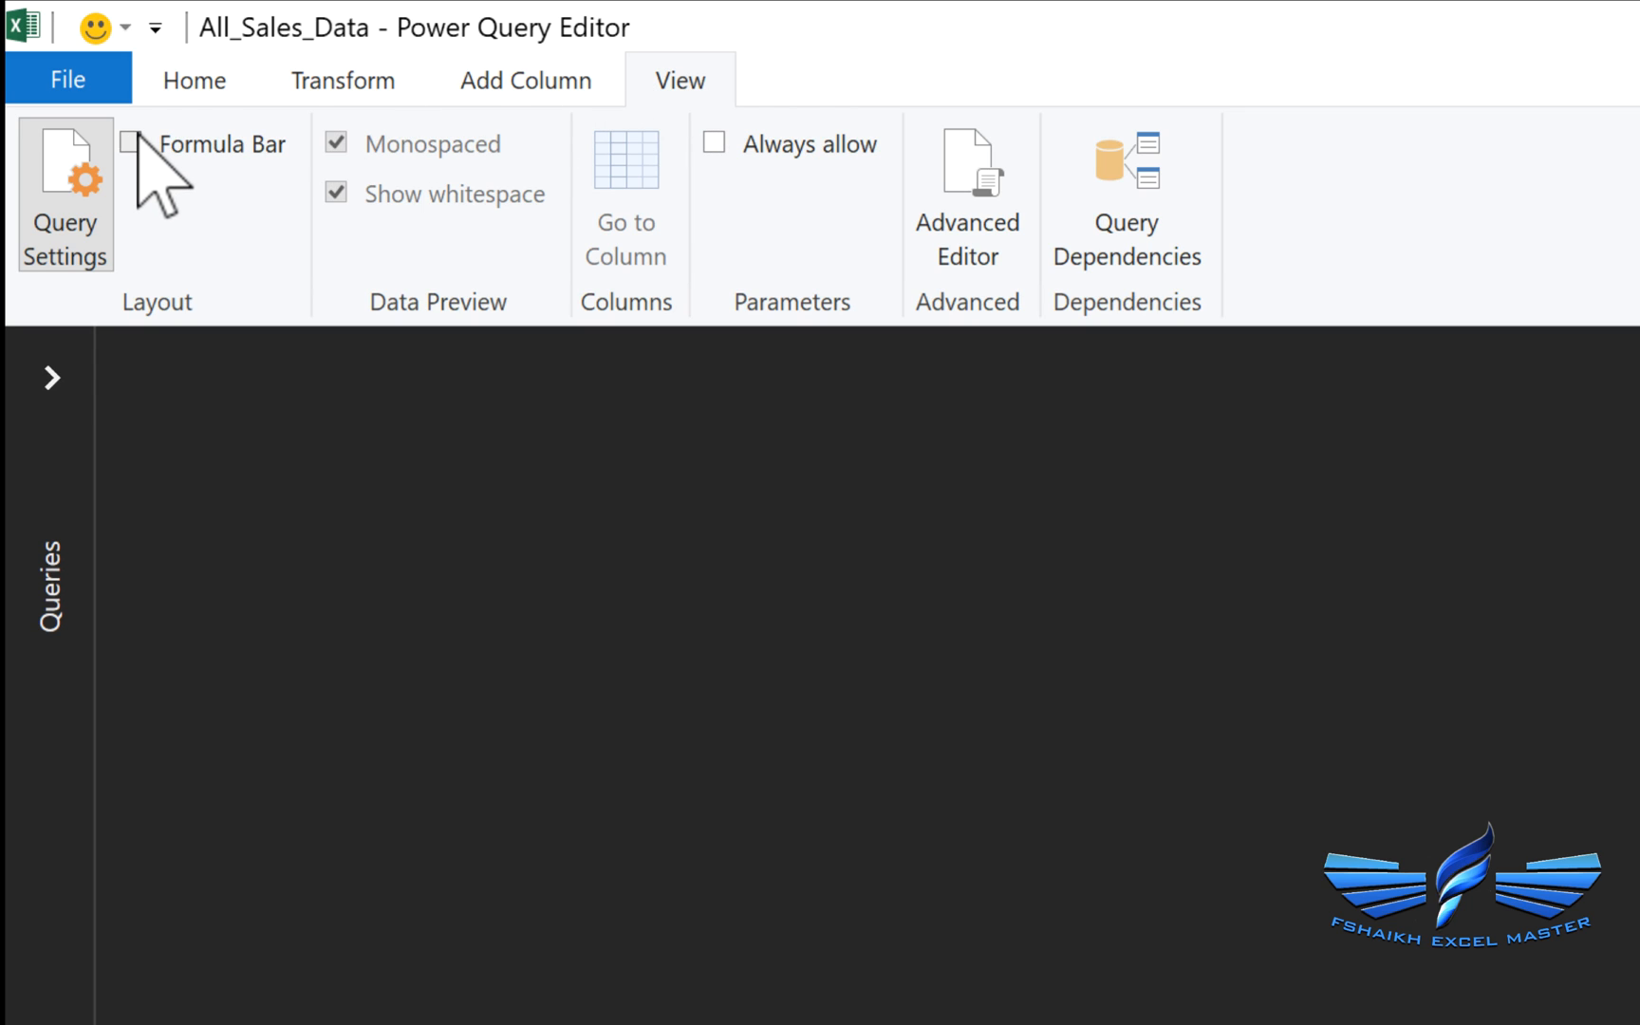
pyautogui.click(129, 143)
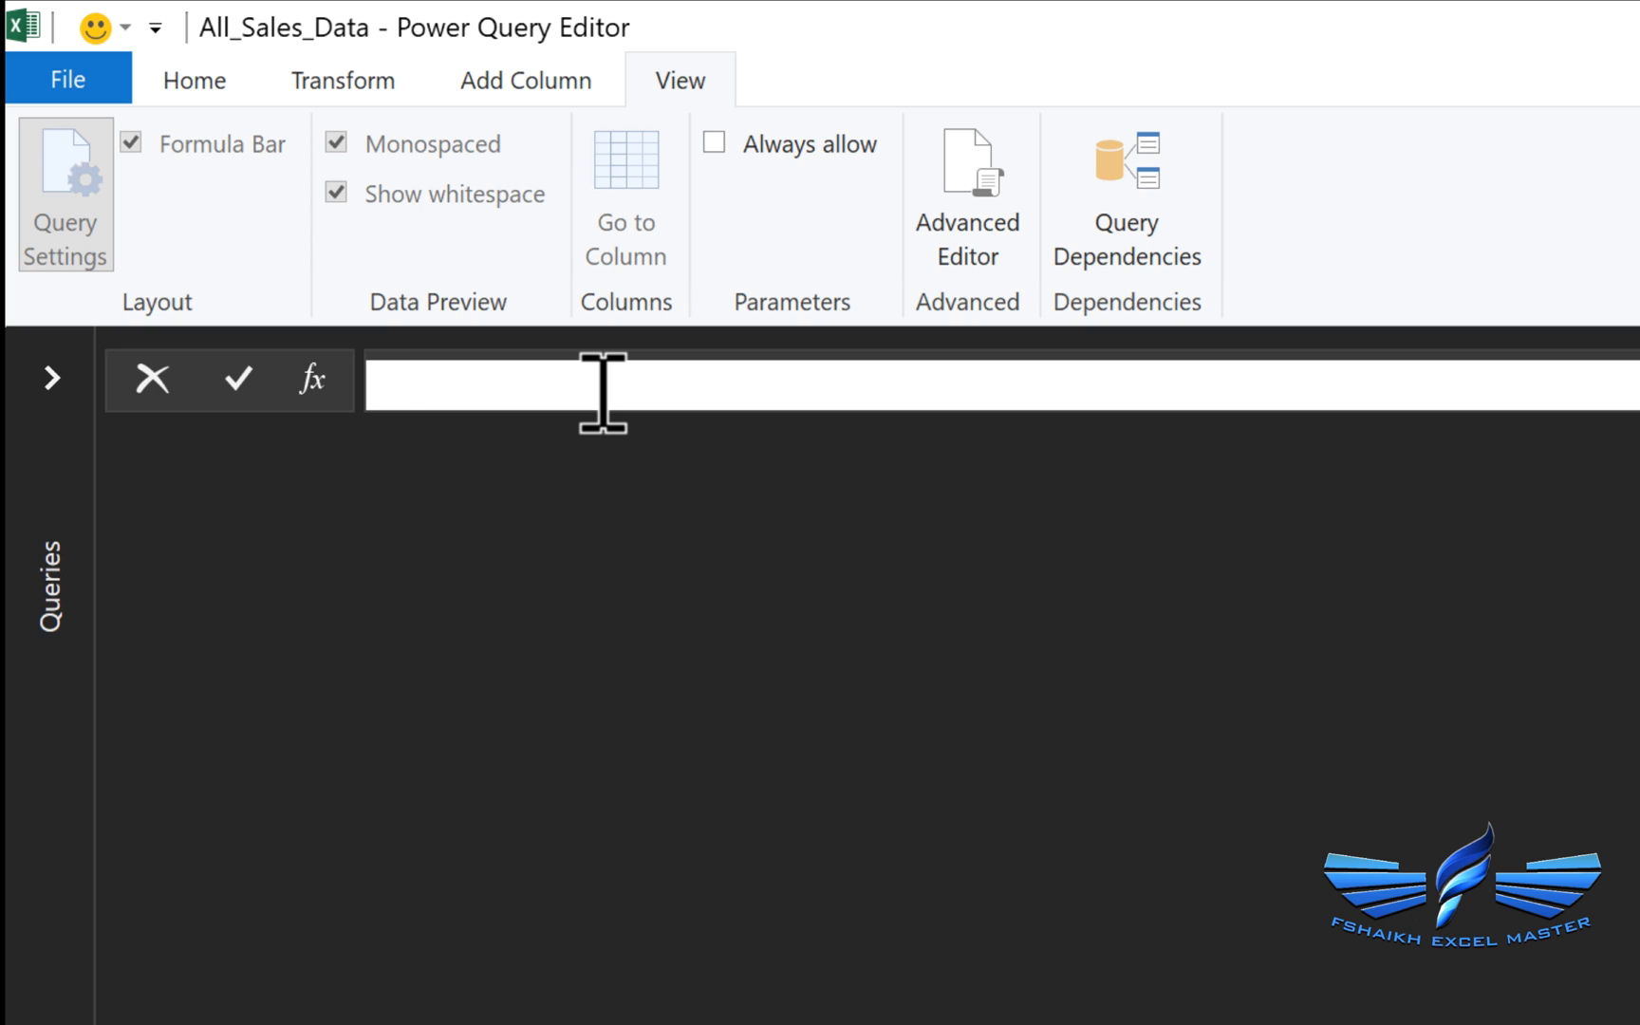
pyautogui.click(193, 80)
pyautogui.write('=')
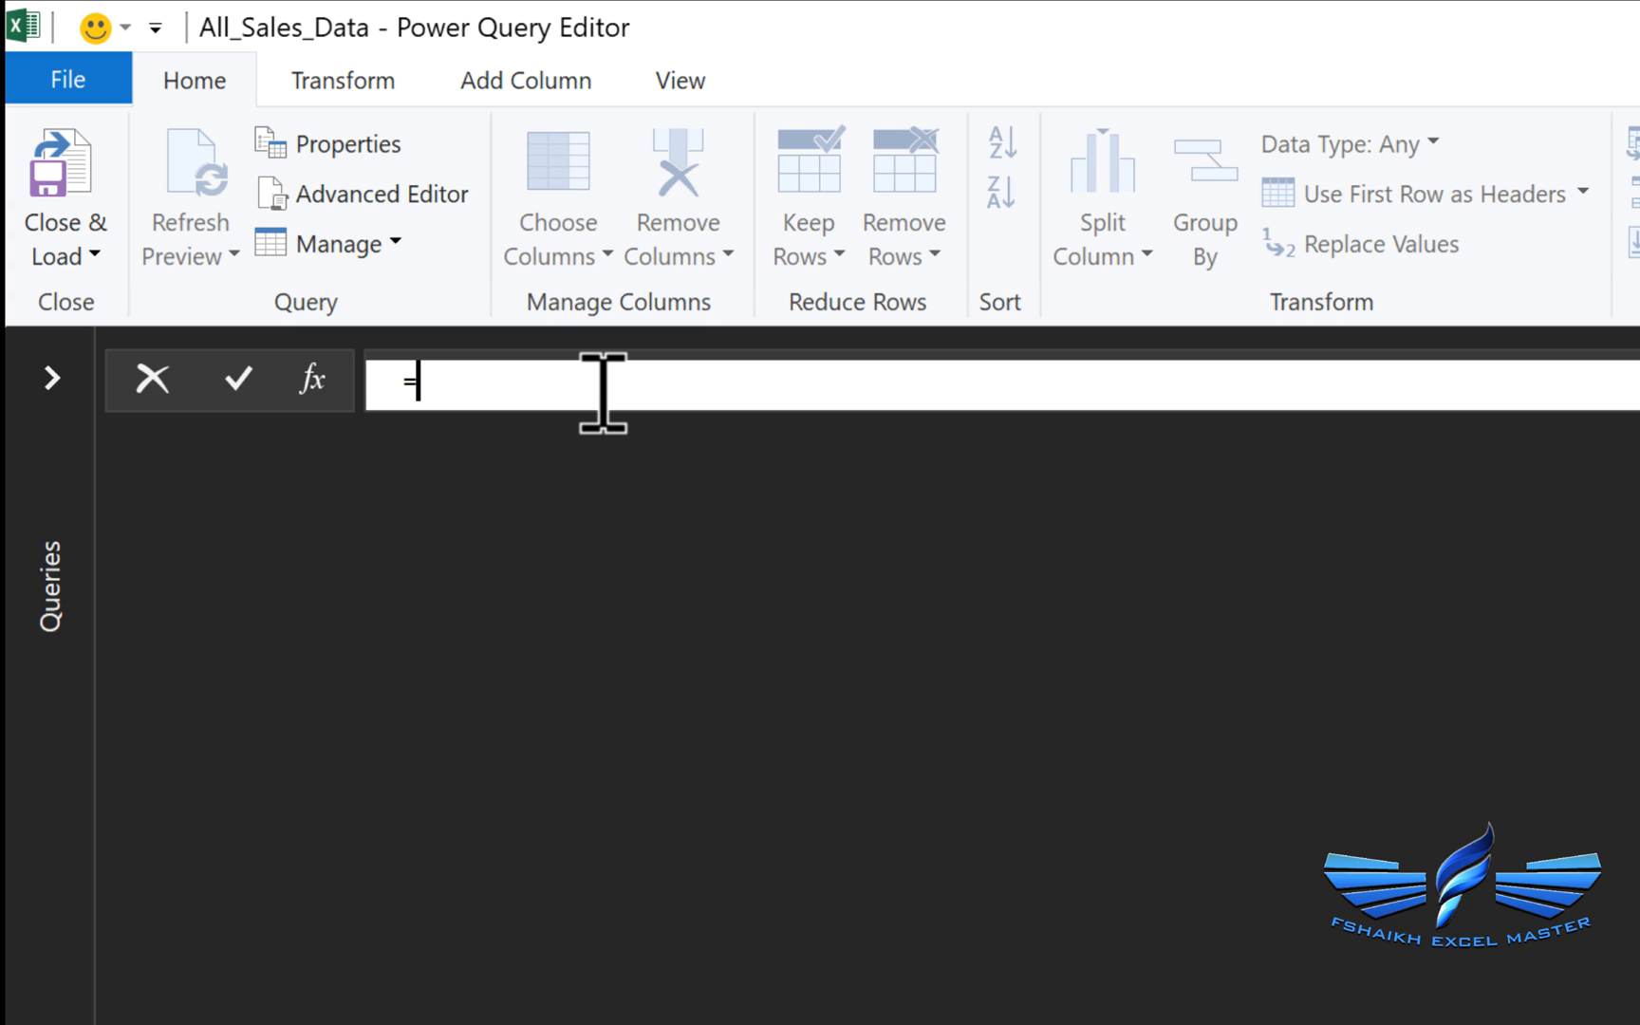
# Enter =Excel.CurrentWorkbook() to list tables _2012 through _2016, then select Name.
pyautogui.write('excel')
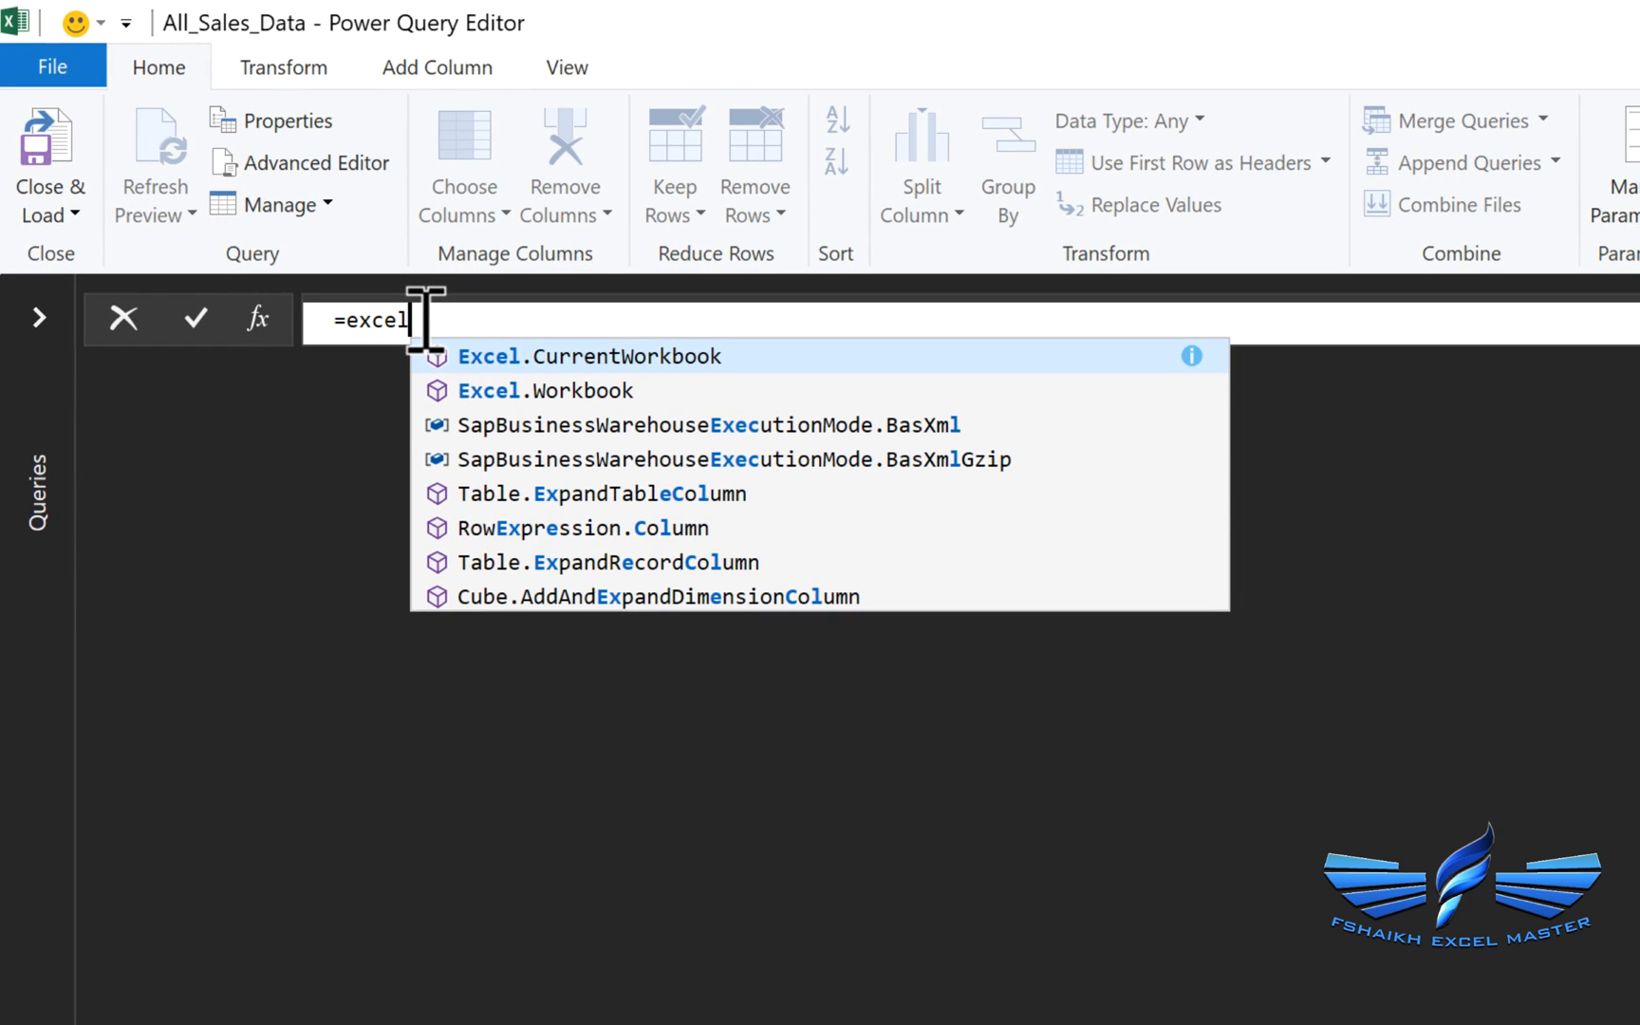
pyautogui.write('.cur')
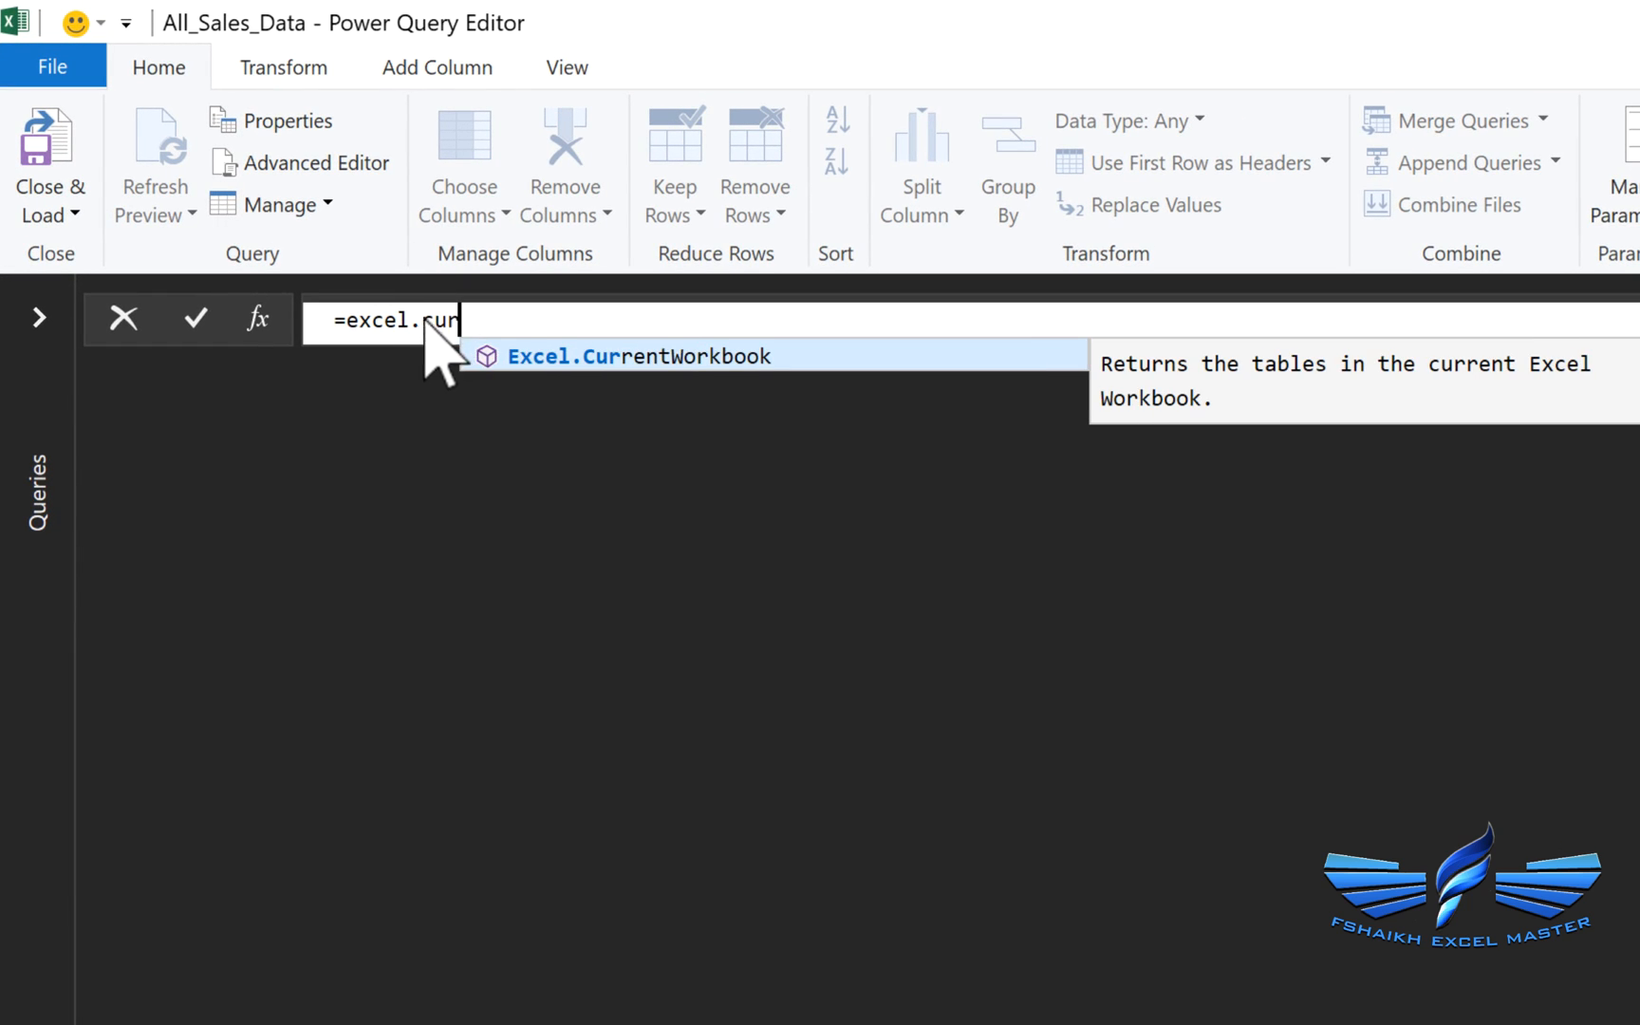
pyautogui.click(640, 355)
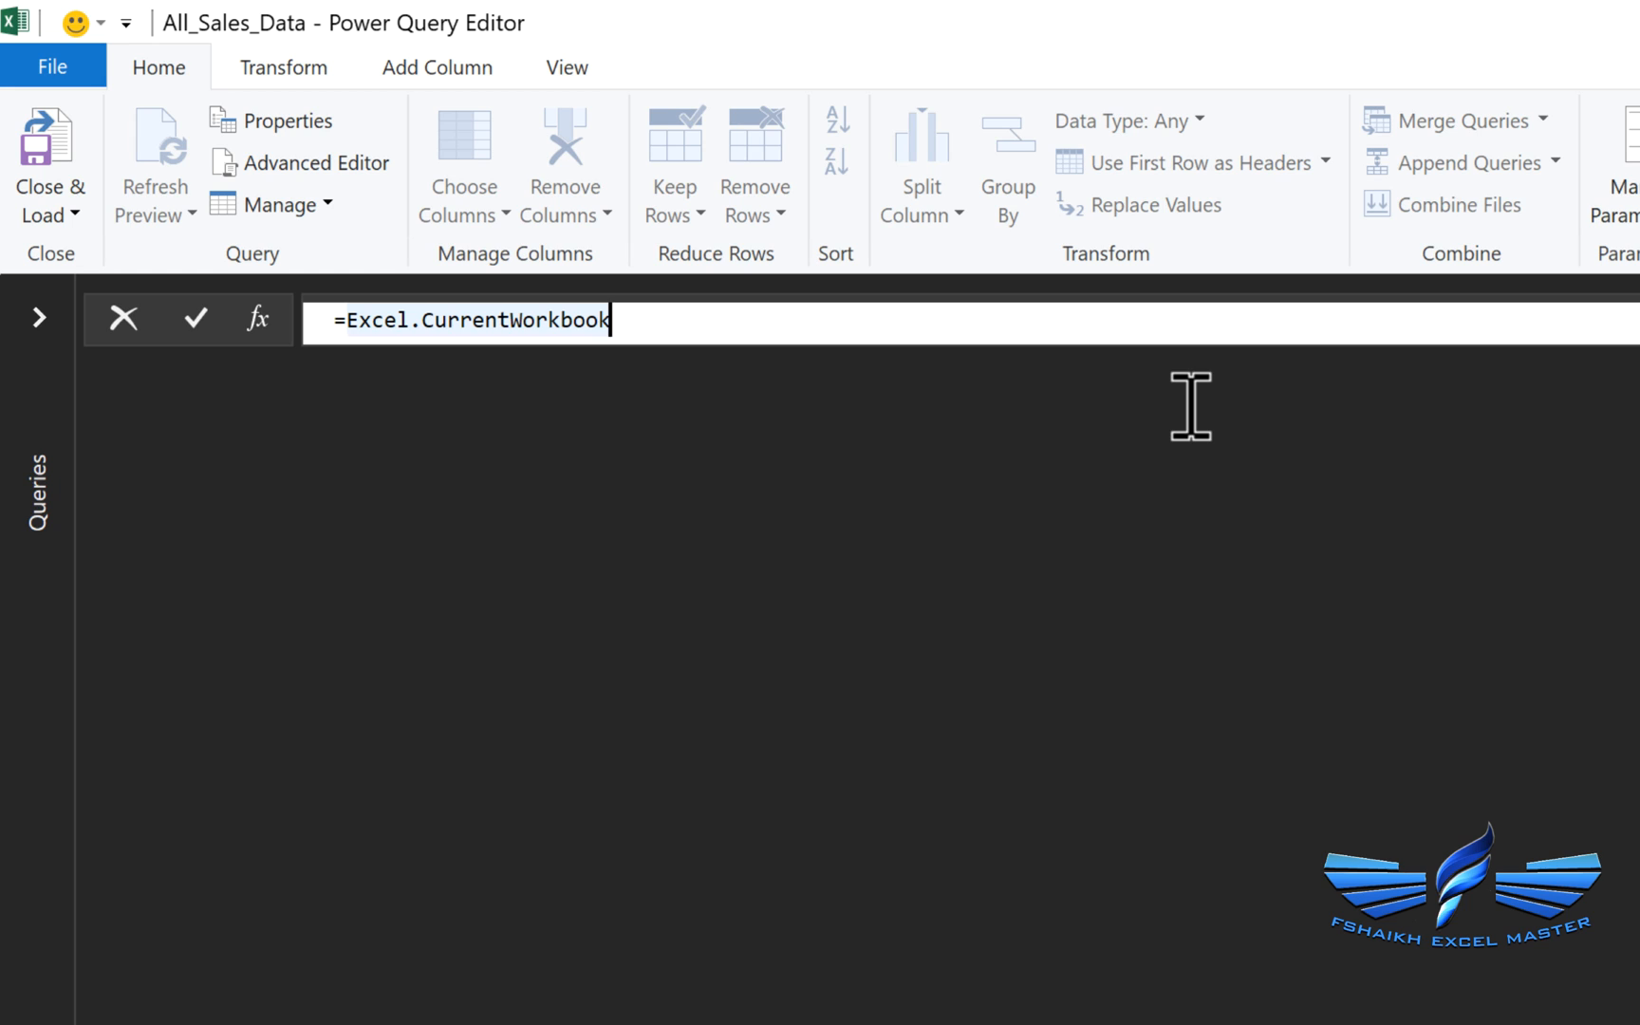
pyautogui.write('()')
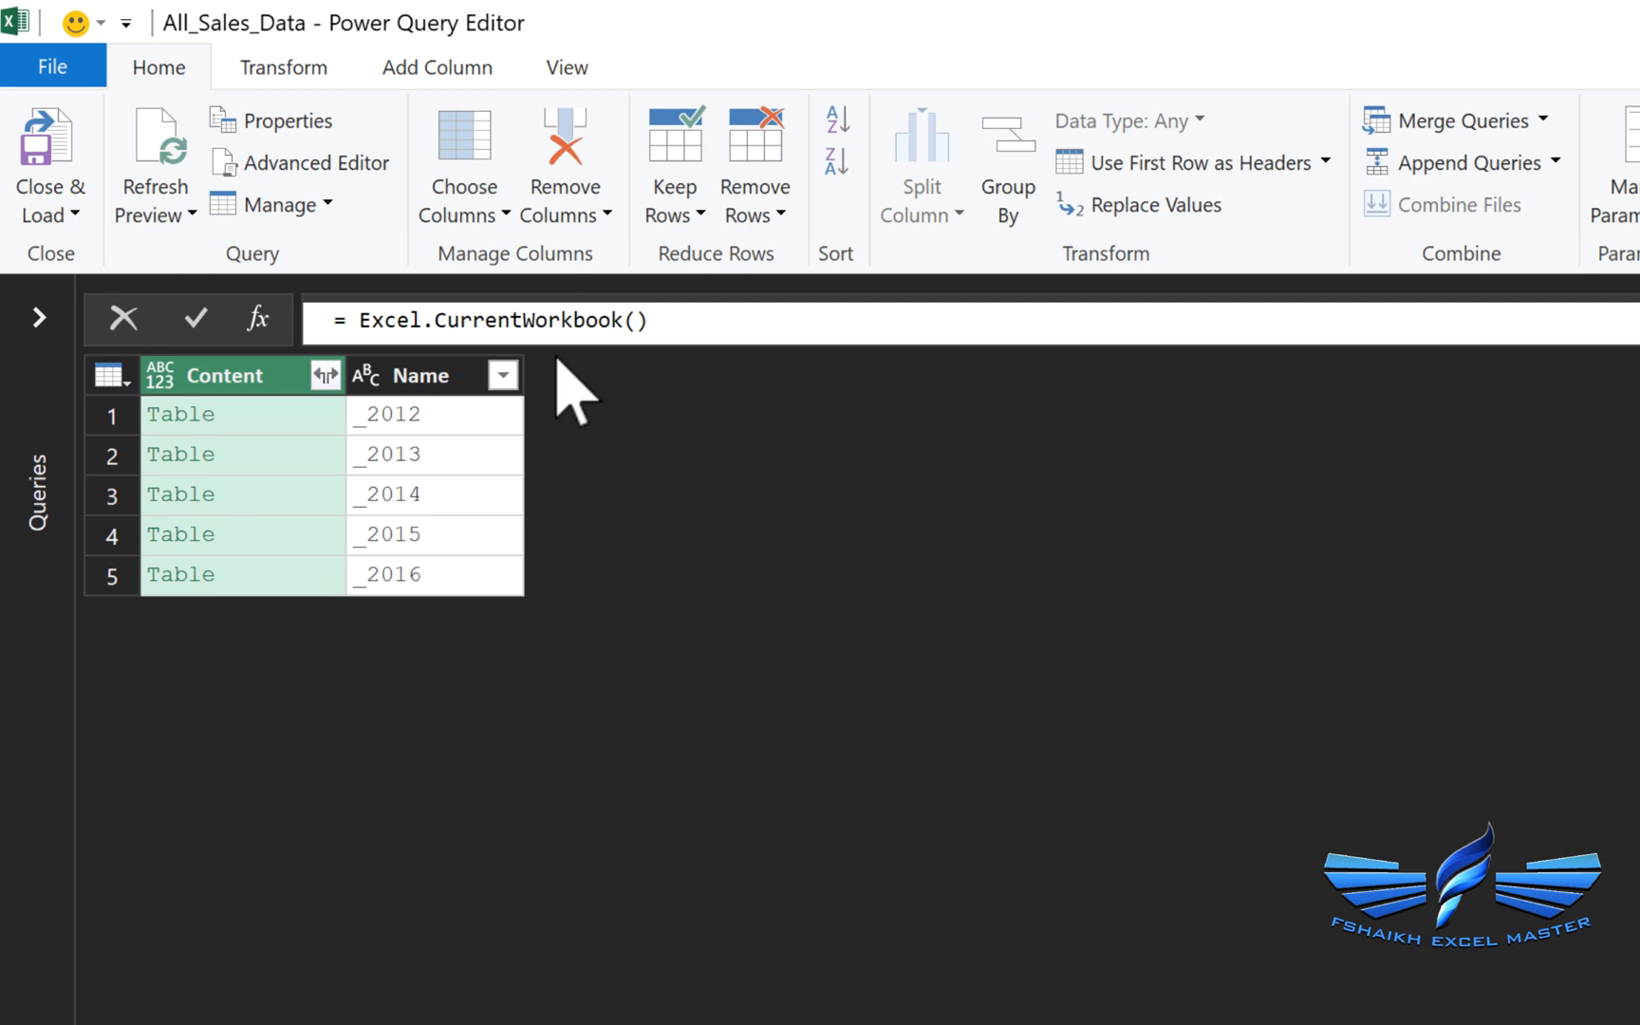
pyautogui.moveTo(450, 512)
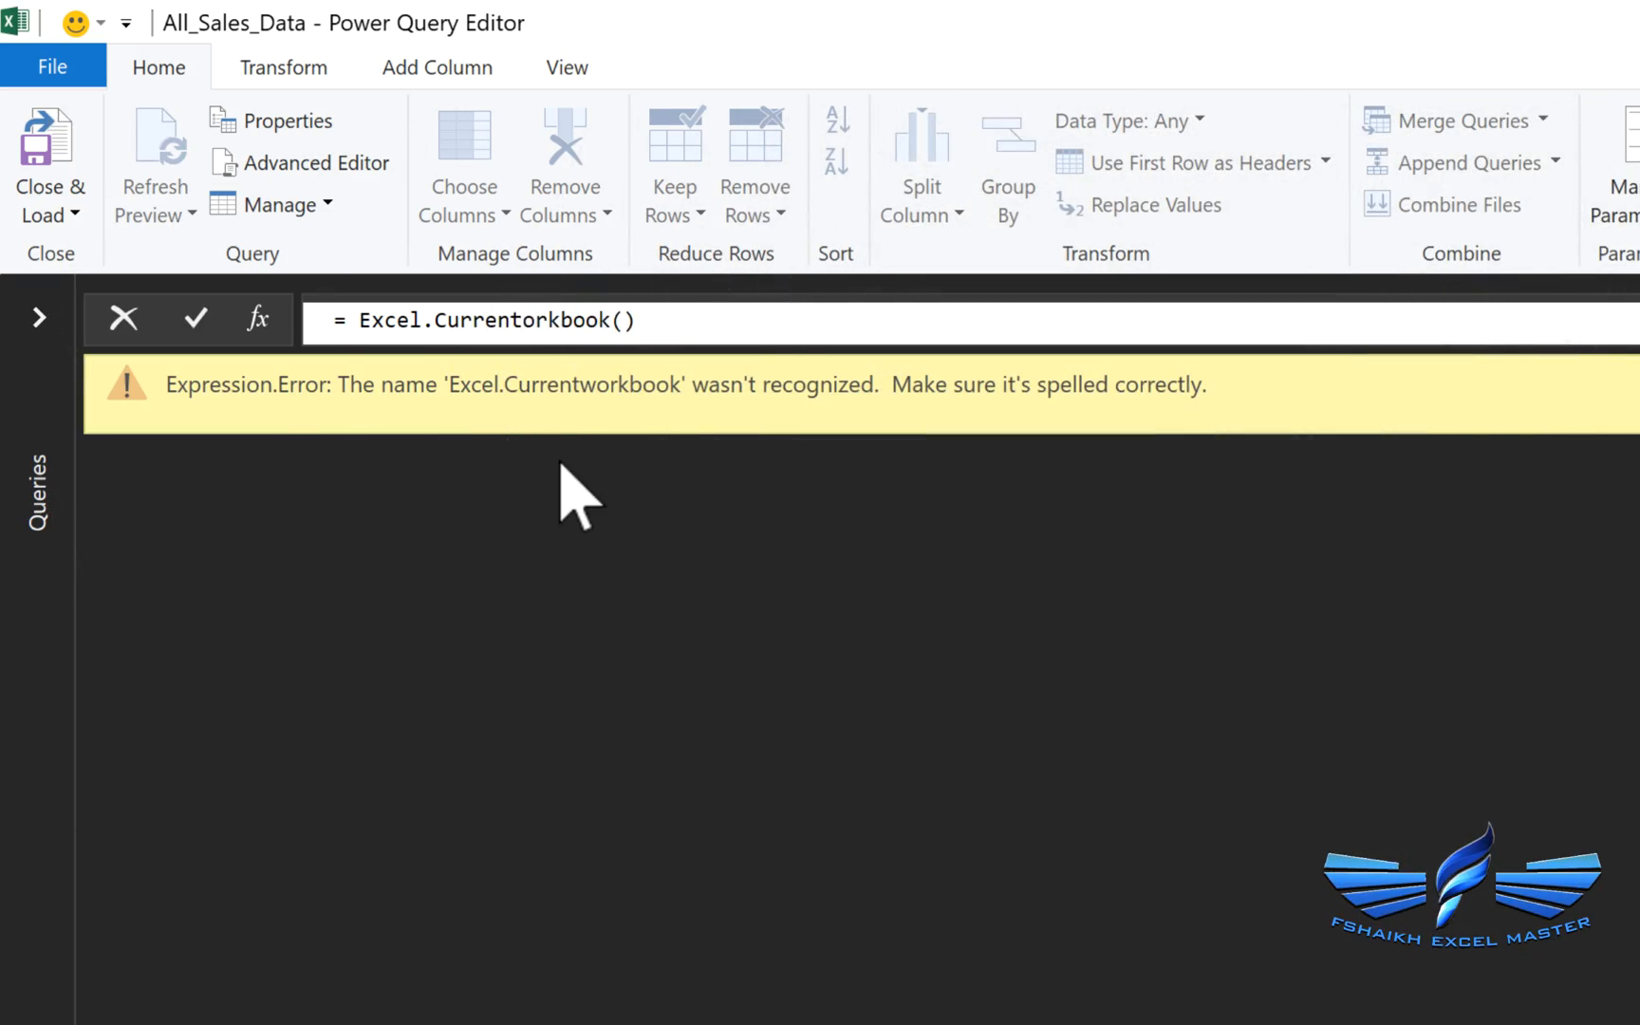
pyautogui.click(193, 321)
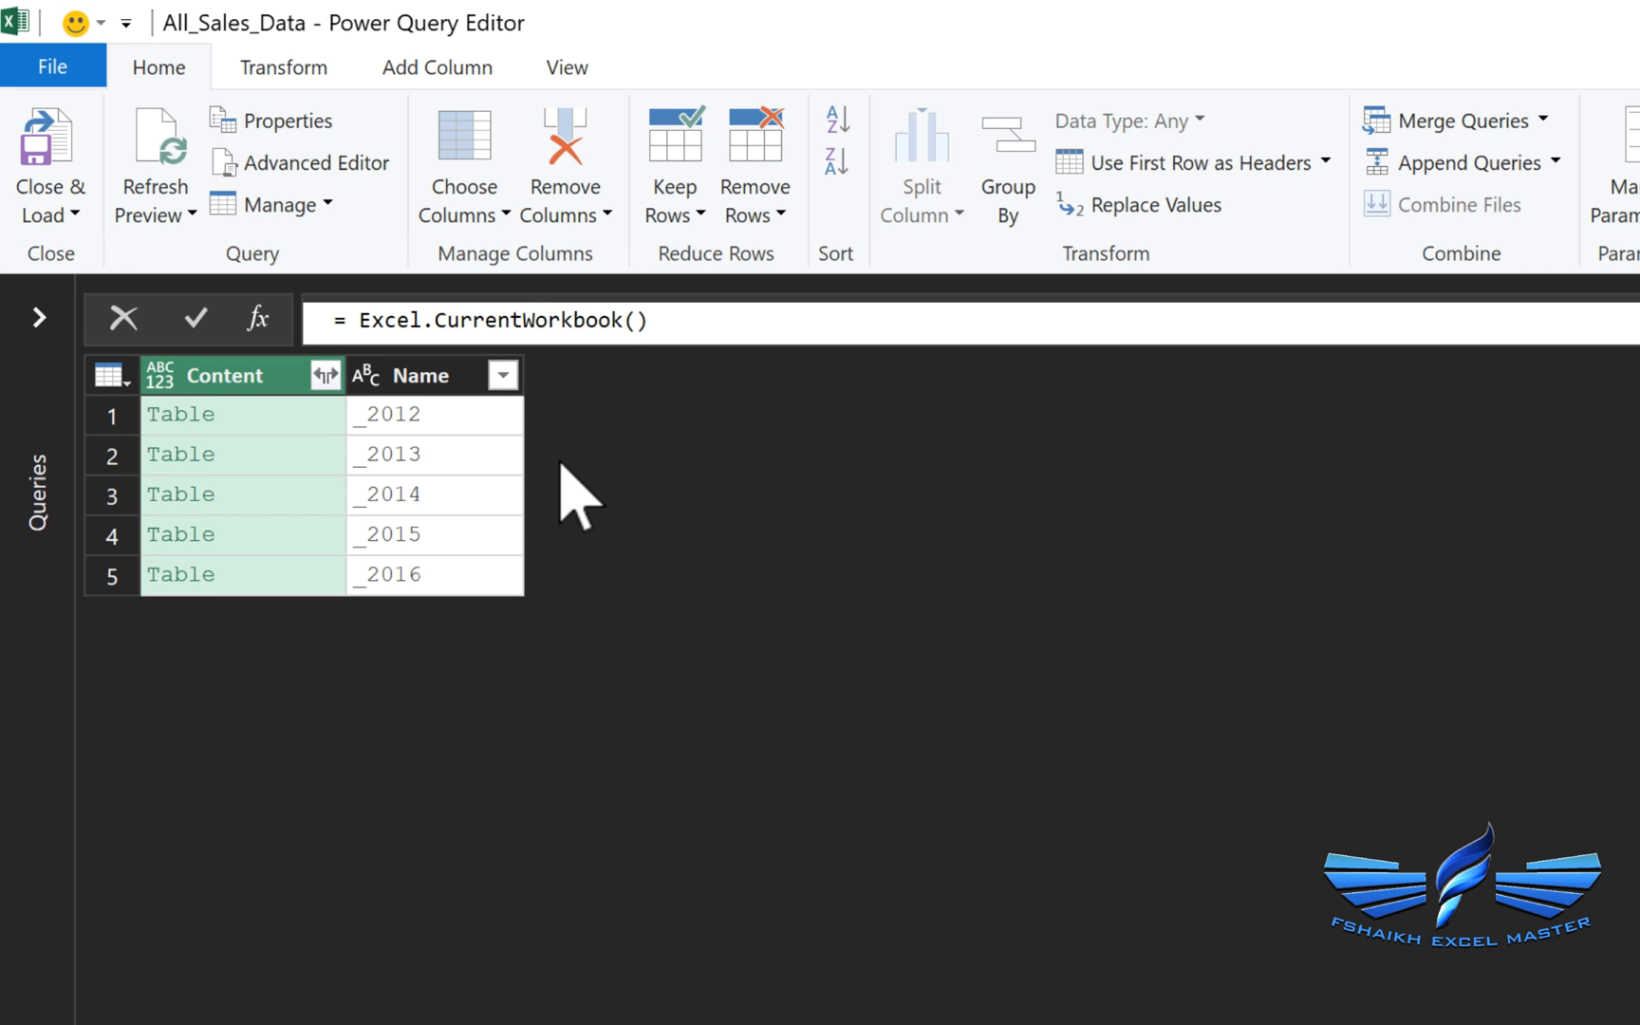
pyautogui.moveTo(403, 459)
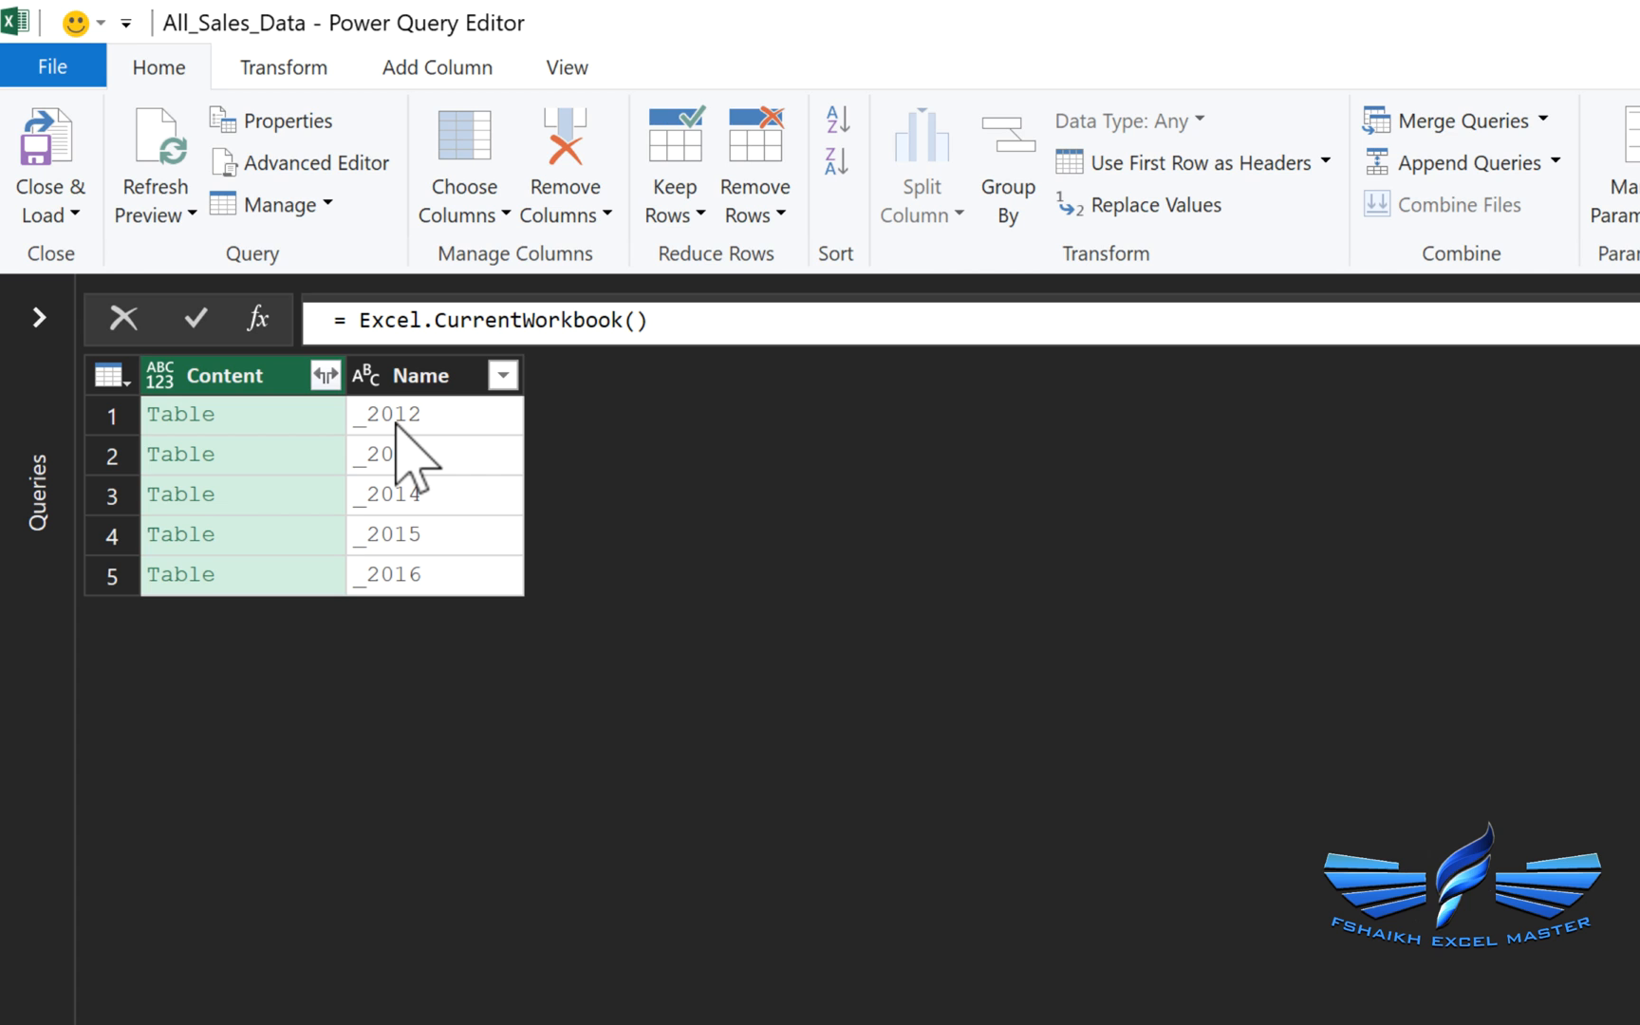
pyautogui.click(387, 414)
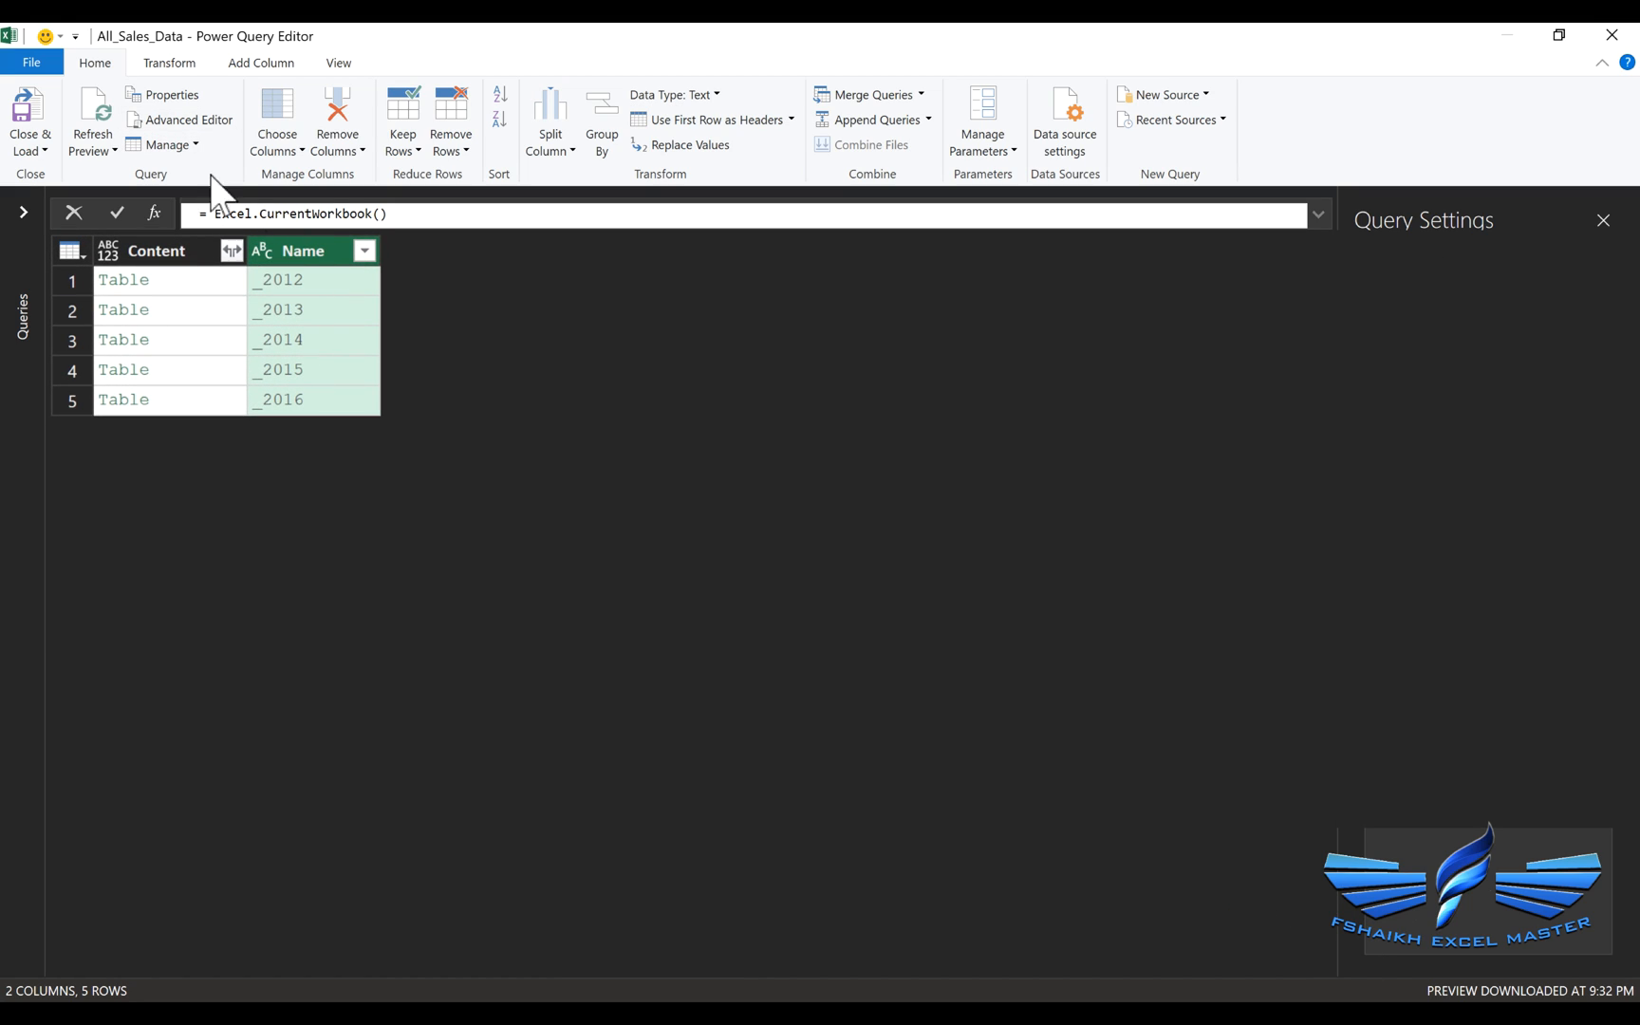
pyautogui.moveTo(178, 95)
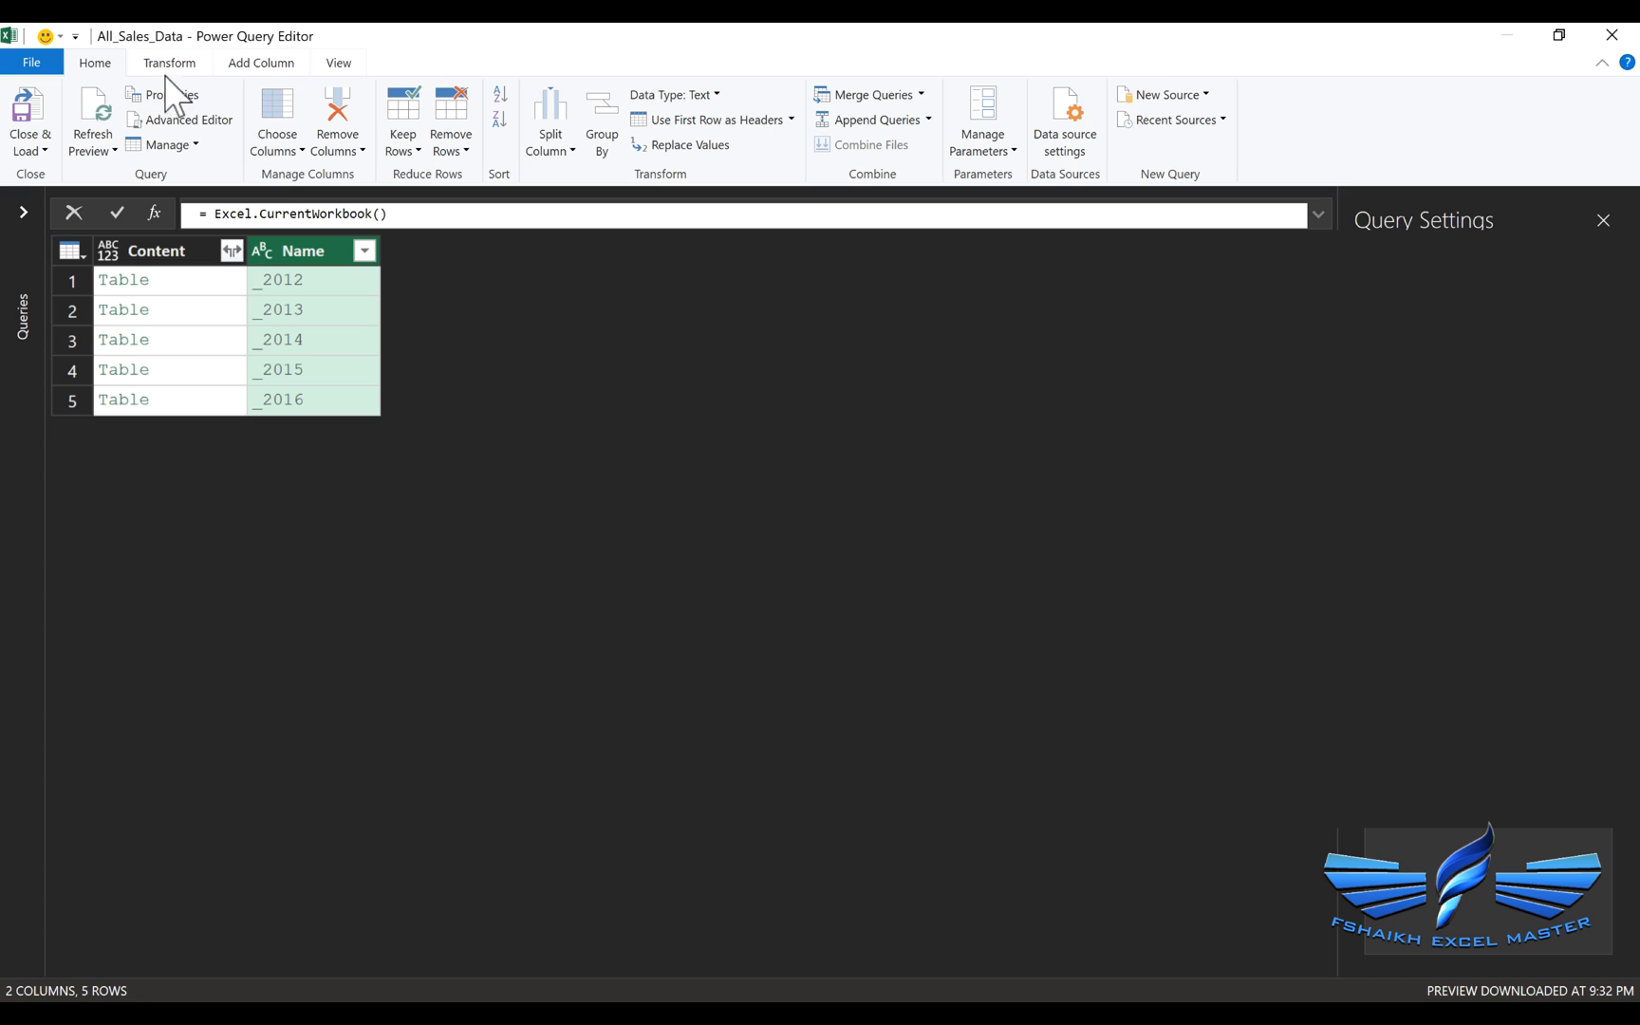
# Replace '_' with nothing in the Name column so names read 2012 to 2016.
pyautogui.click(169, 63)
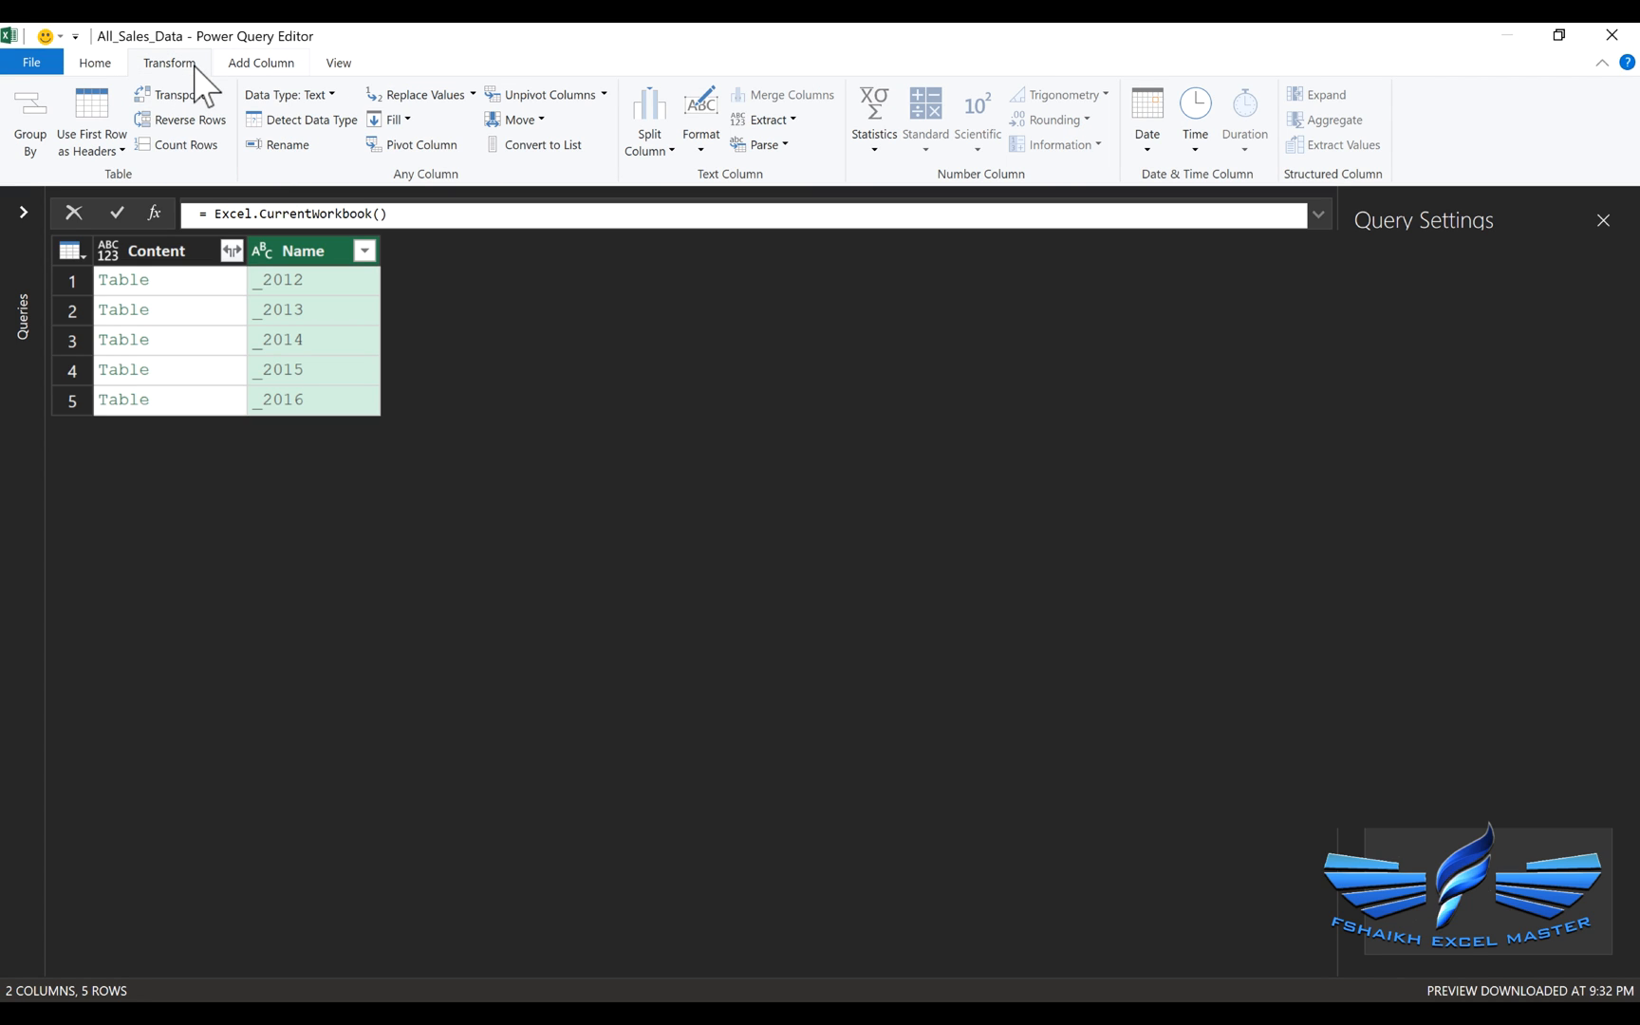
pyautogui.click(415, 95)
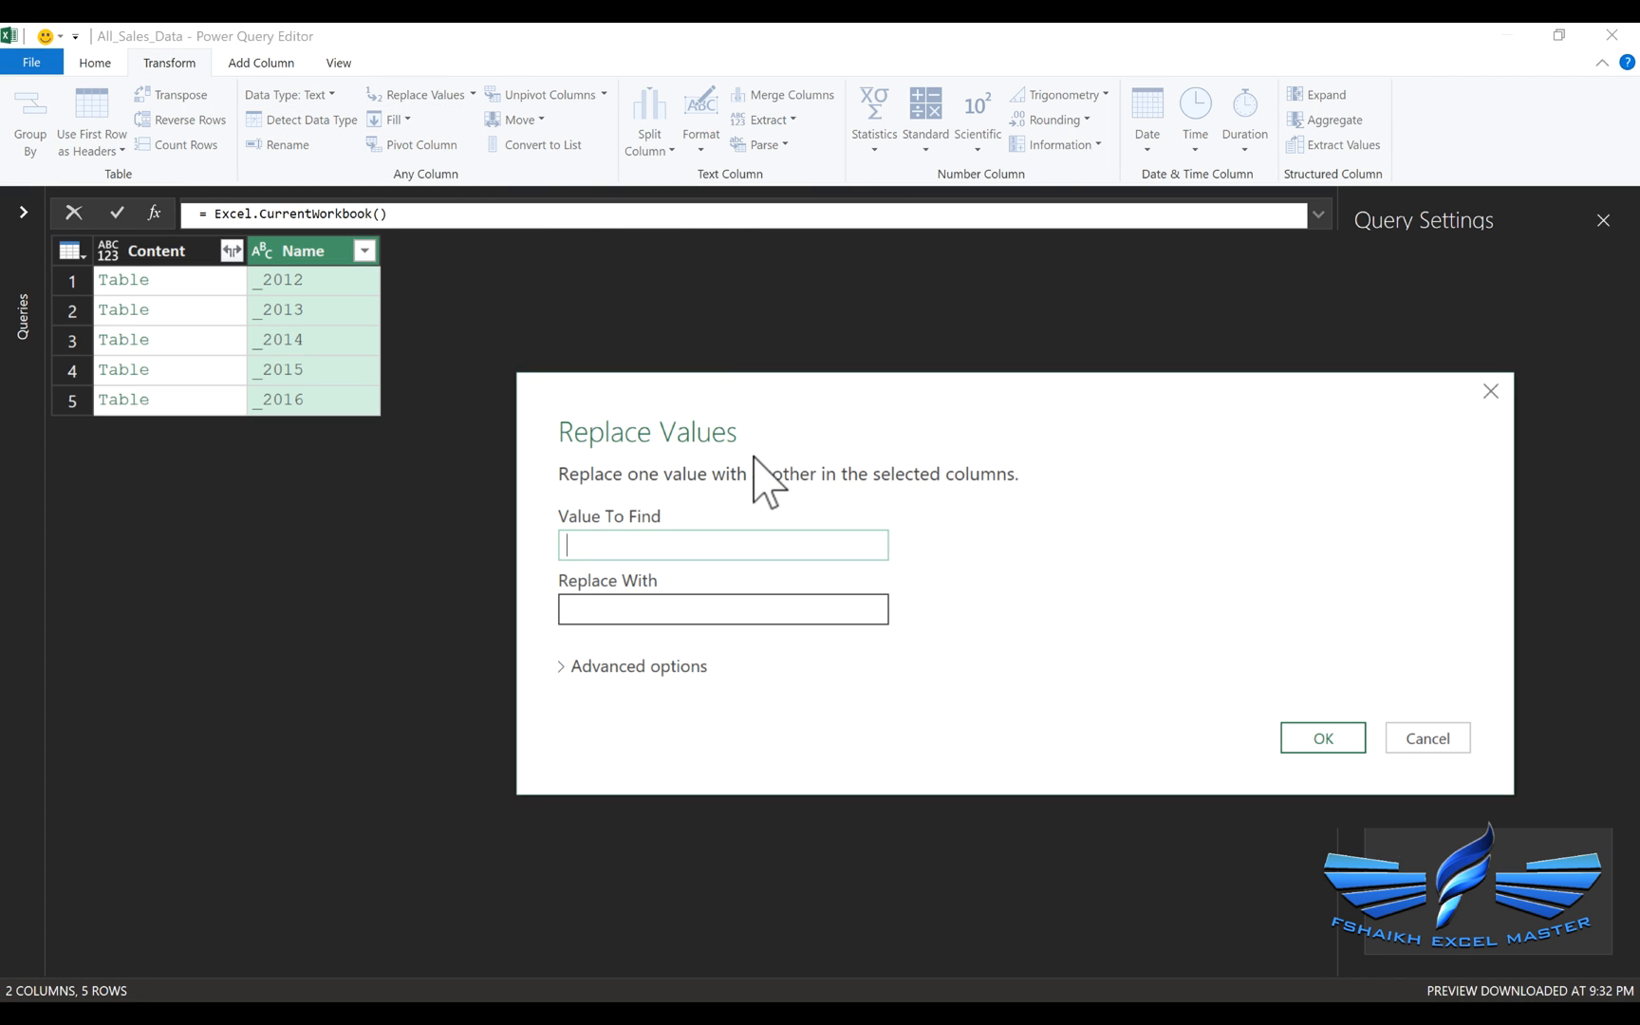
pyautogui.write('_')
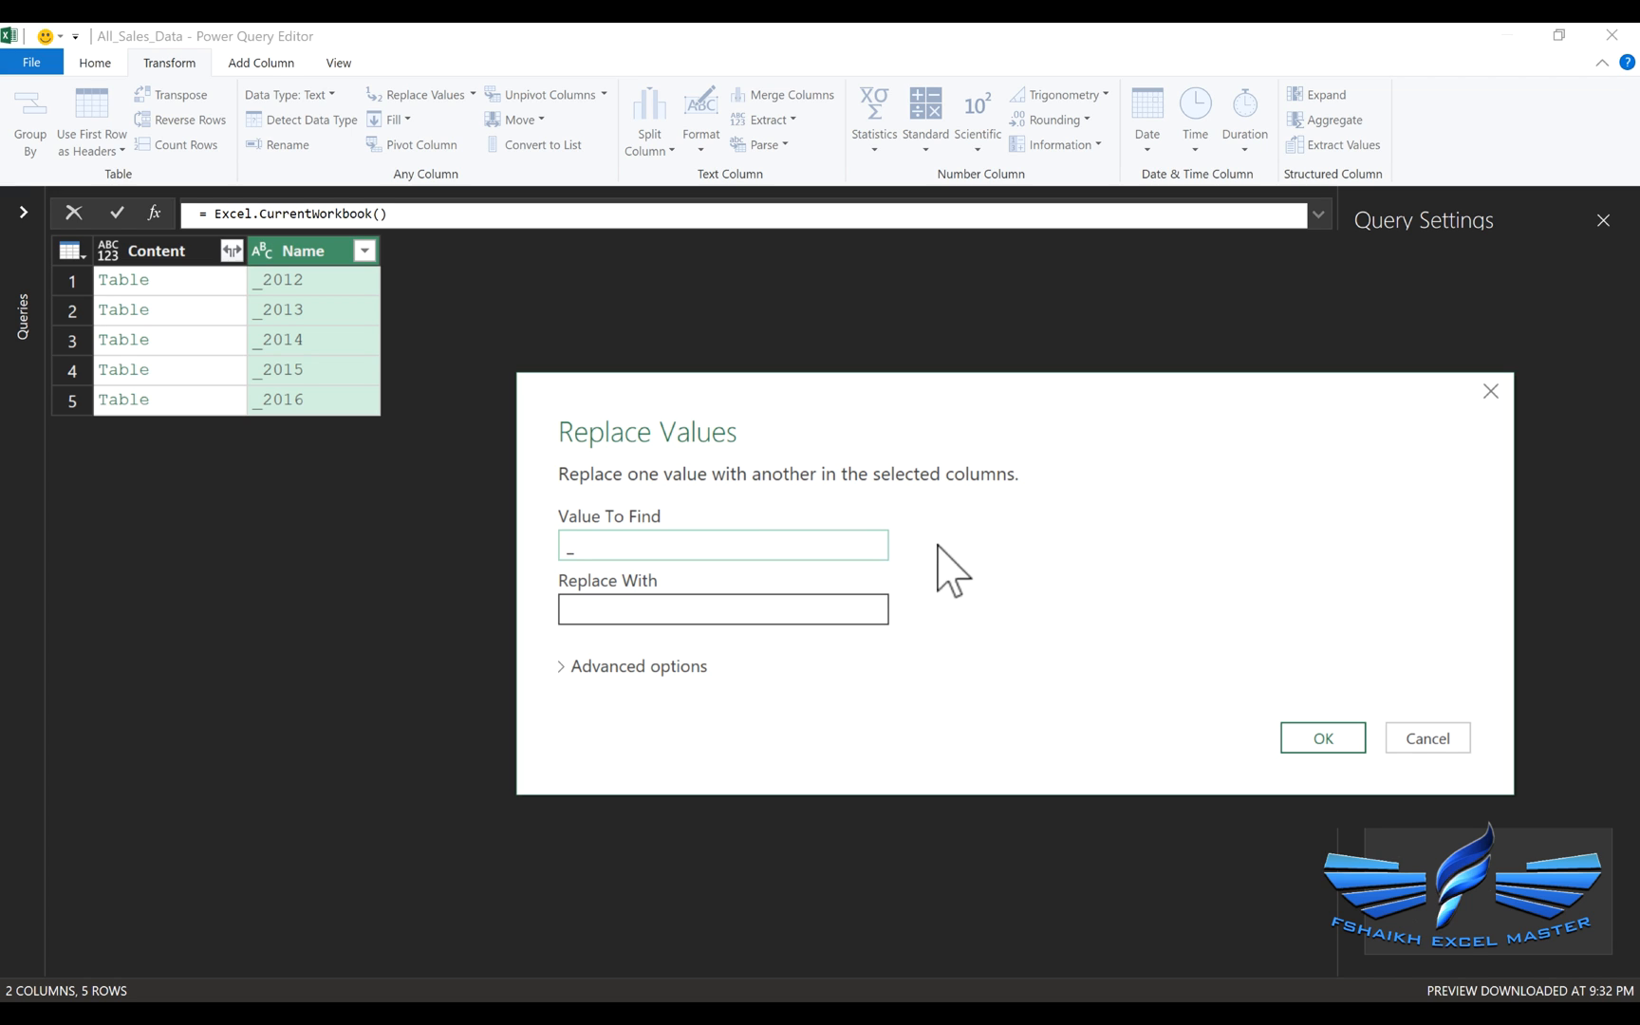
pyautogui.click(1322, 736)
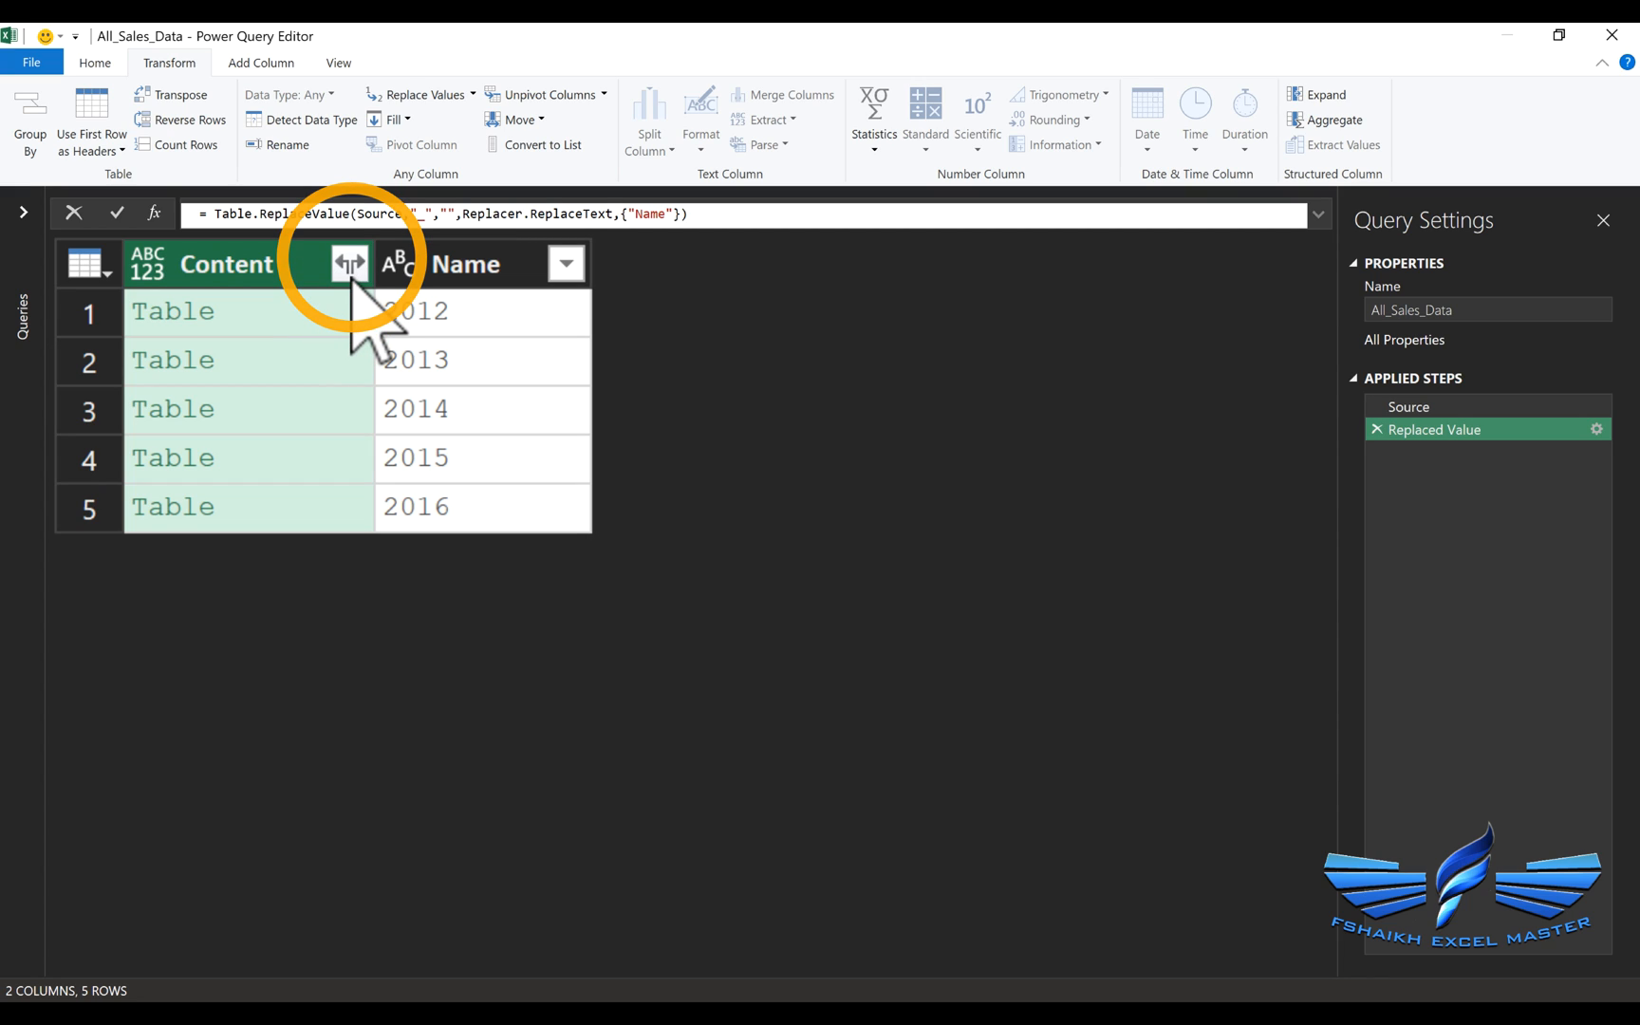
# Expand the Content tables into all sales columns without the original-name prefix.
pyautogui.click(350, 262)
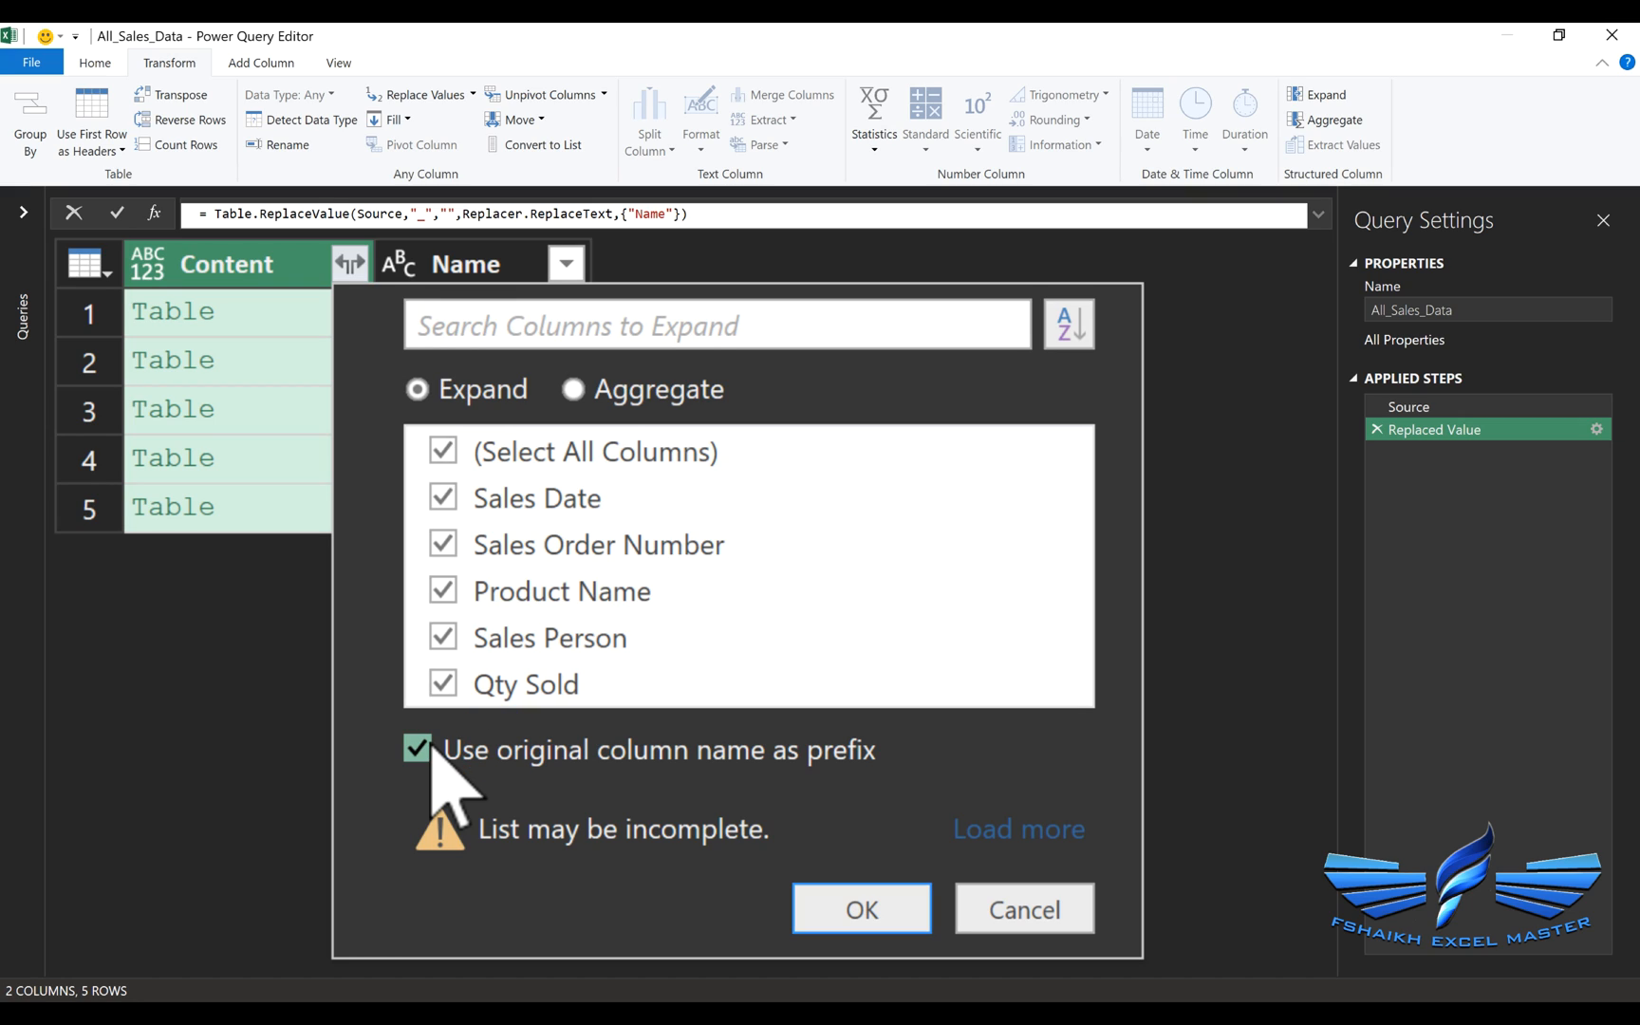
pyautogui.click(416, 750)
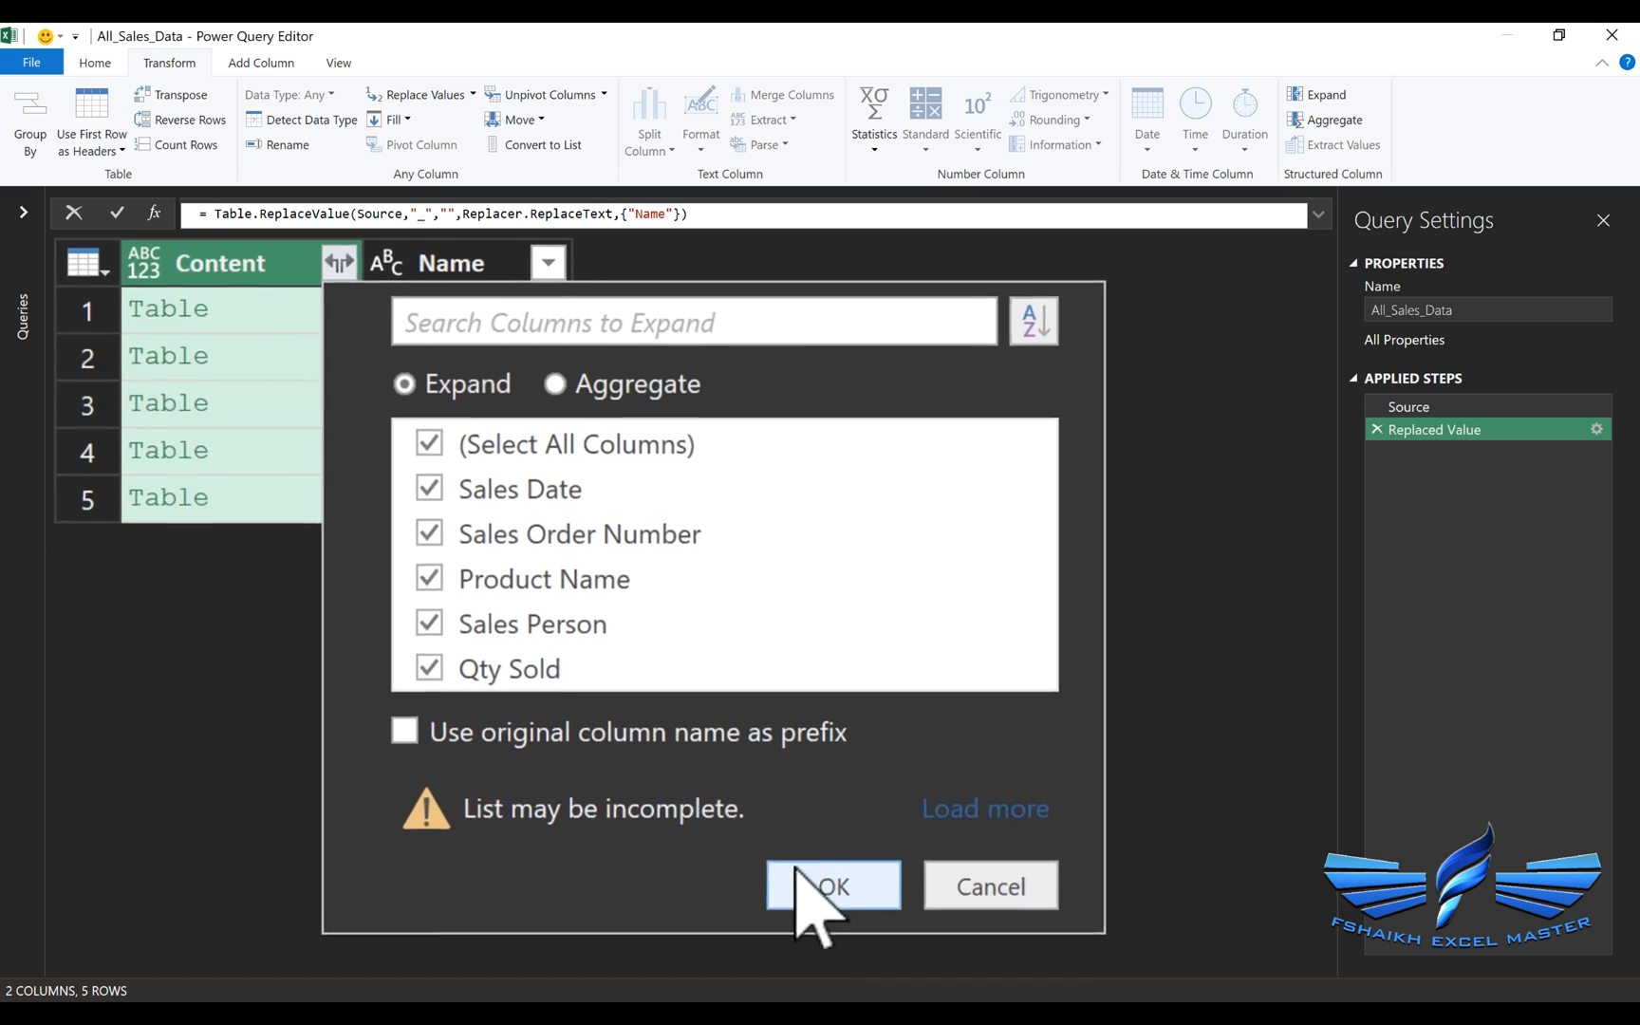
pyautogui.click(831, 887)
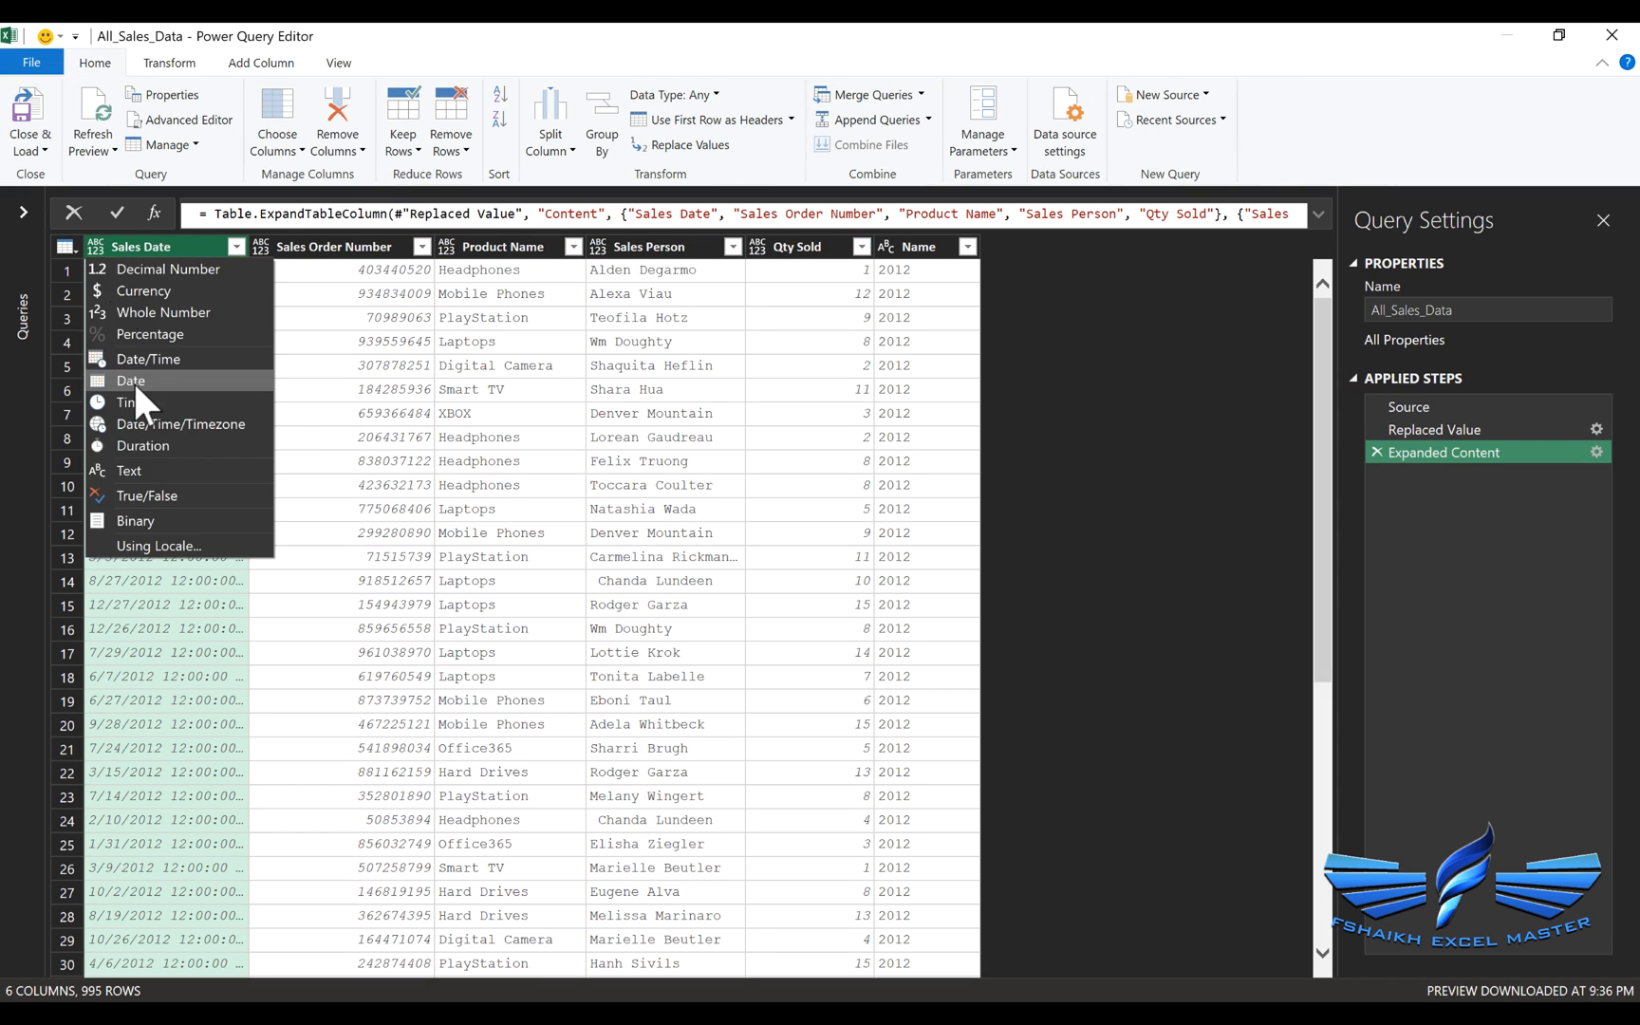
# Set Sales Date to Date and Qty Sold to Whole Number, then choose Close & Load To.
pyautogui.click(131, 380)
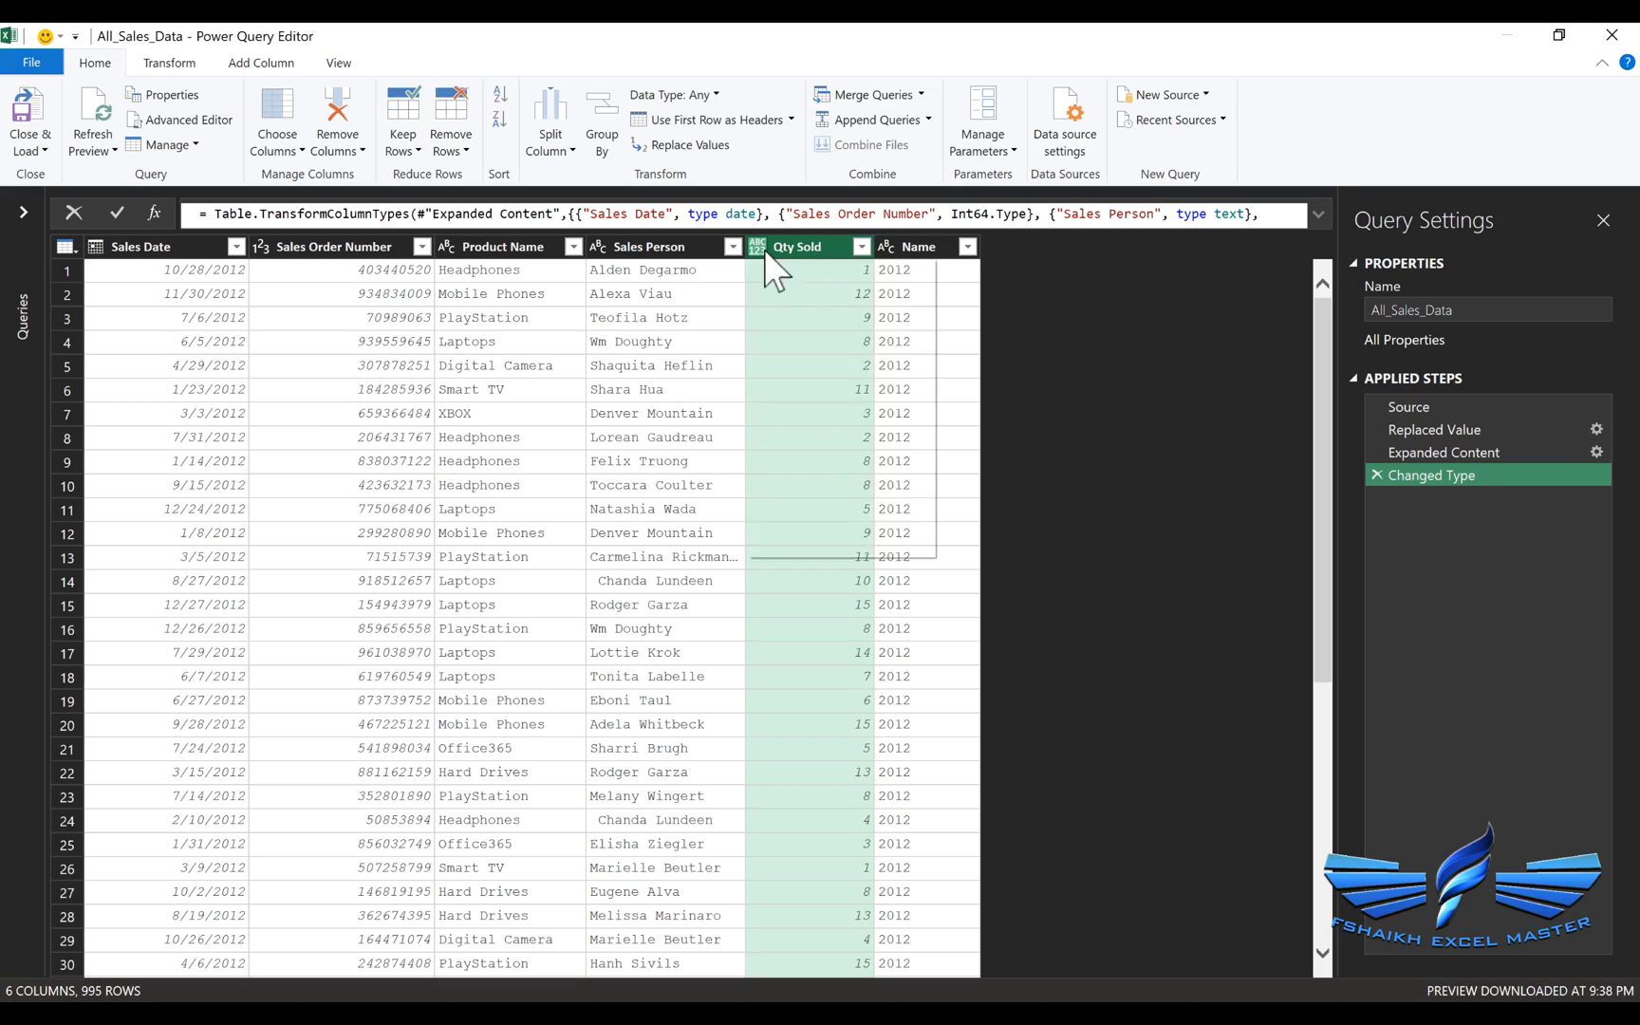
pyautogui.click(756, 245)
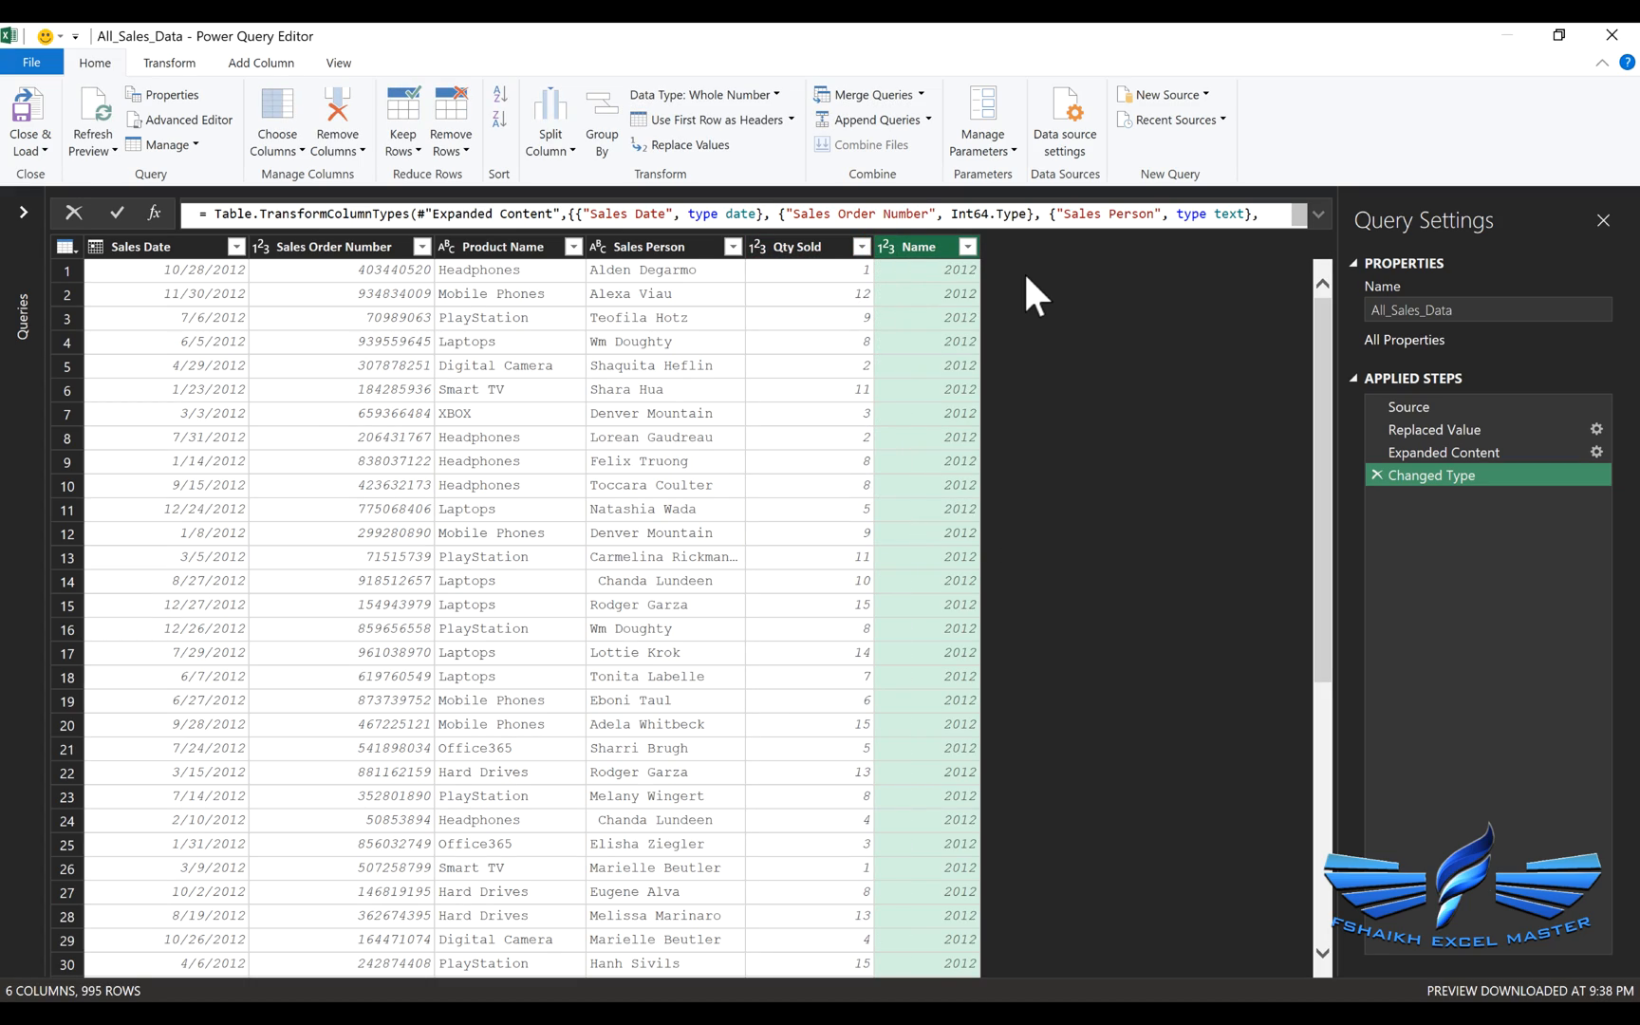
pyautogui.click(29, 118)
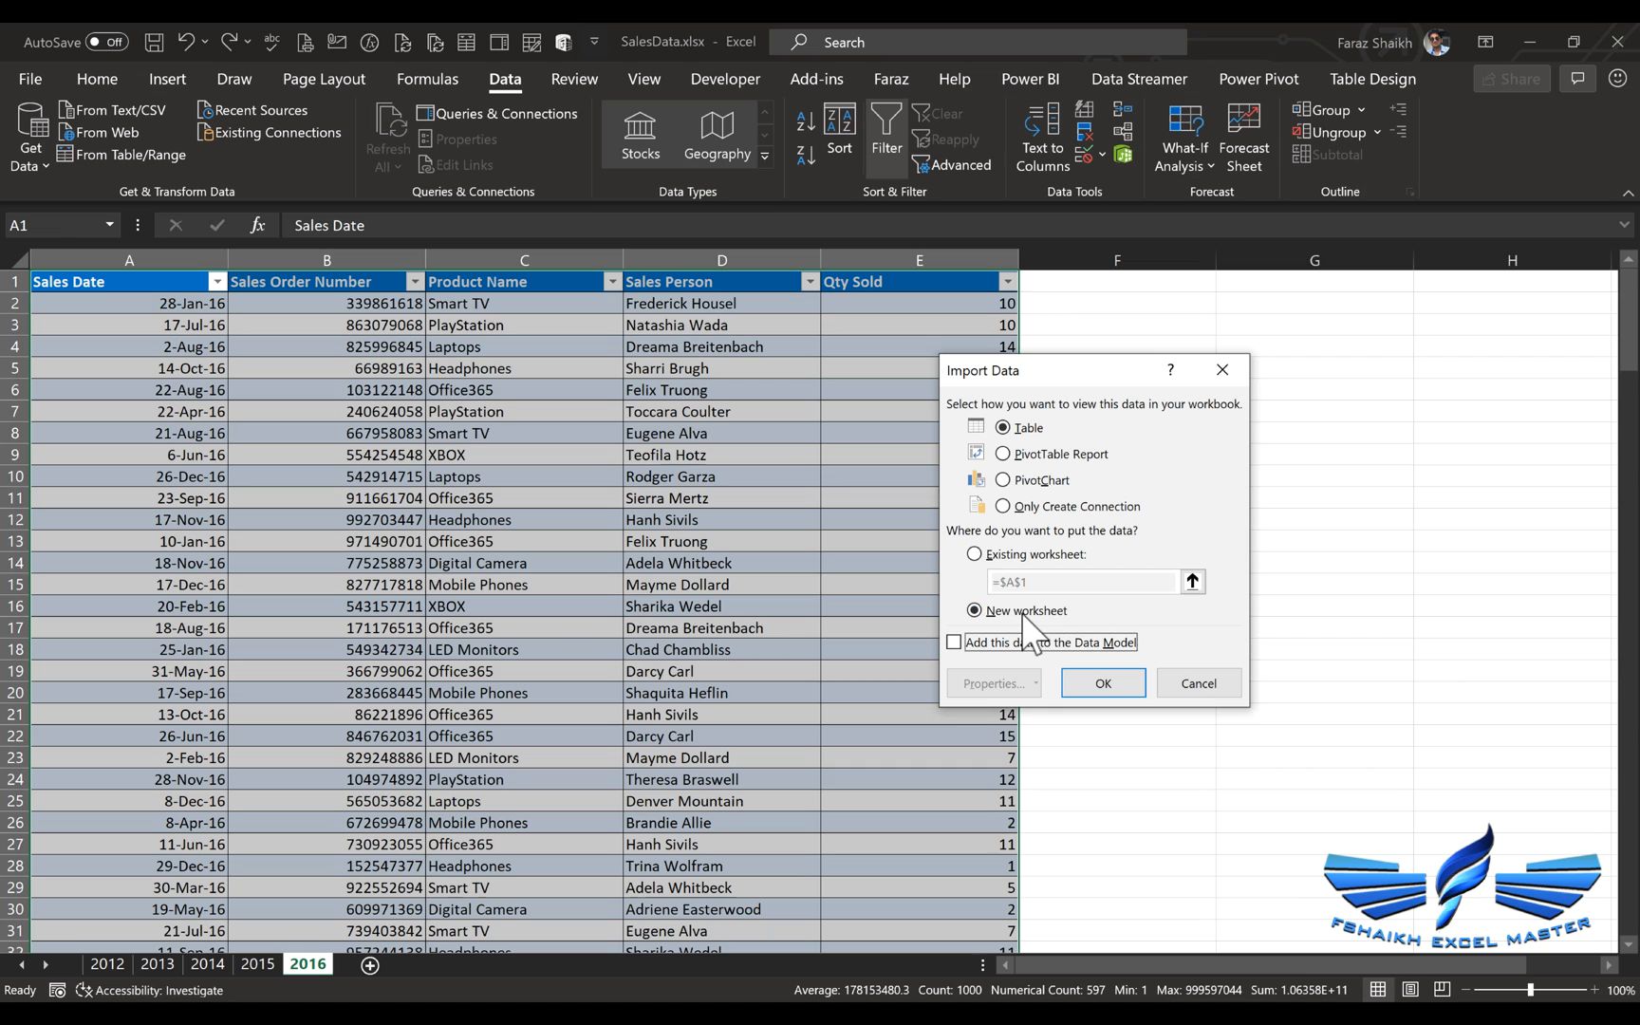
# Import All_Sales_Data as a table on a new worksheet.
pyautogui.click(1101, 683)
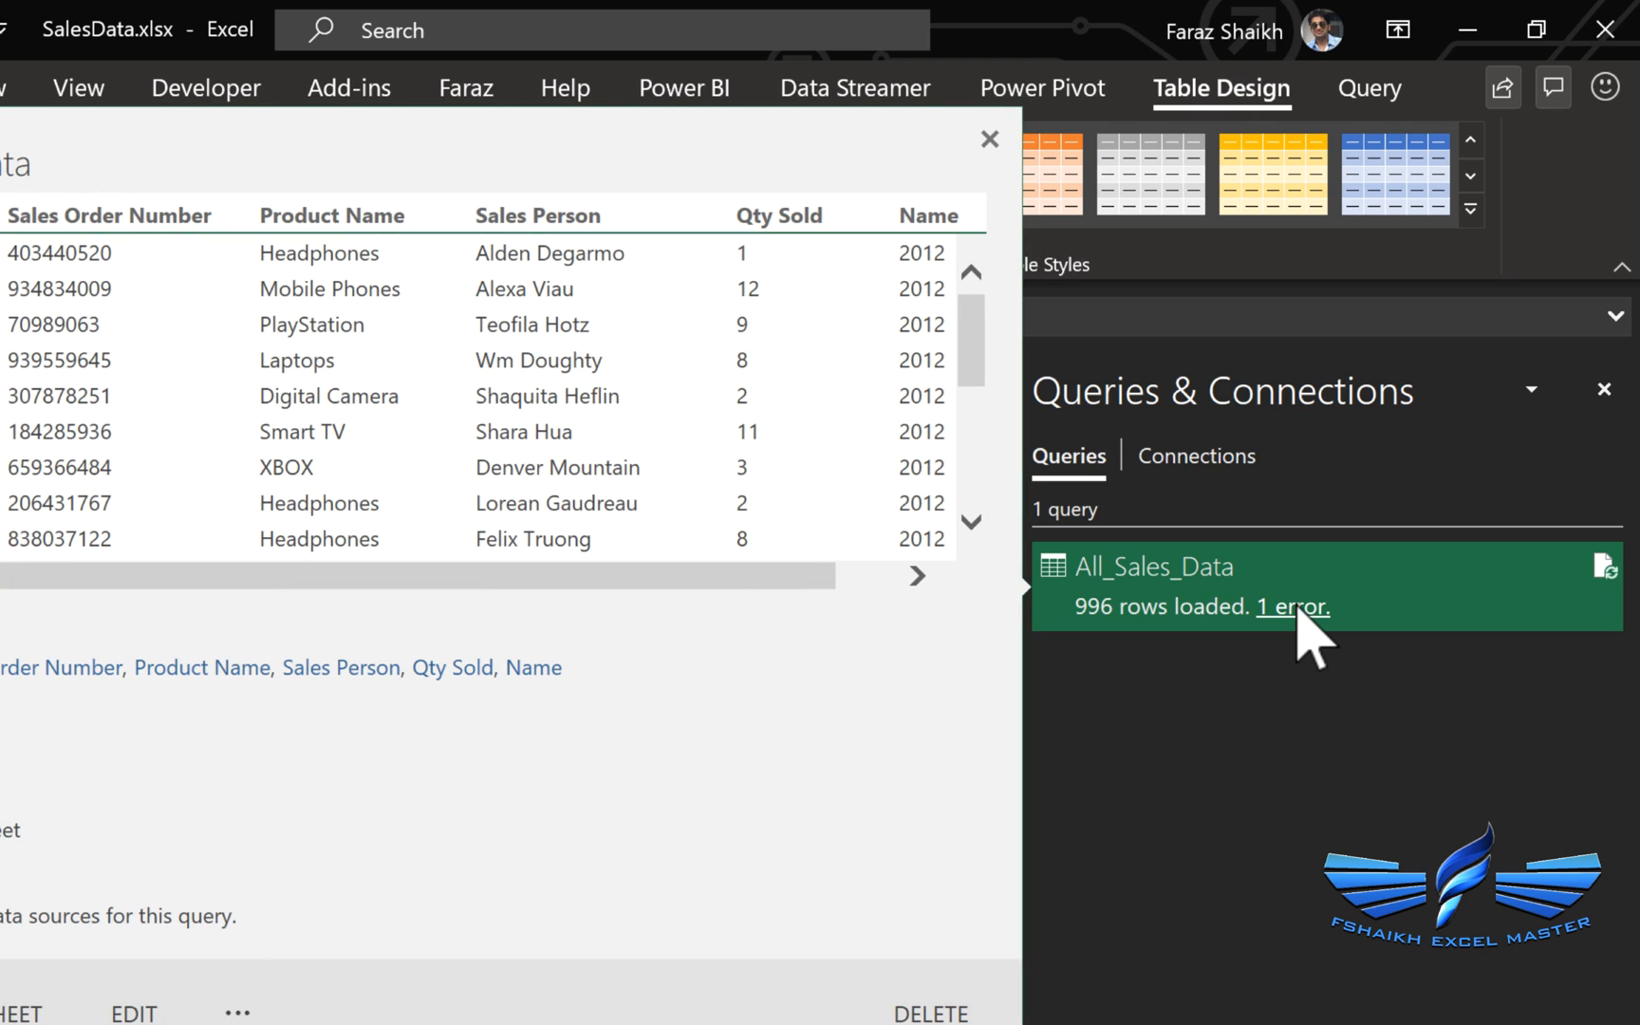
# Refresh the loaded query, now 1,991 rows with 996 errors, and reopen All_Sales_Data.
pyautogui.click(987, 138)
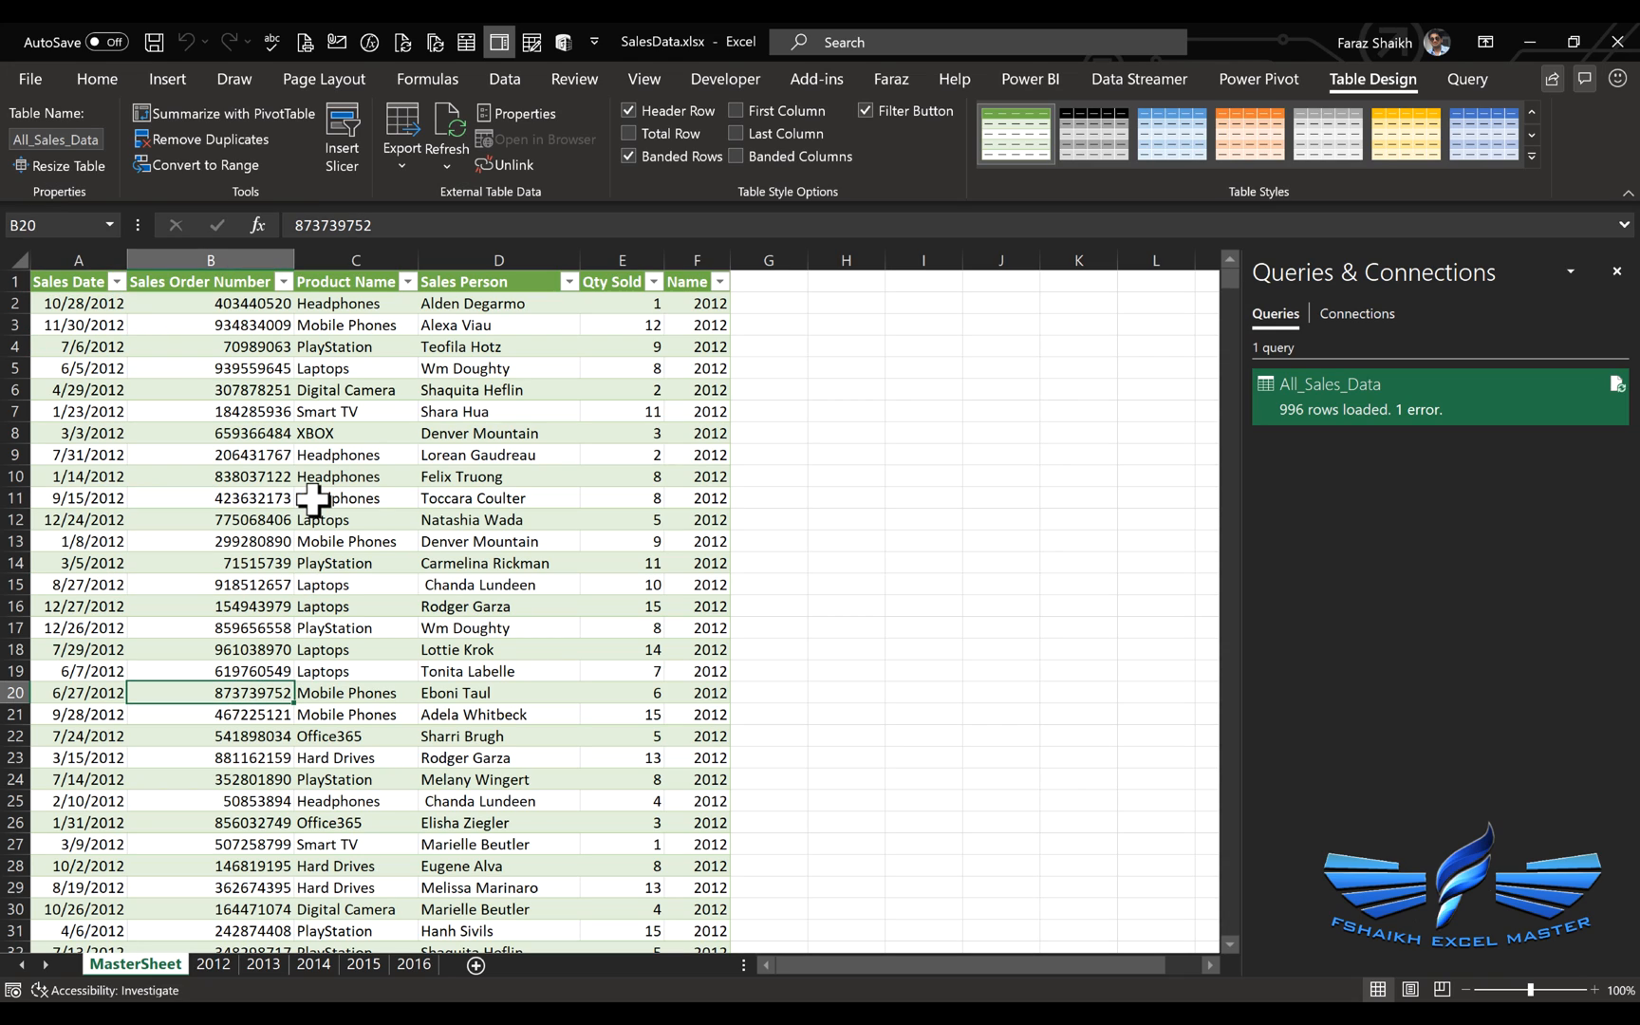
pyautogui.moveTo(471, 491)
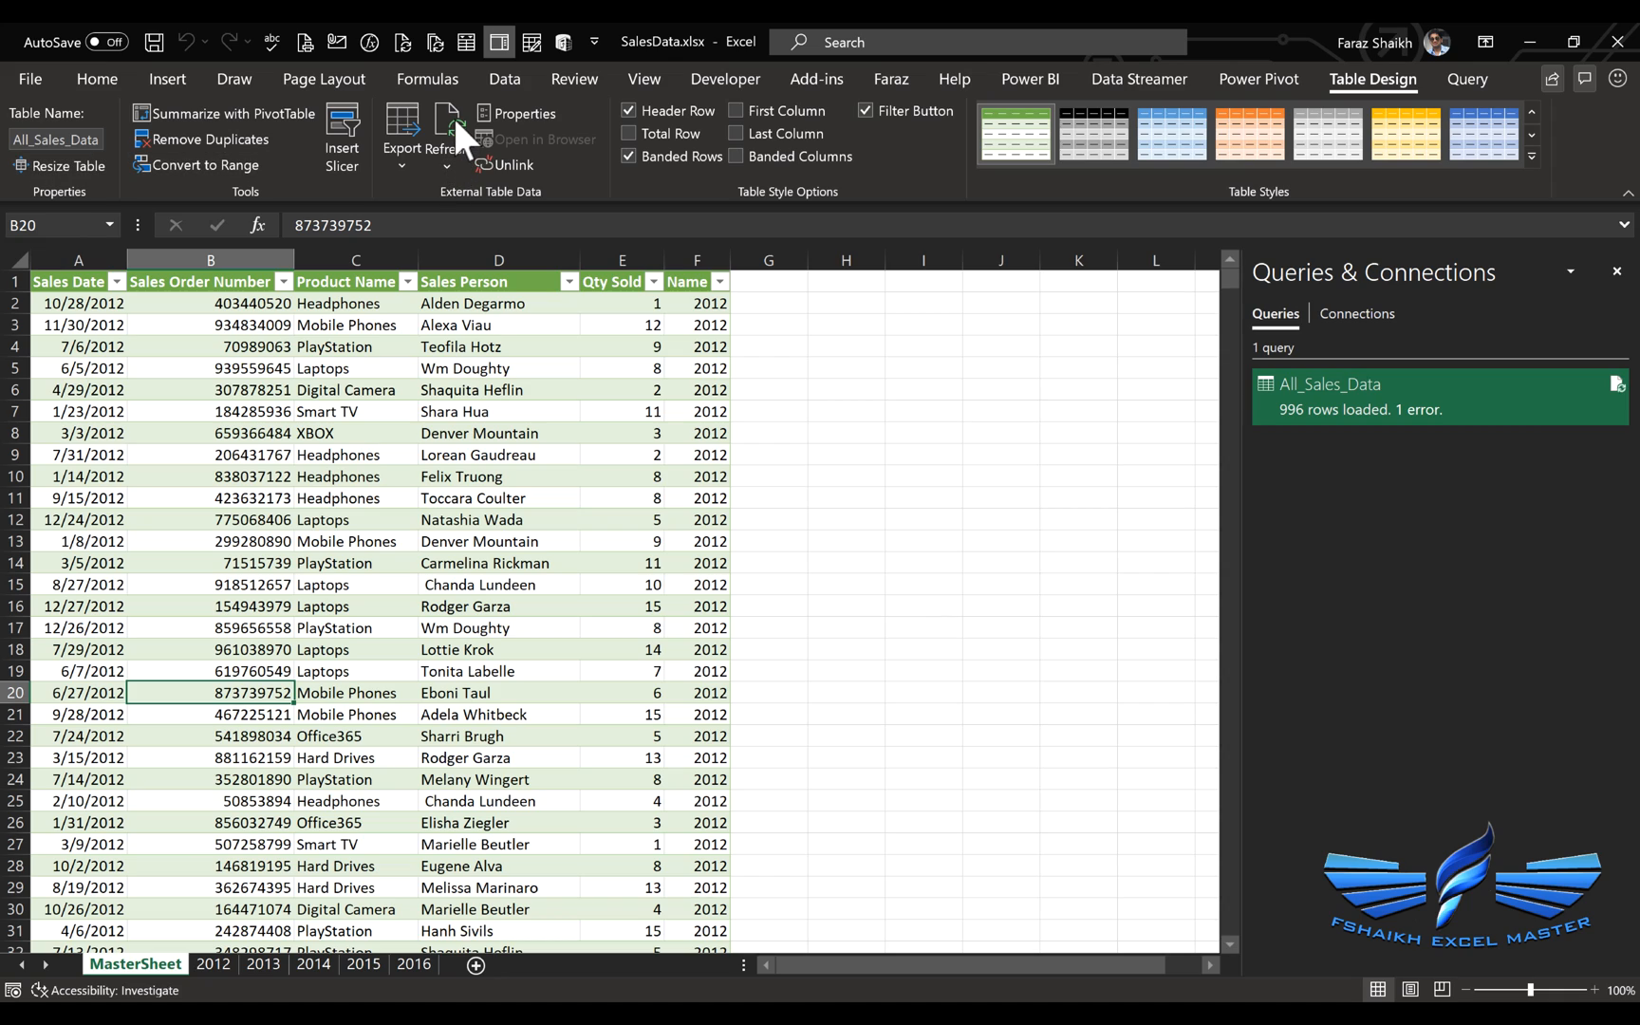
pyautogui.click(450, 125)
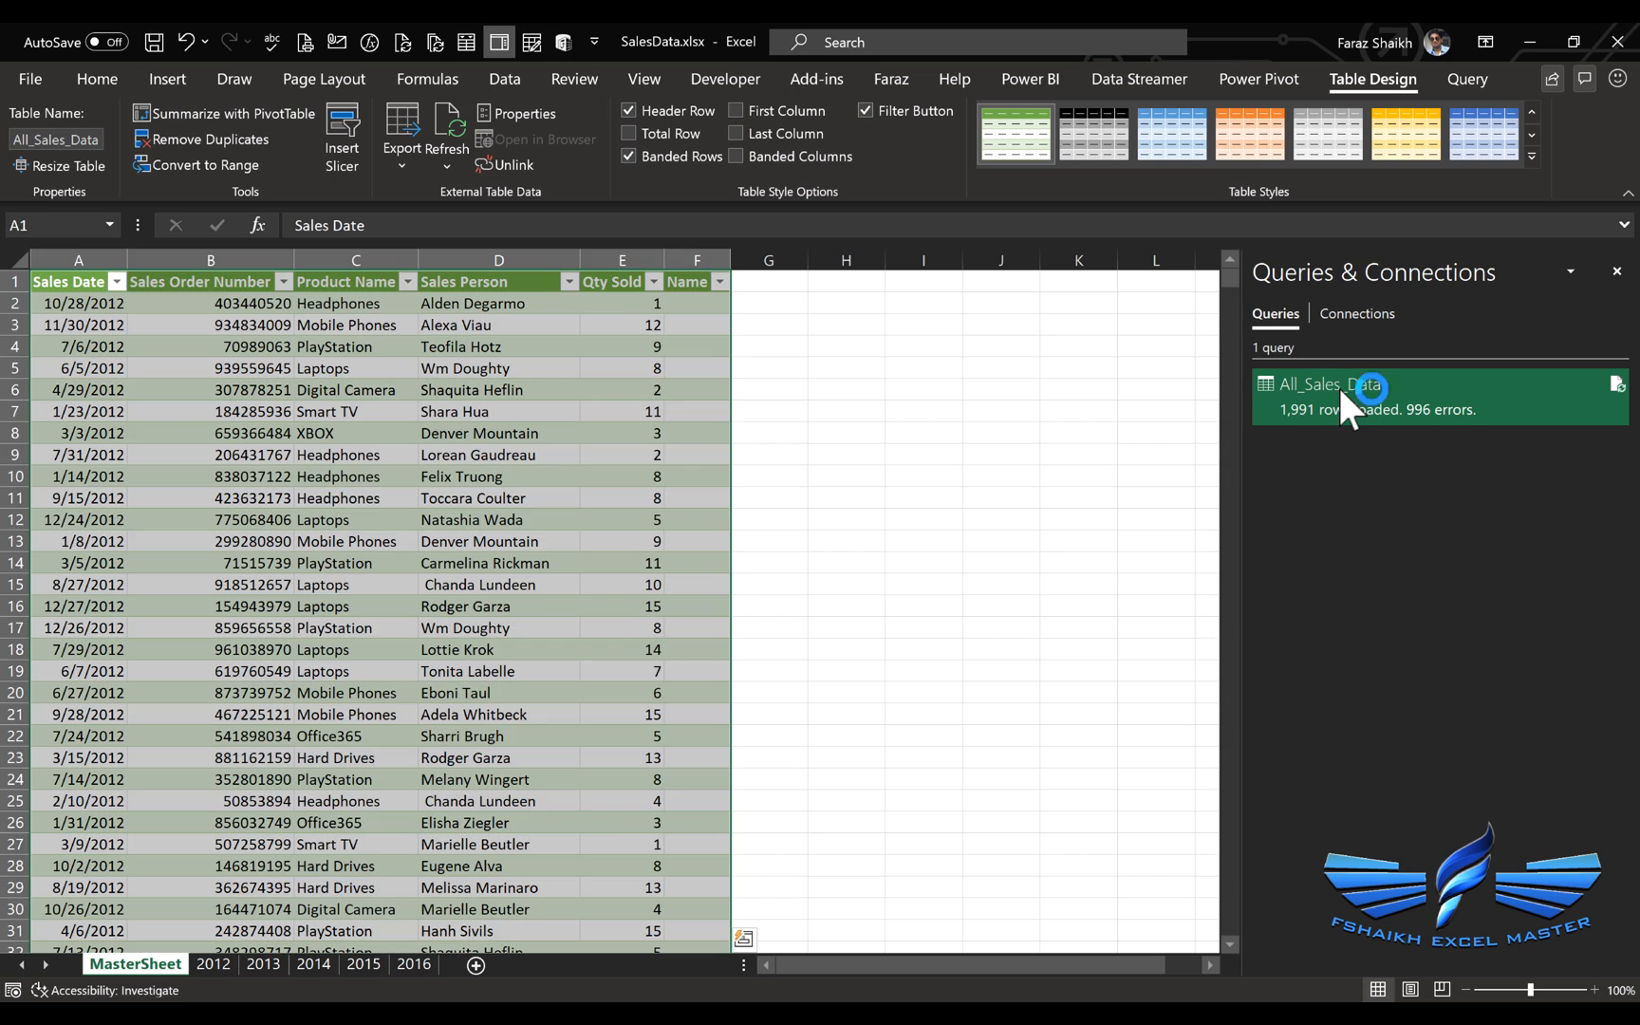
pyautogui.doubleClick(1329, 384)
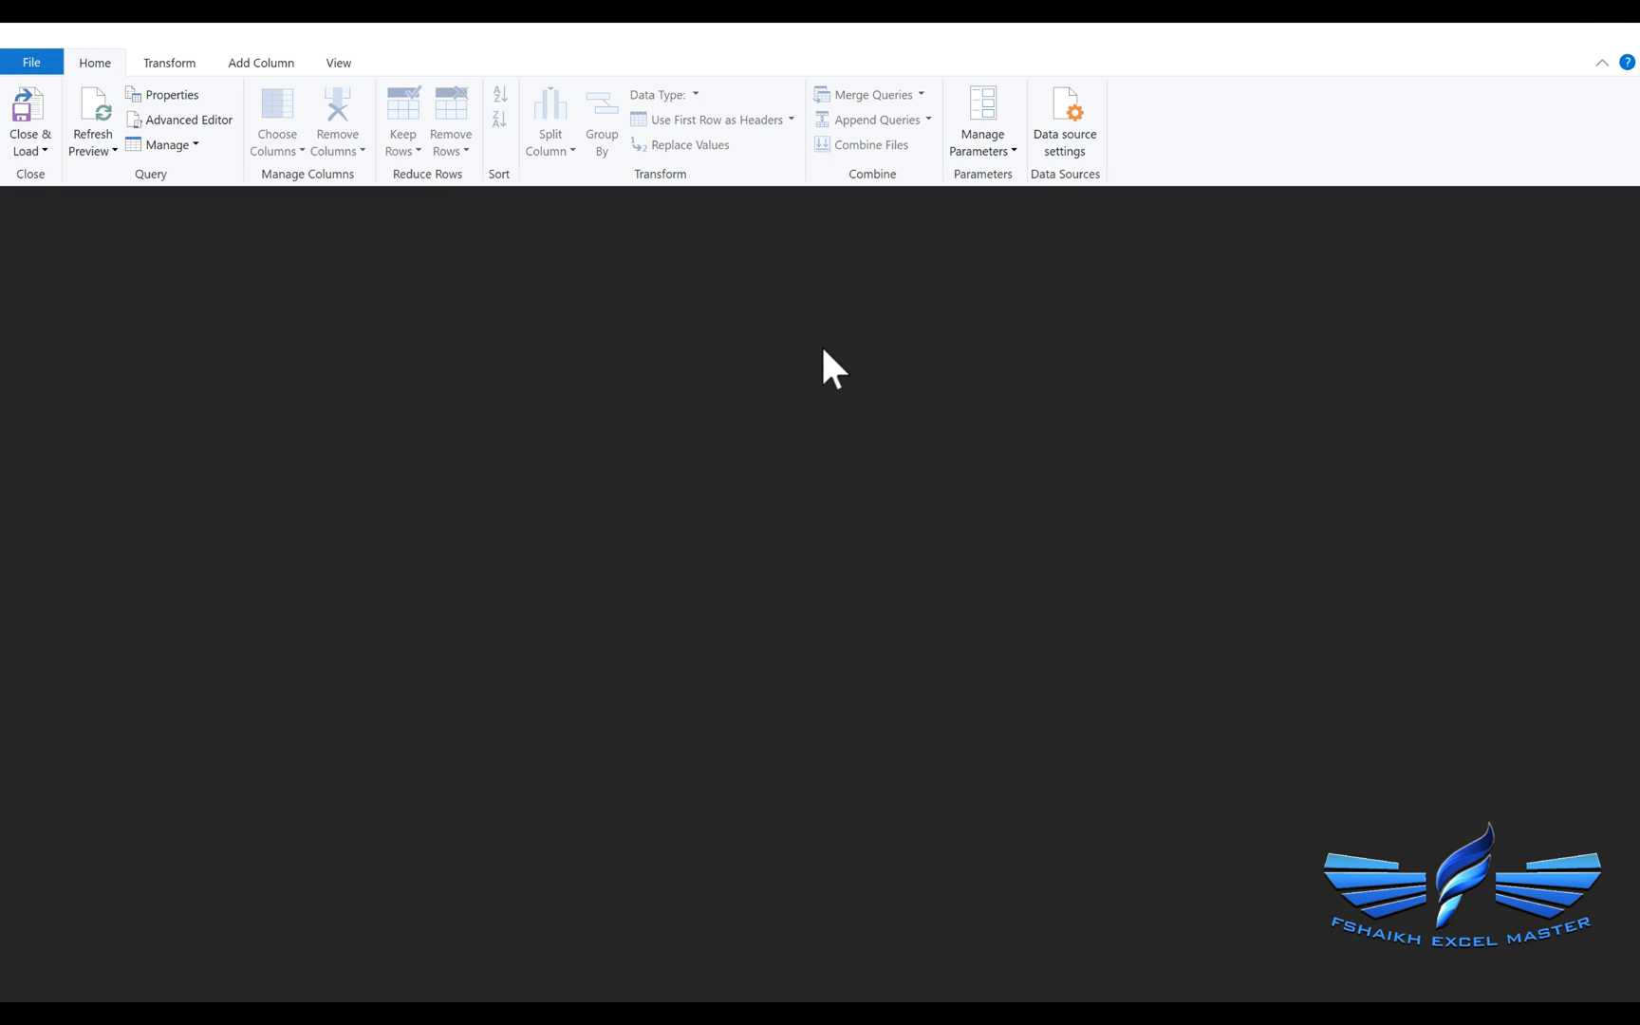
# At the Source step, filter Name to begin with '_', then return to the final step.
pyautogui.click(1409, 406)
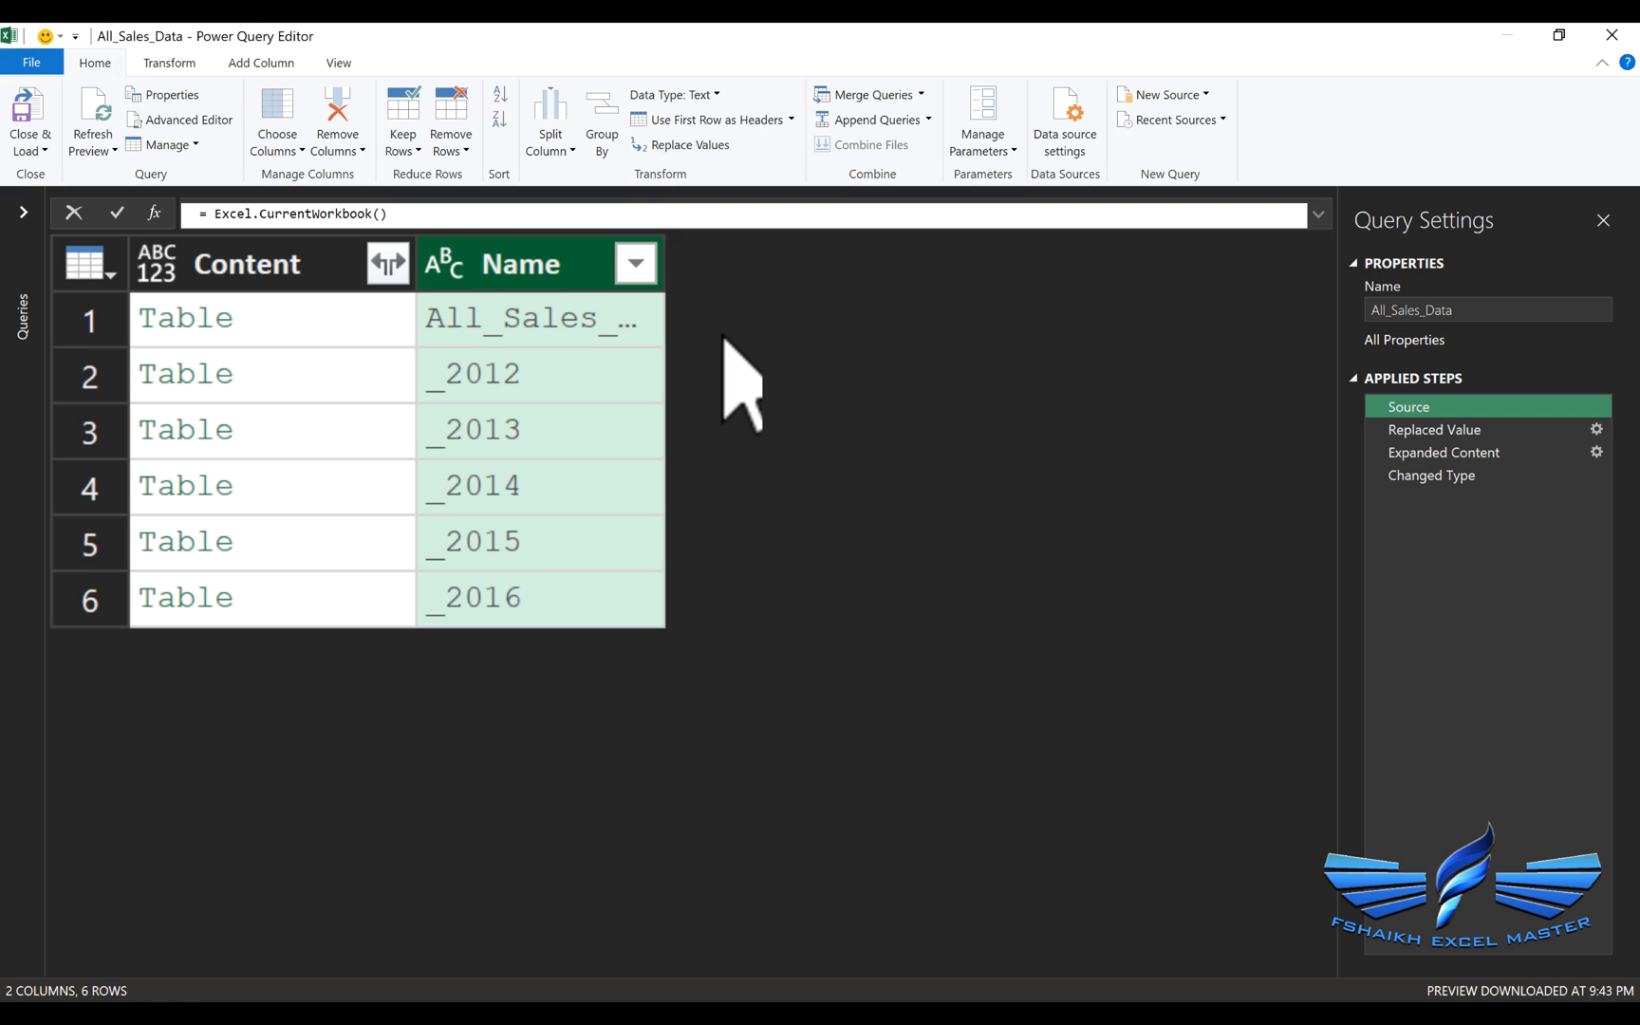
pyautogui.moveTo(712, 393)
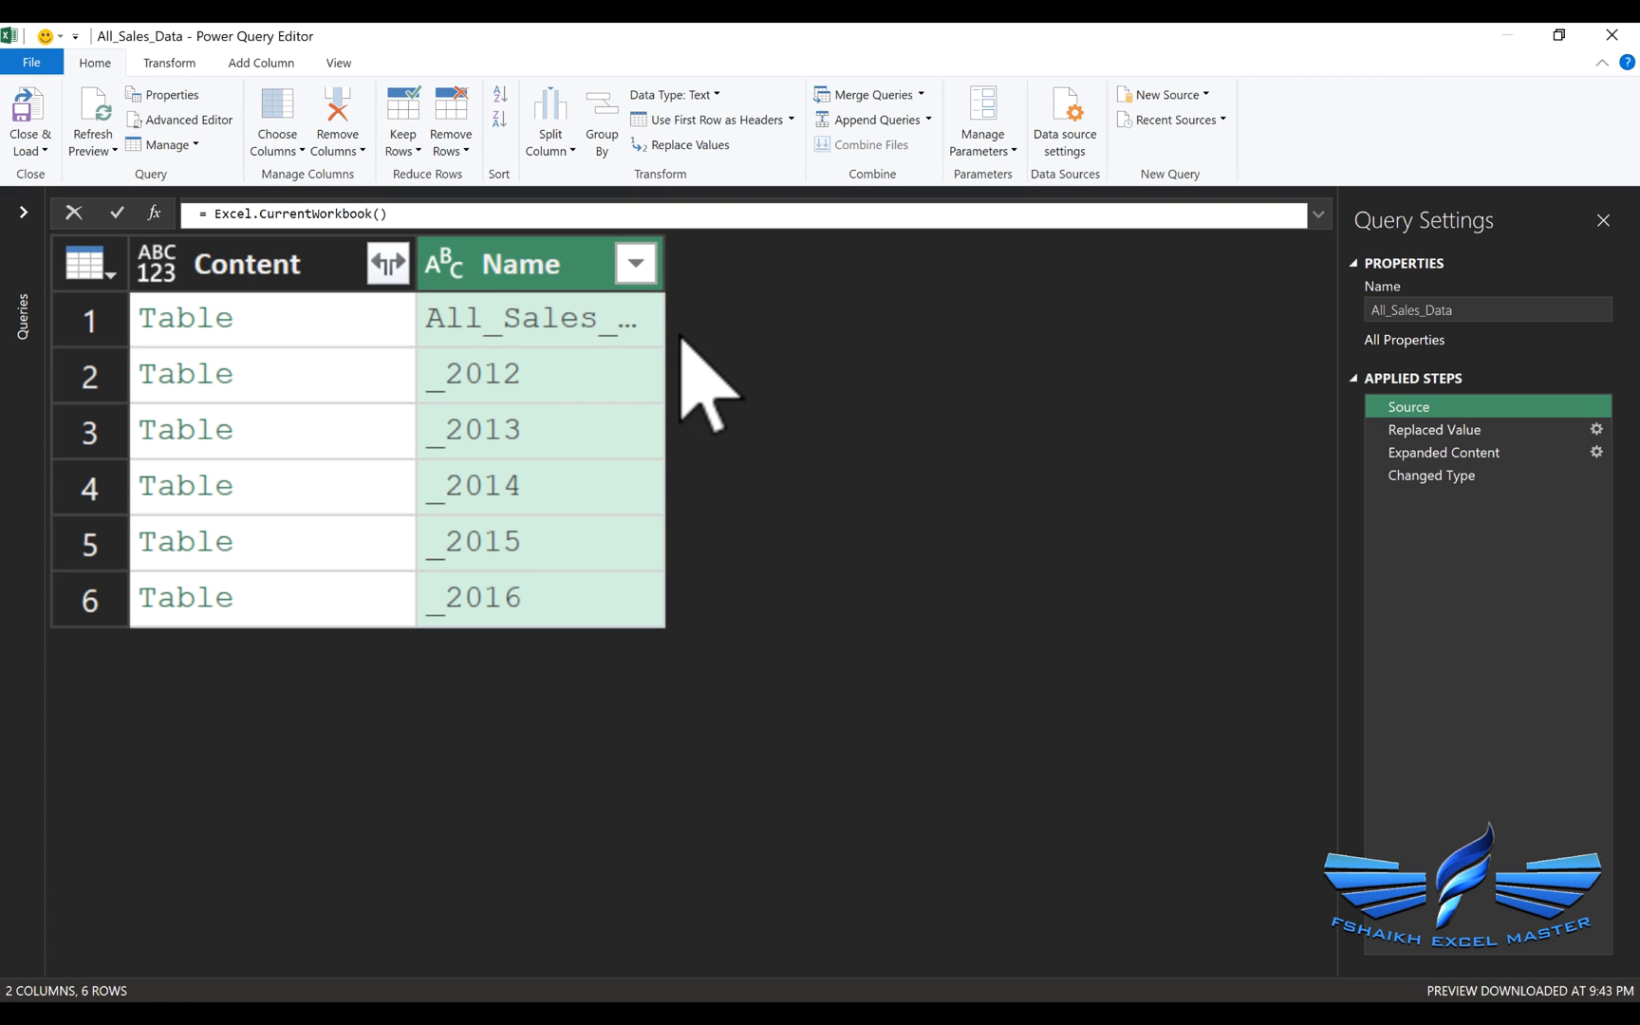
pyautogui.click(634, 262)
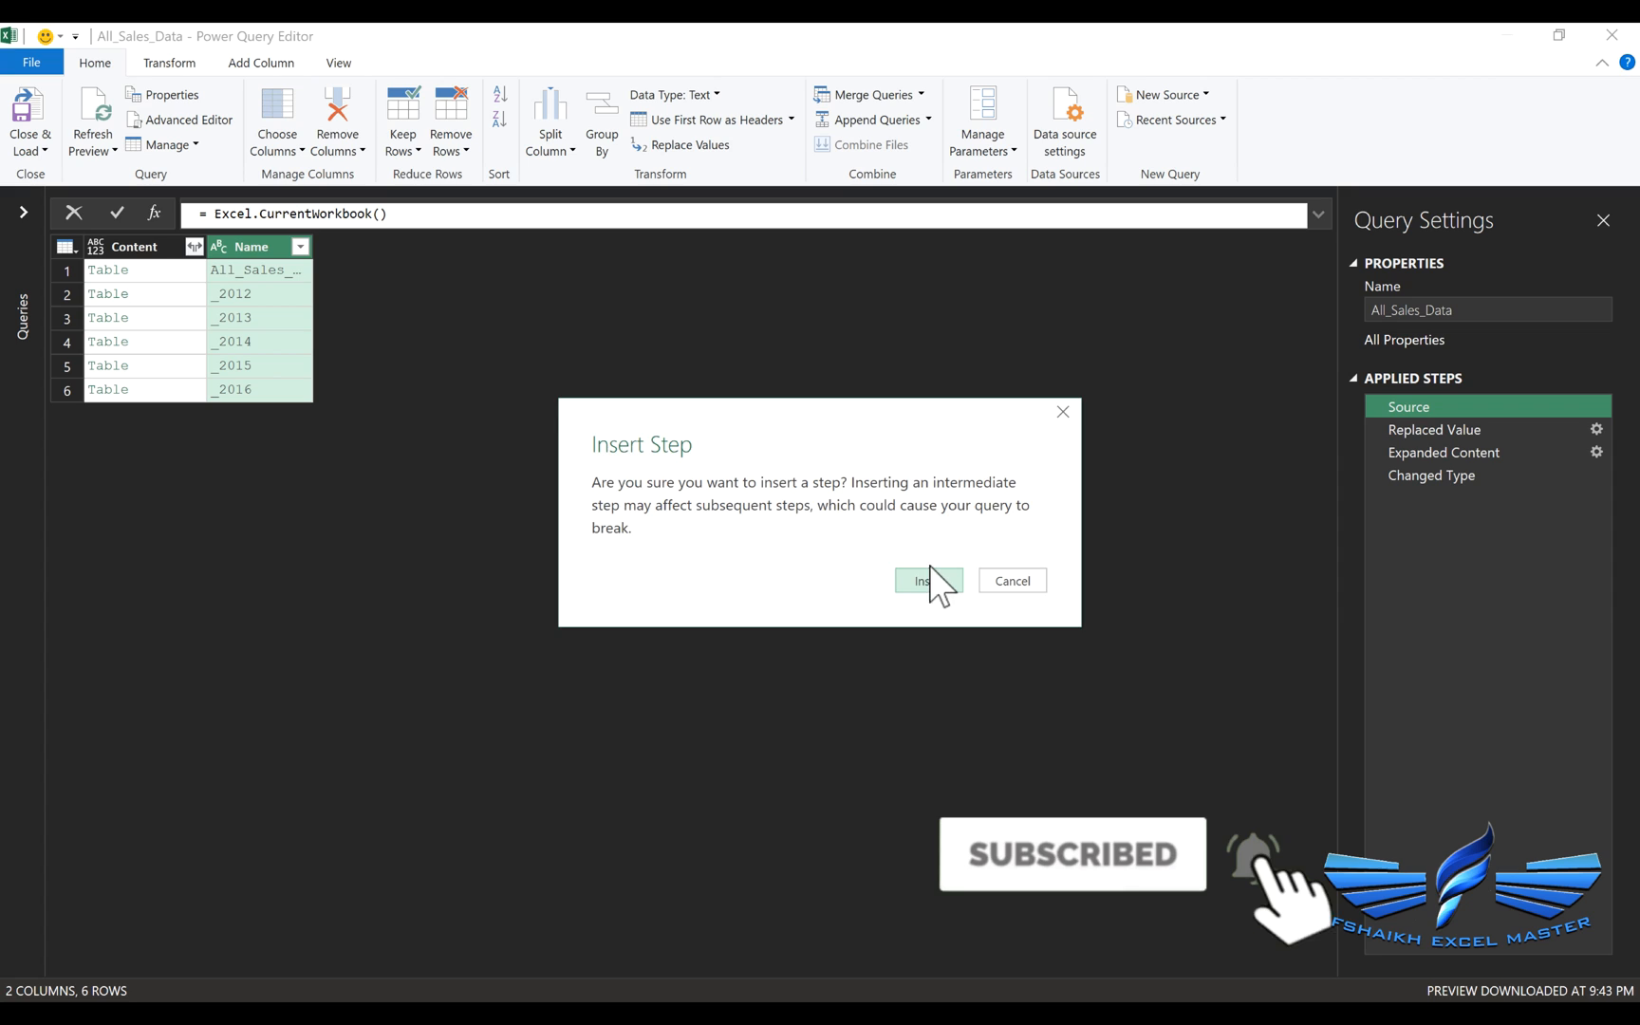
pyautogui.click(925, 581)
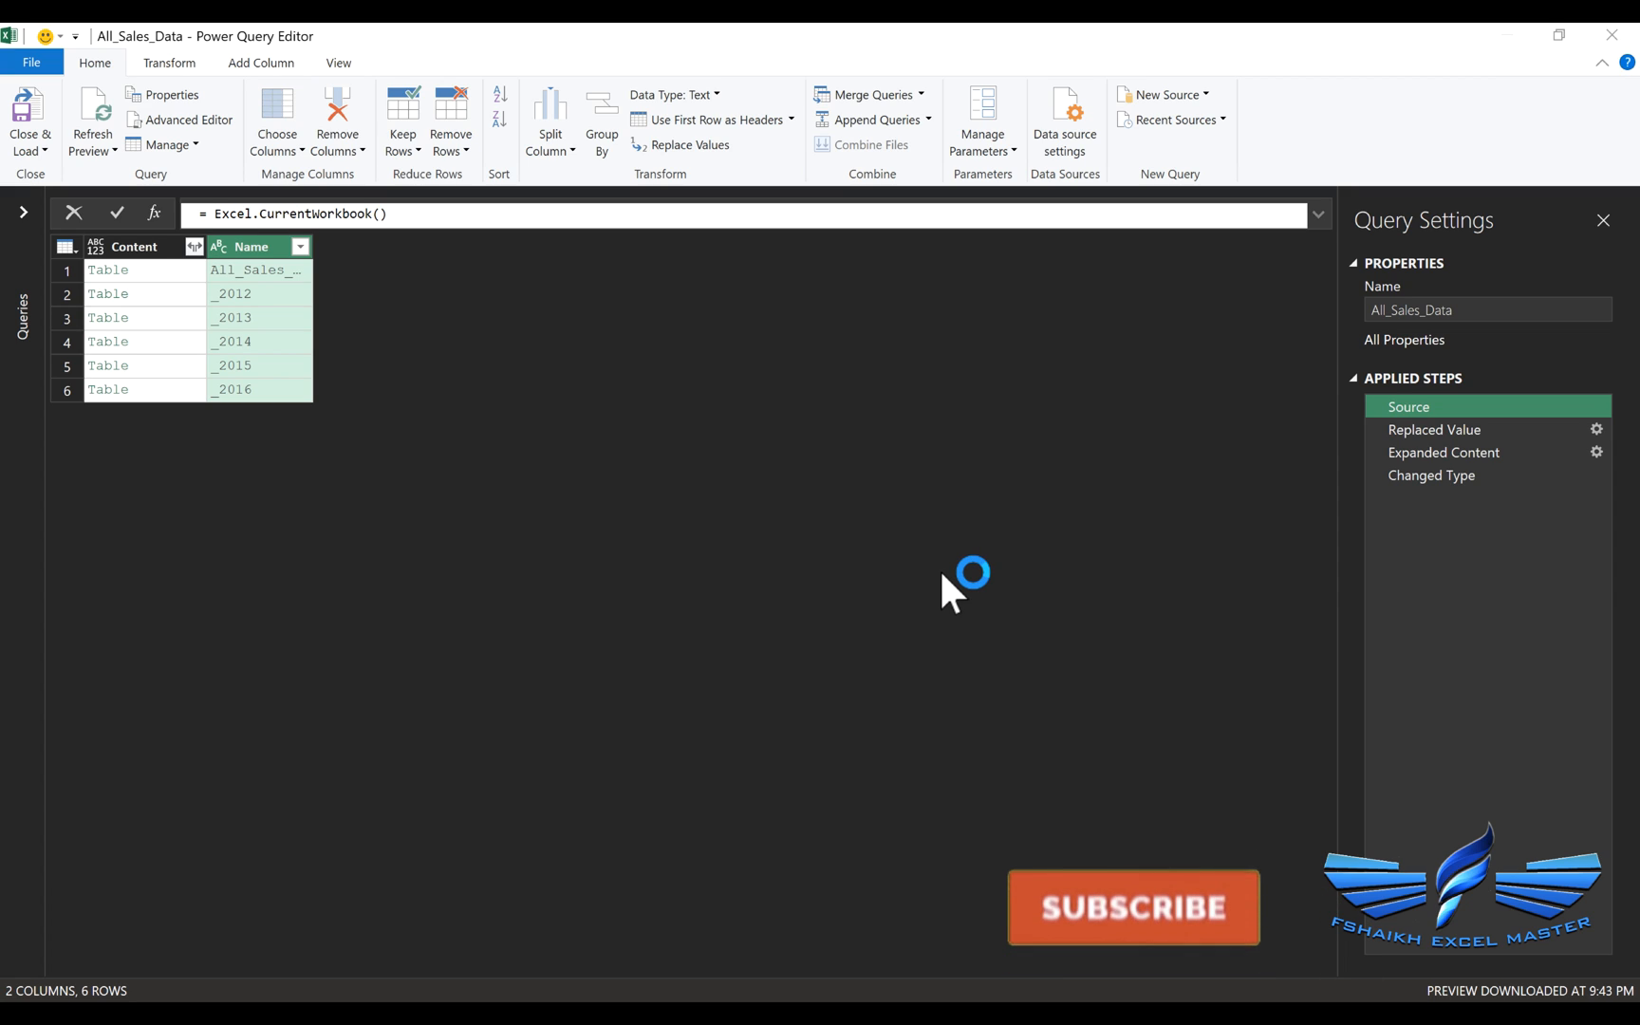
pyautogui.click(302, 247)
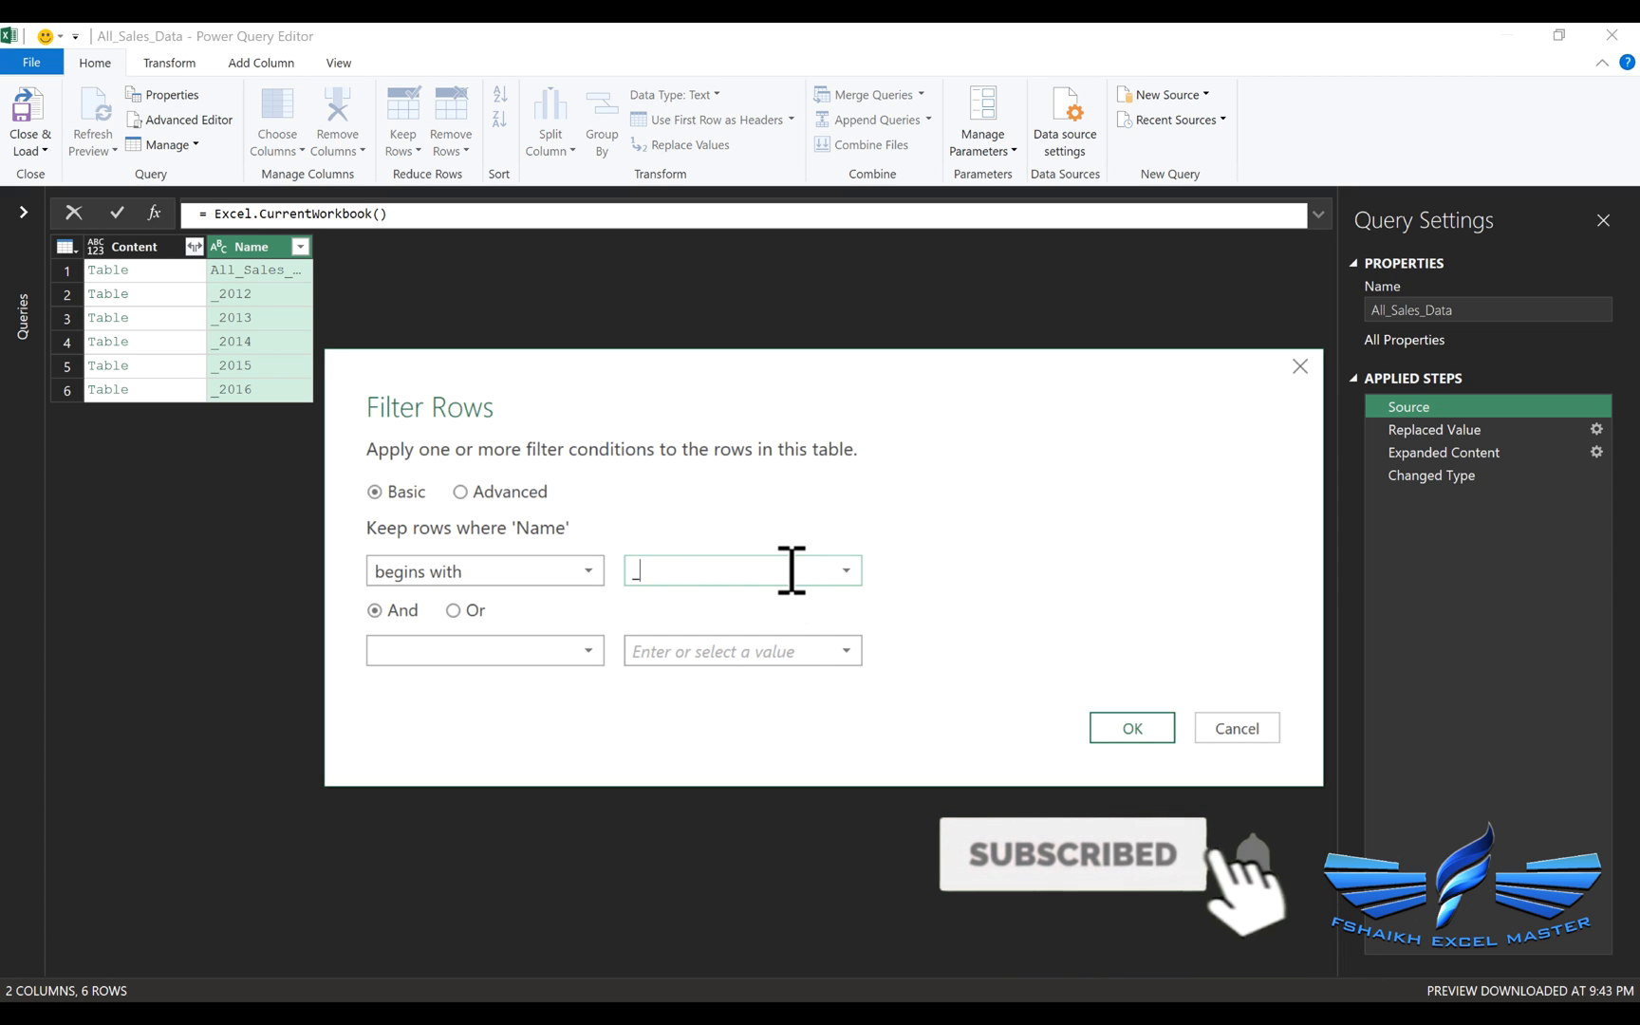
pyautogui.click(1131, 727)
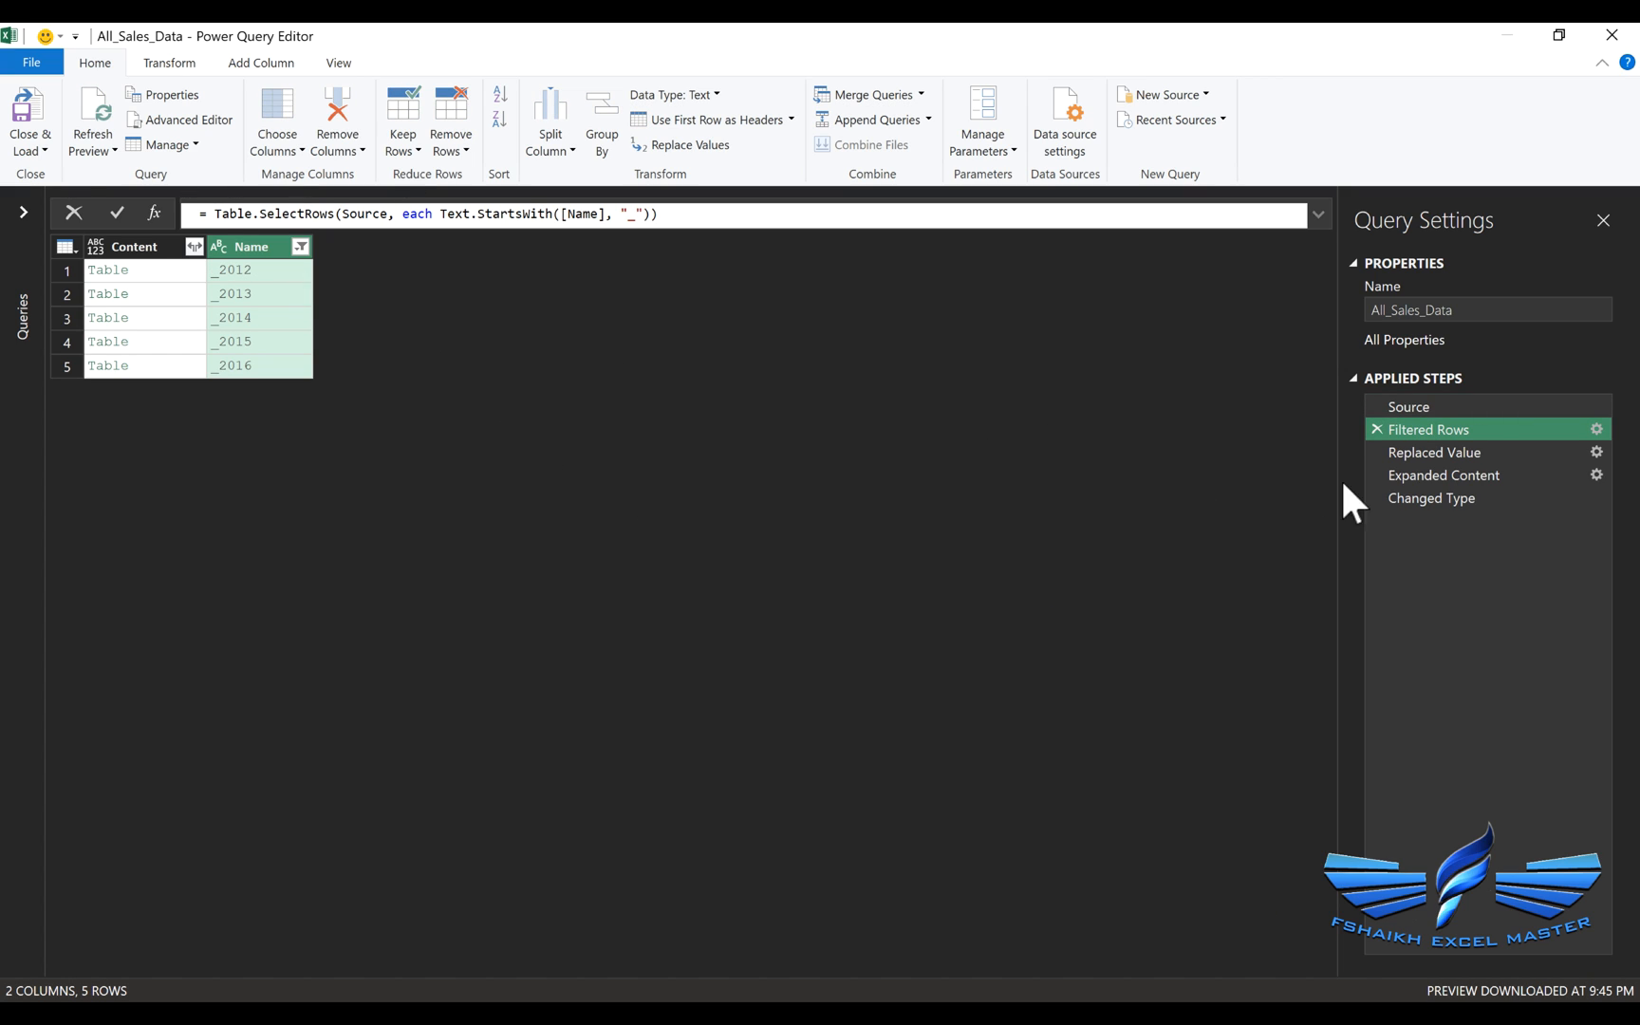
pyautogui.click(1433, 498)
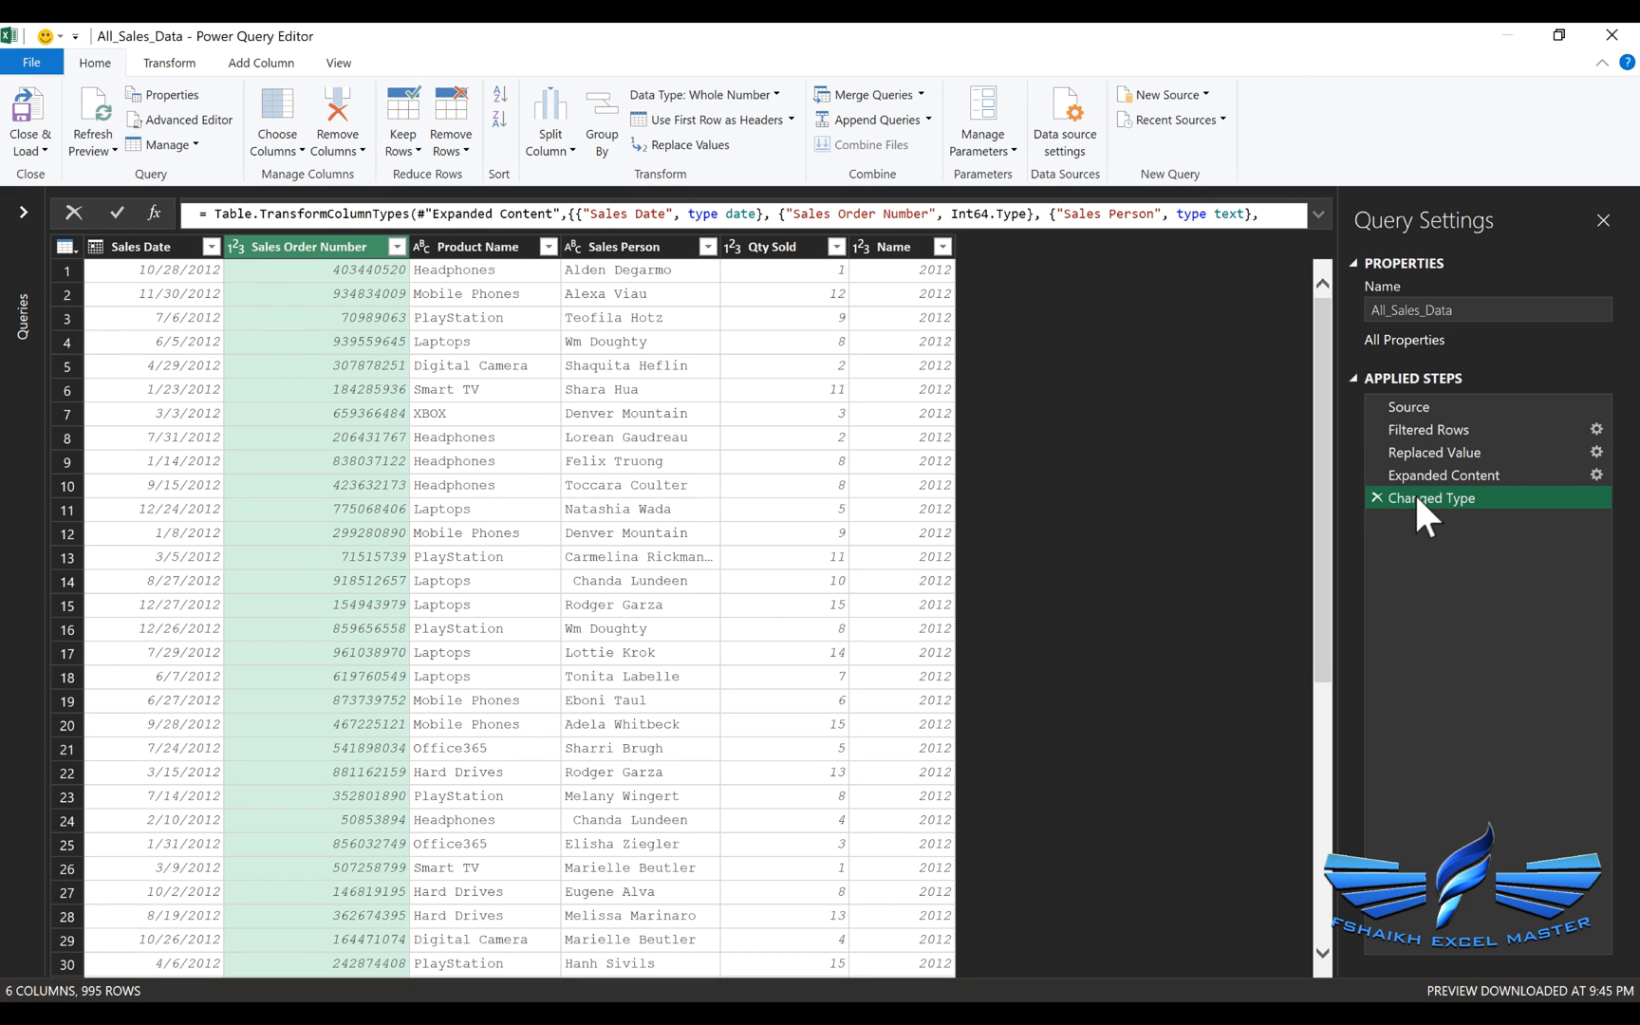
pyautogui.moveTo(28, 115)
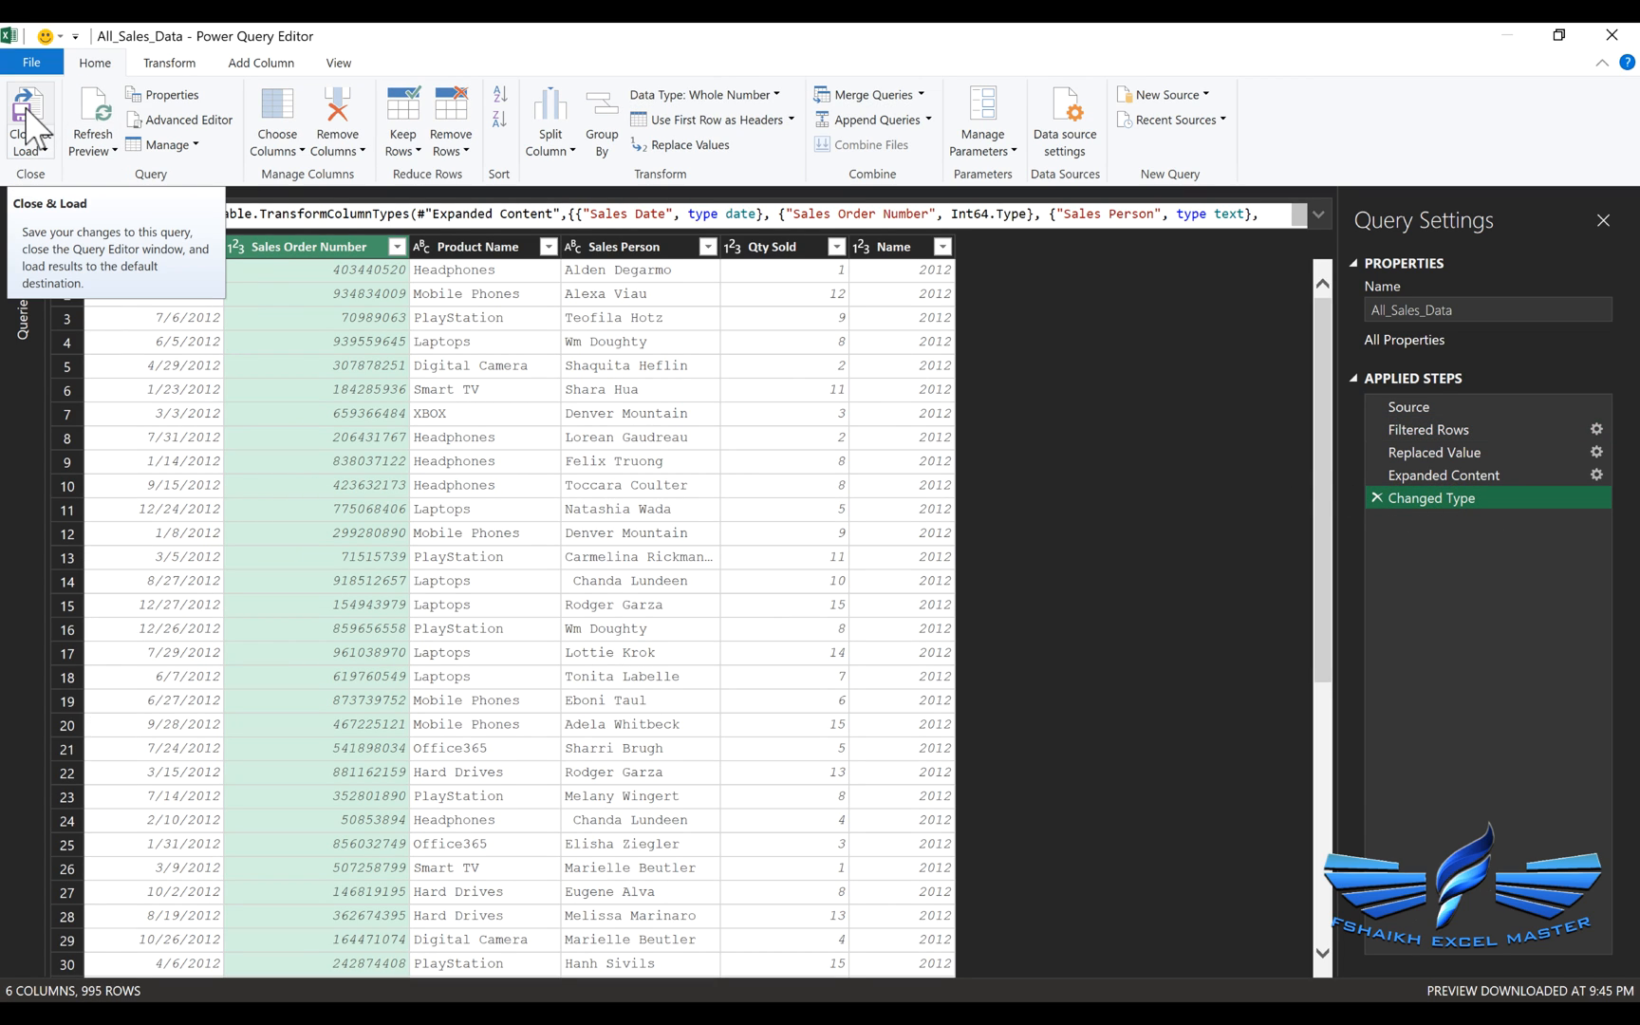
# Load the corrected 995-row query to MasterSheet and insert a PivotTable on the existing worksheet beside it.
pyautogui.click(33, 120)
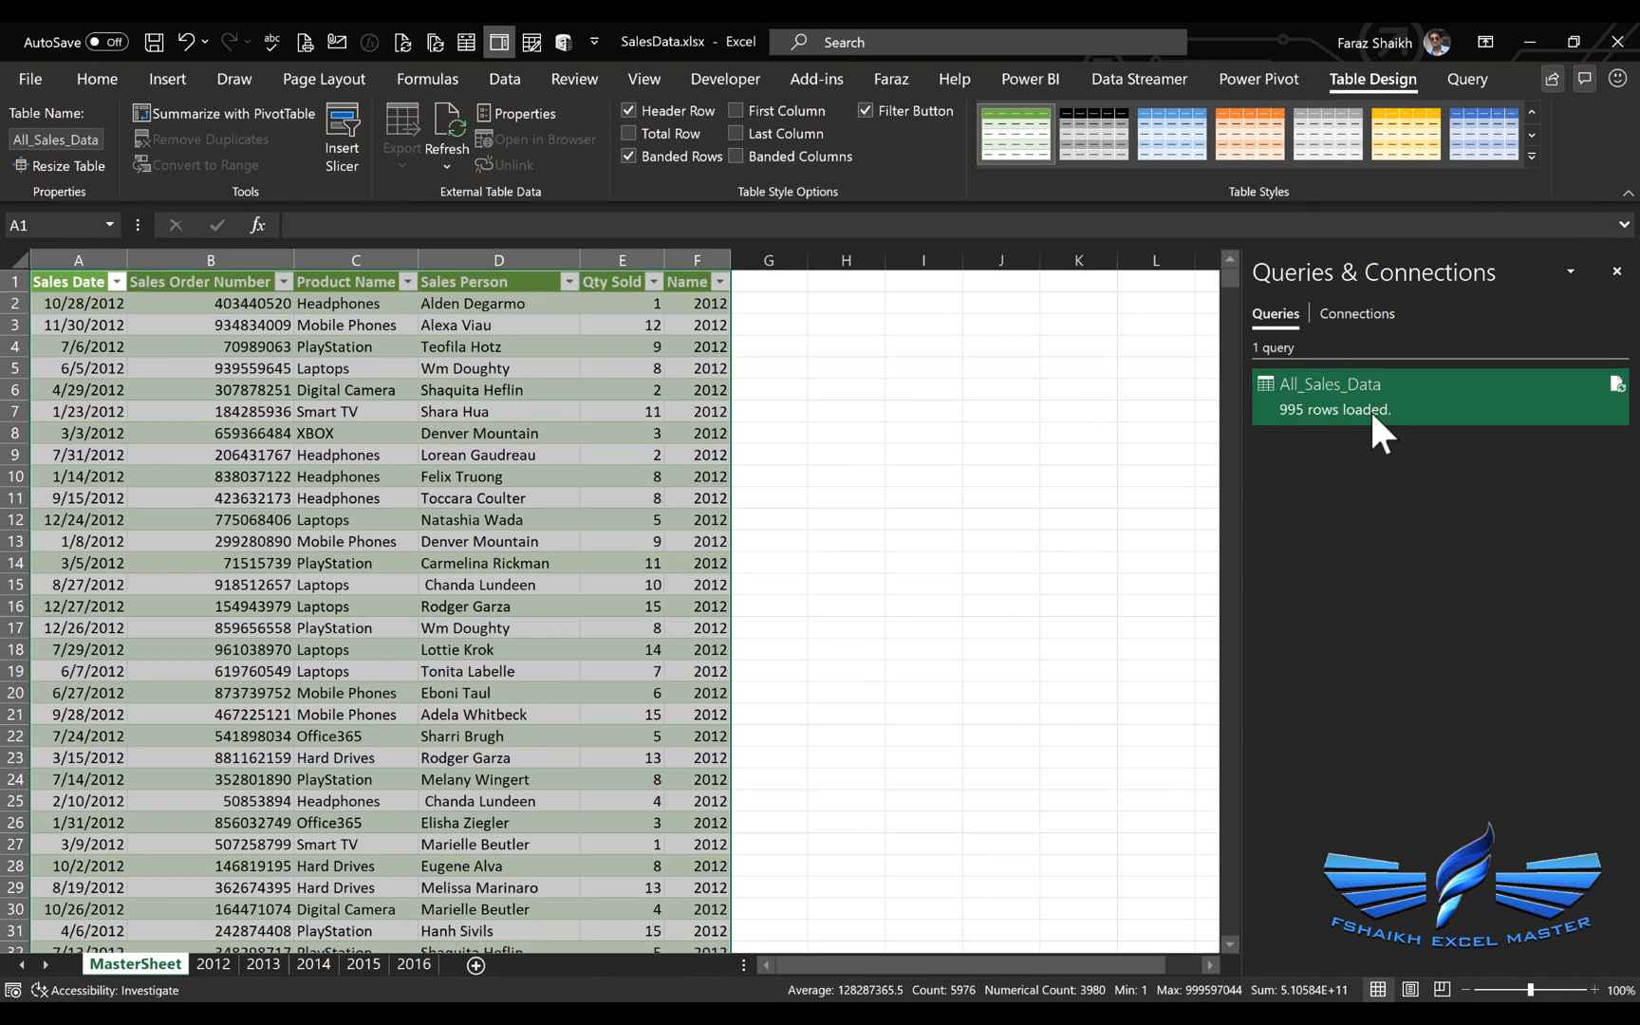
pyautogui.click(1329, 383)
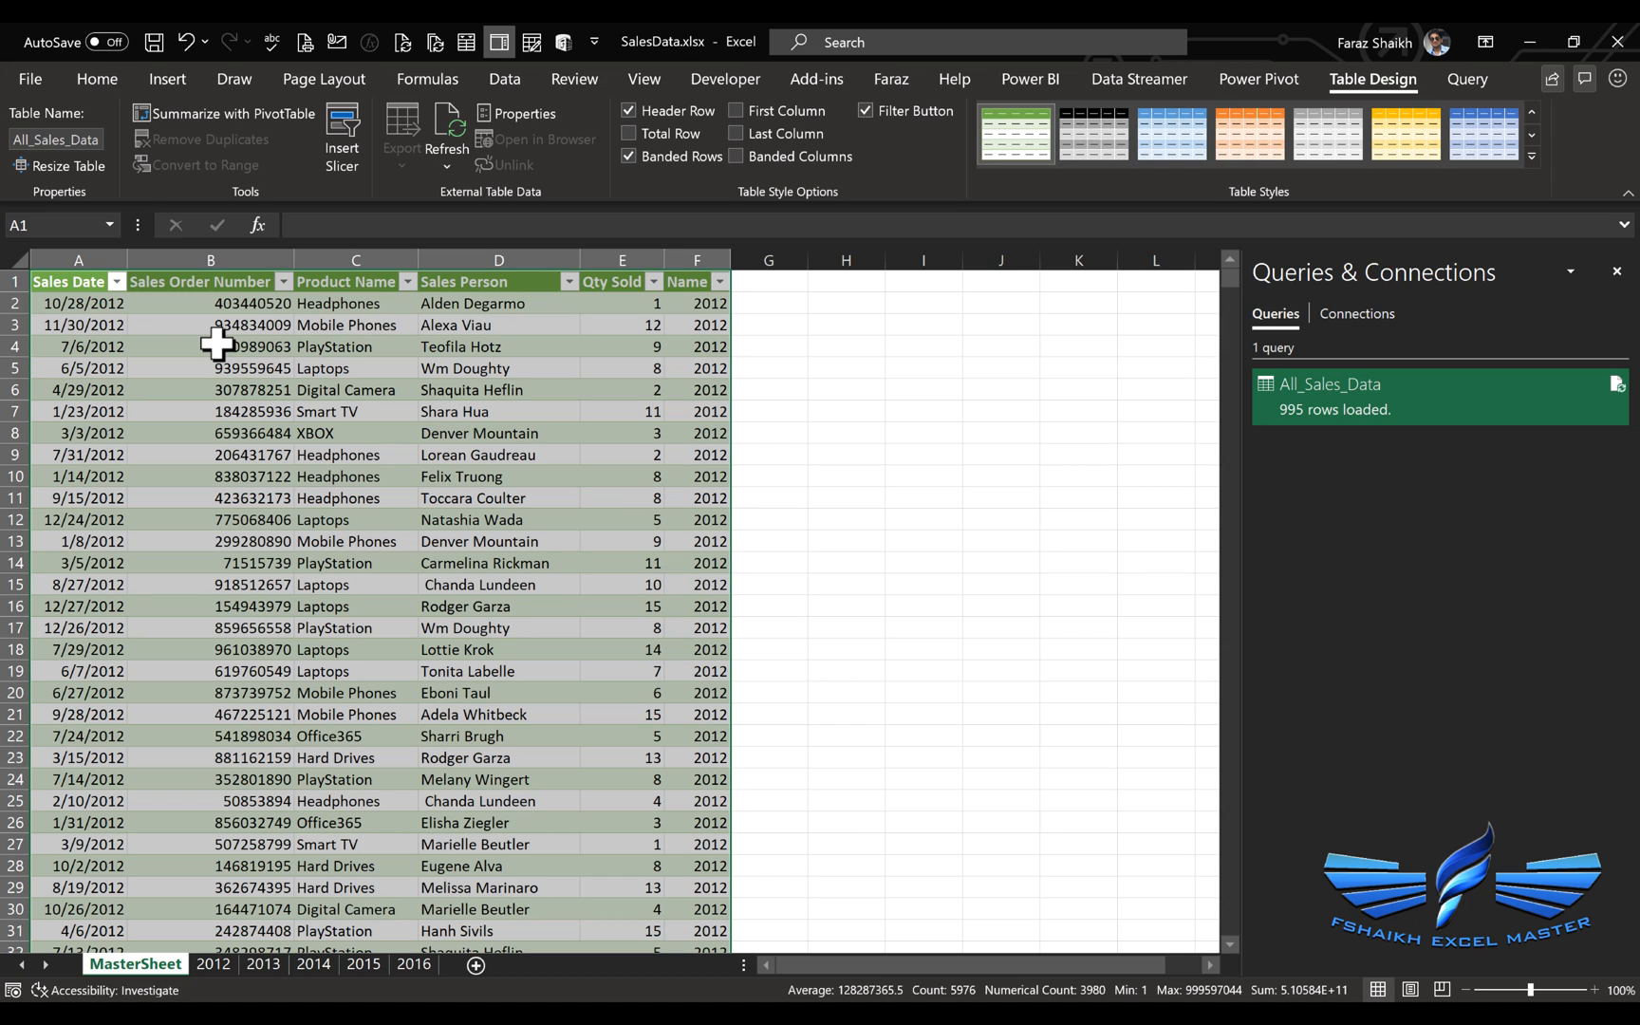
pyautogui.click(70, 129)
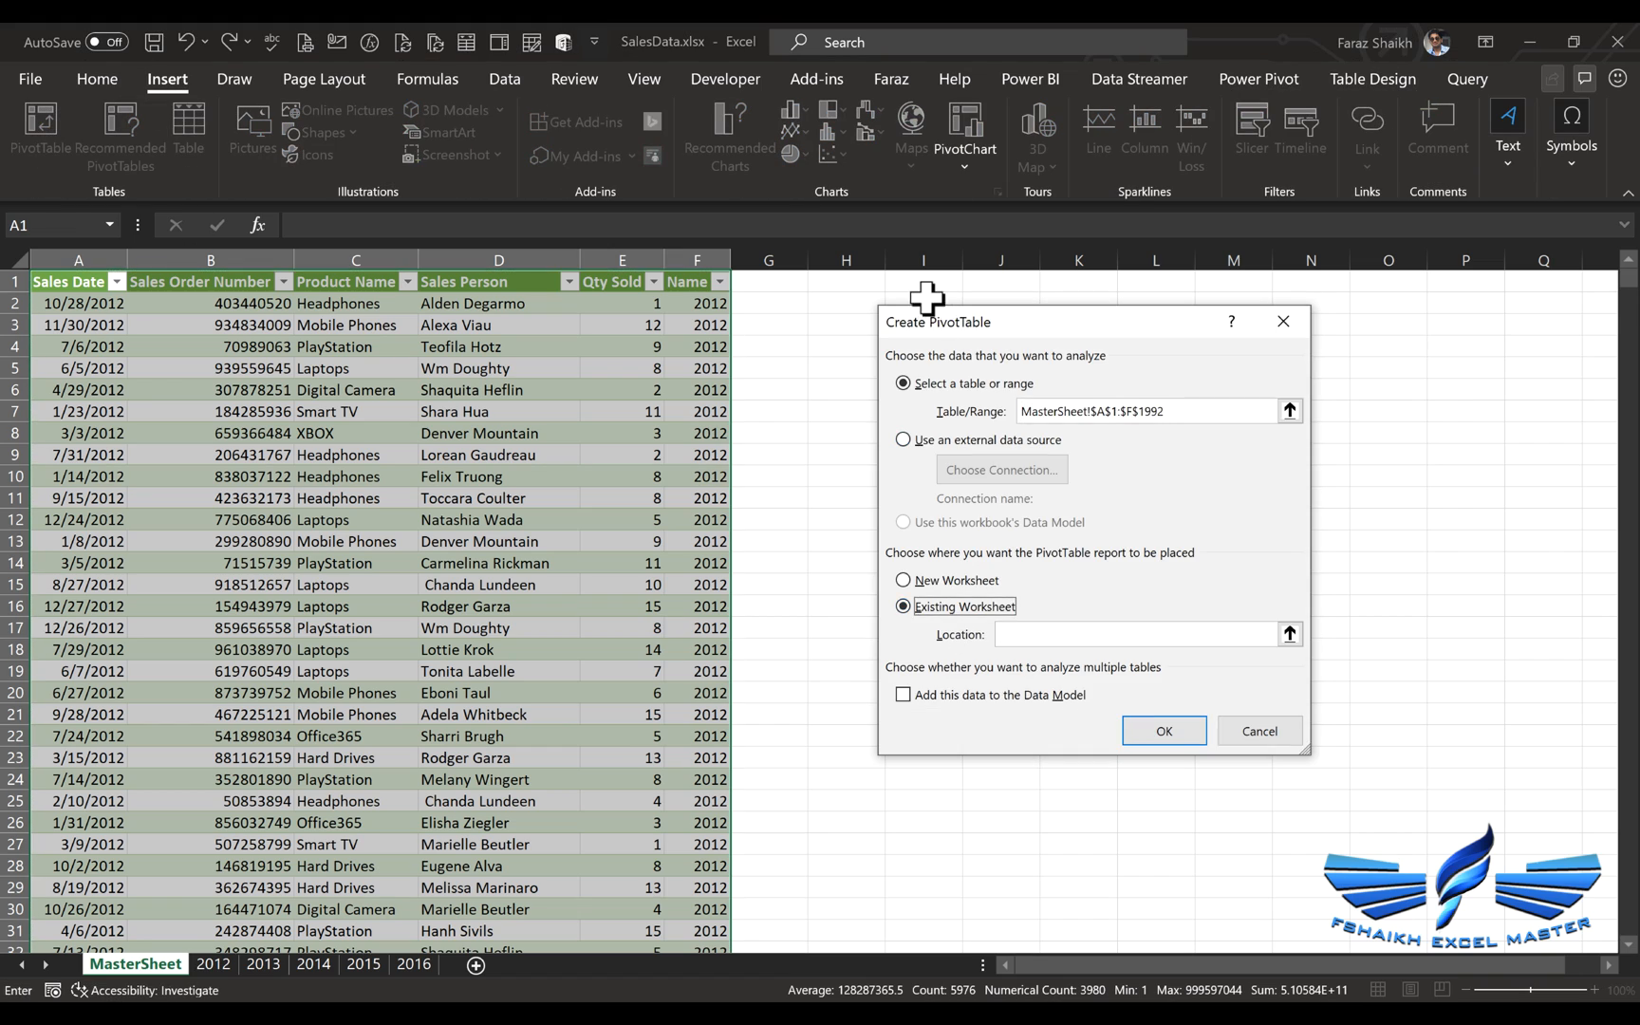
pyautogui.click(1162, 731)
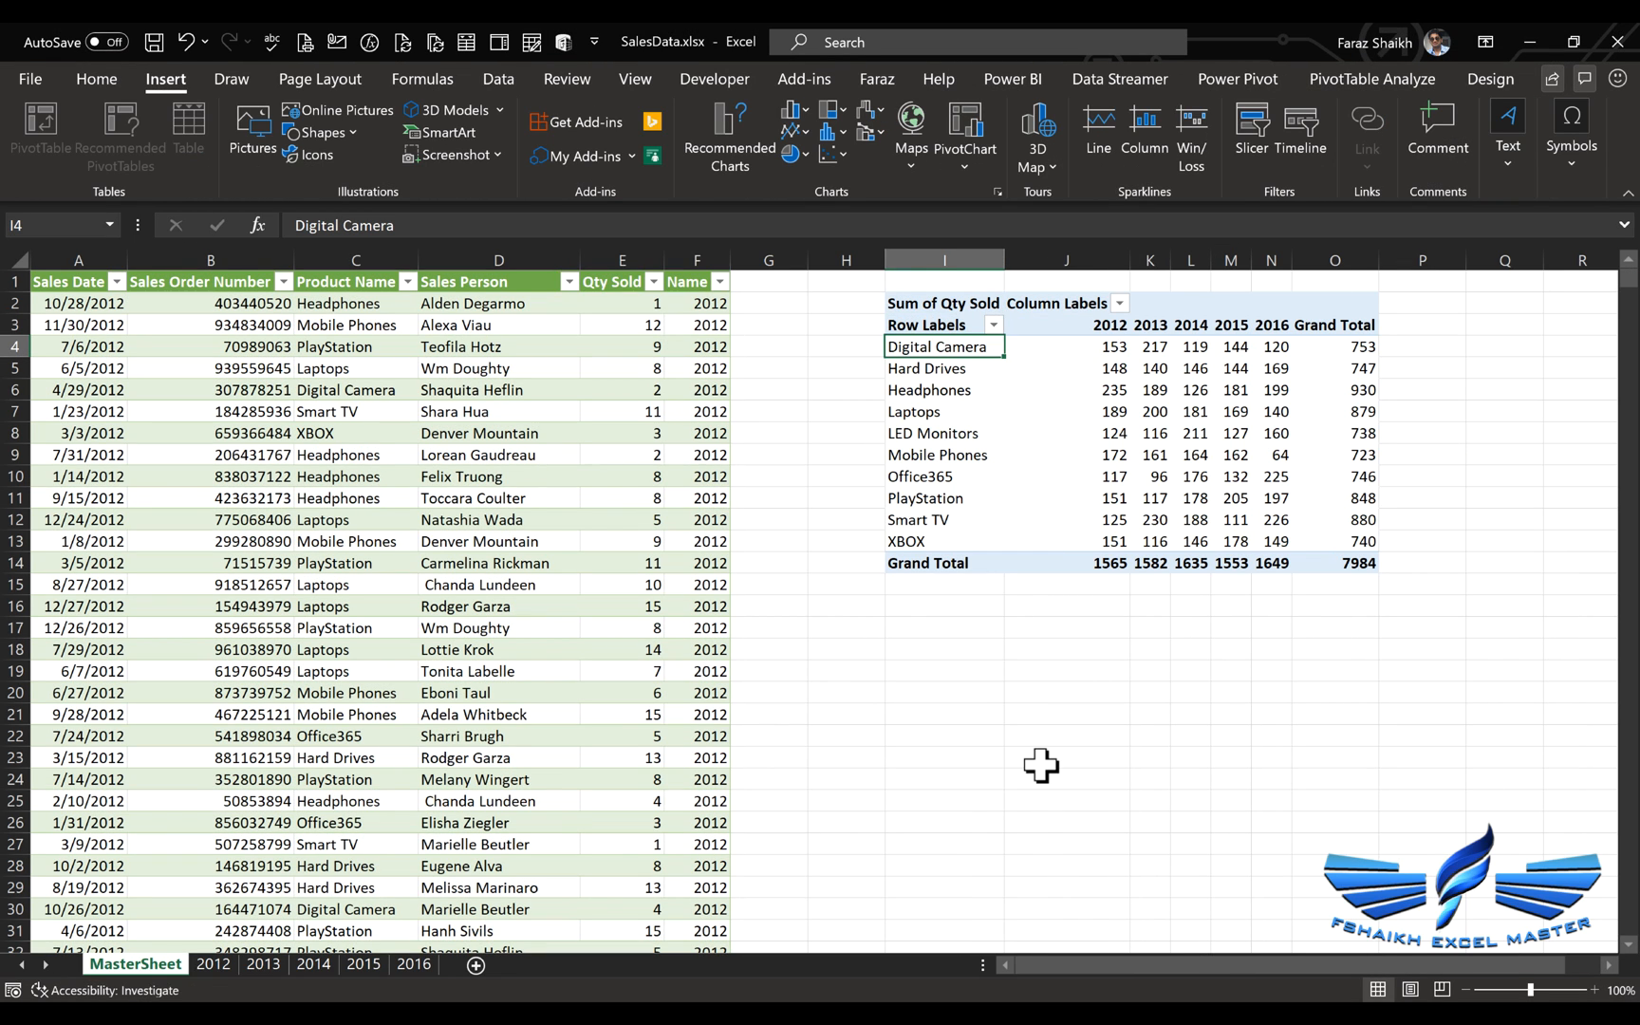
pyautogui.moveTo(740, 997)
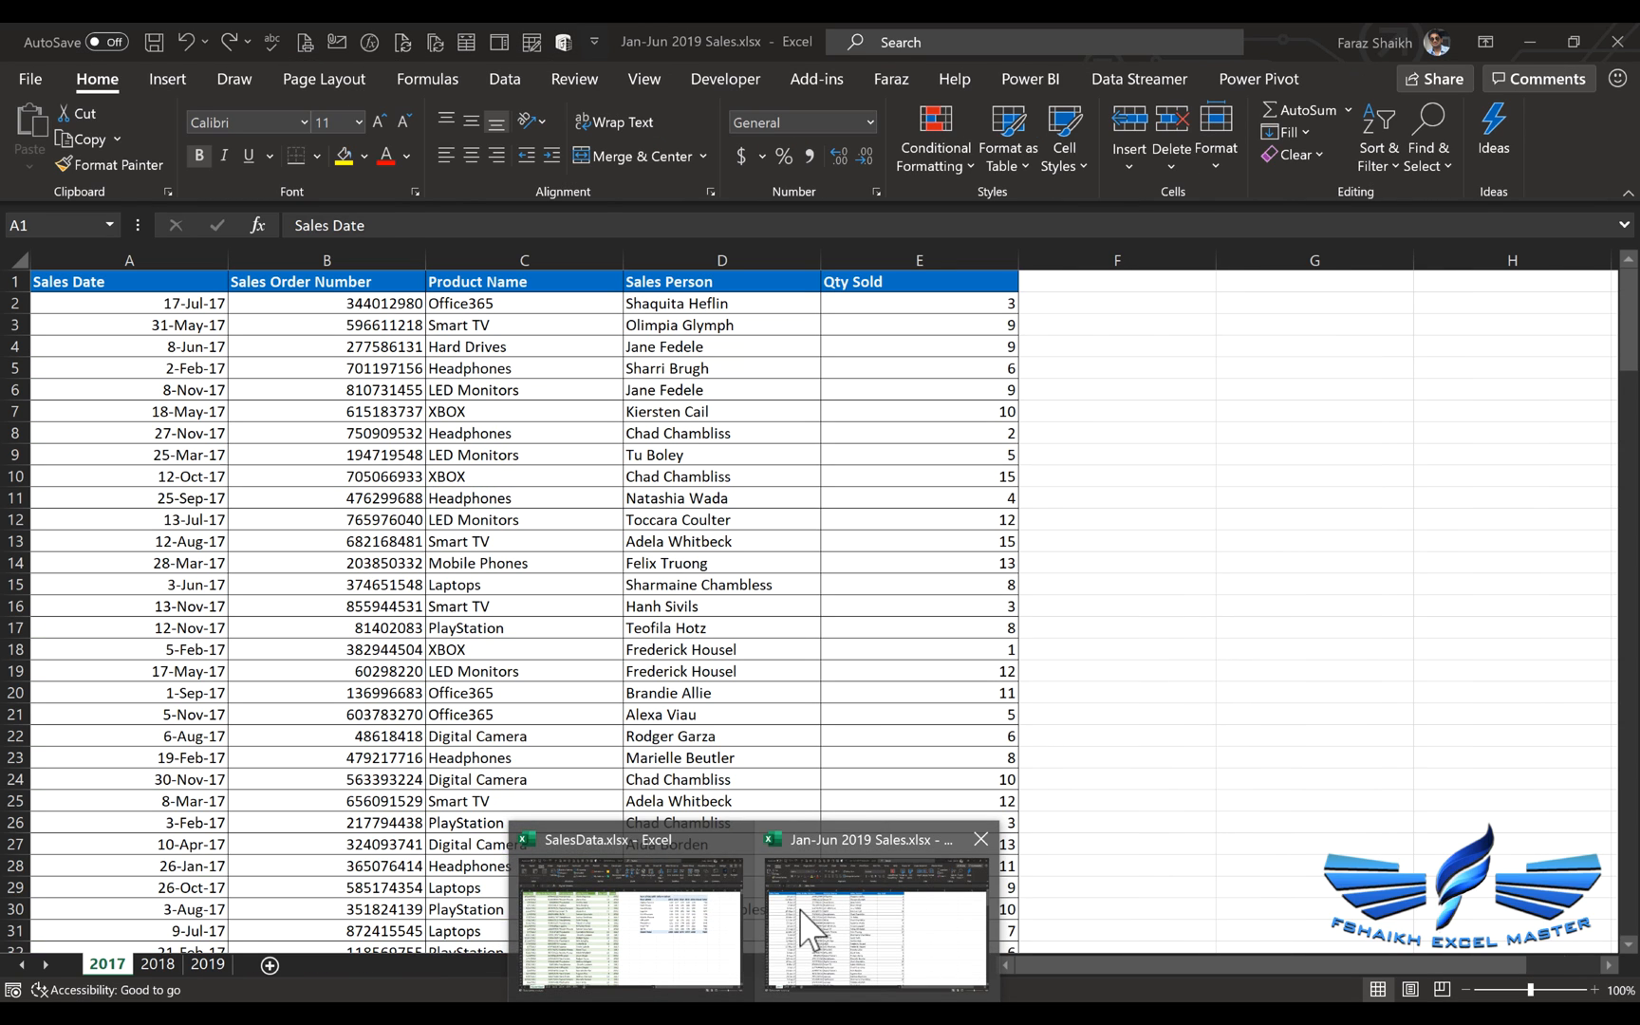
# In the Jan-Jun 2019 Sales workbook, group the 2017, 2018 and 2019 sheets and start Move or Copy.
pyautogui.click(878, 931)
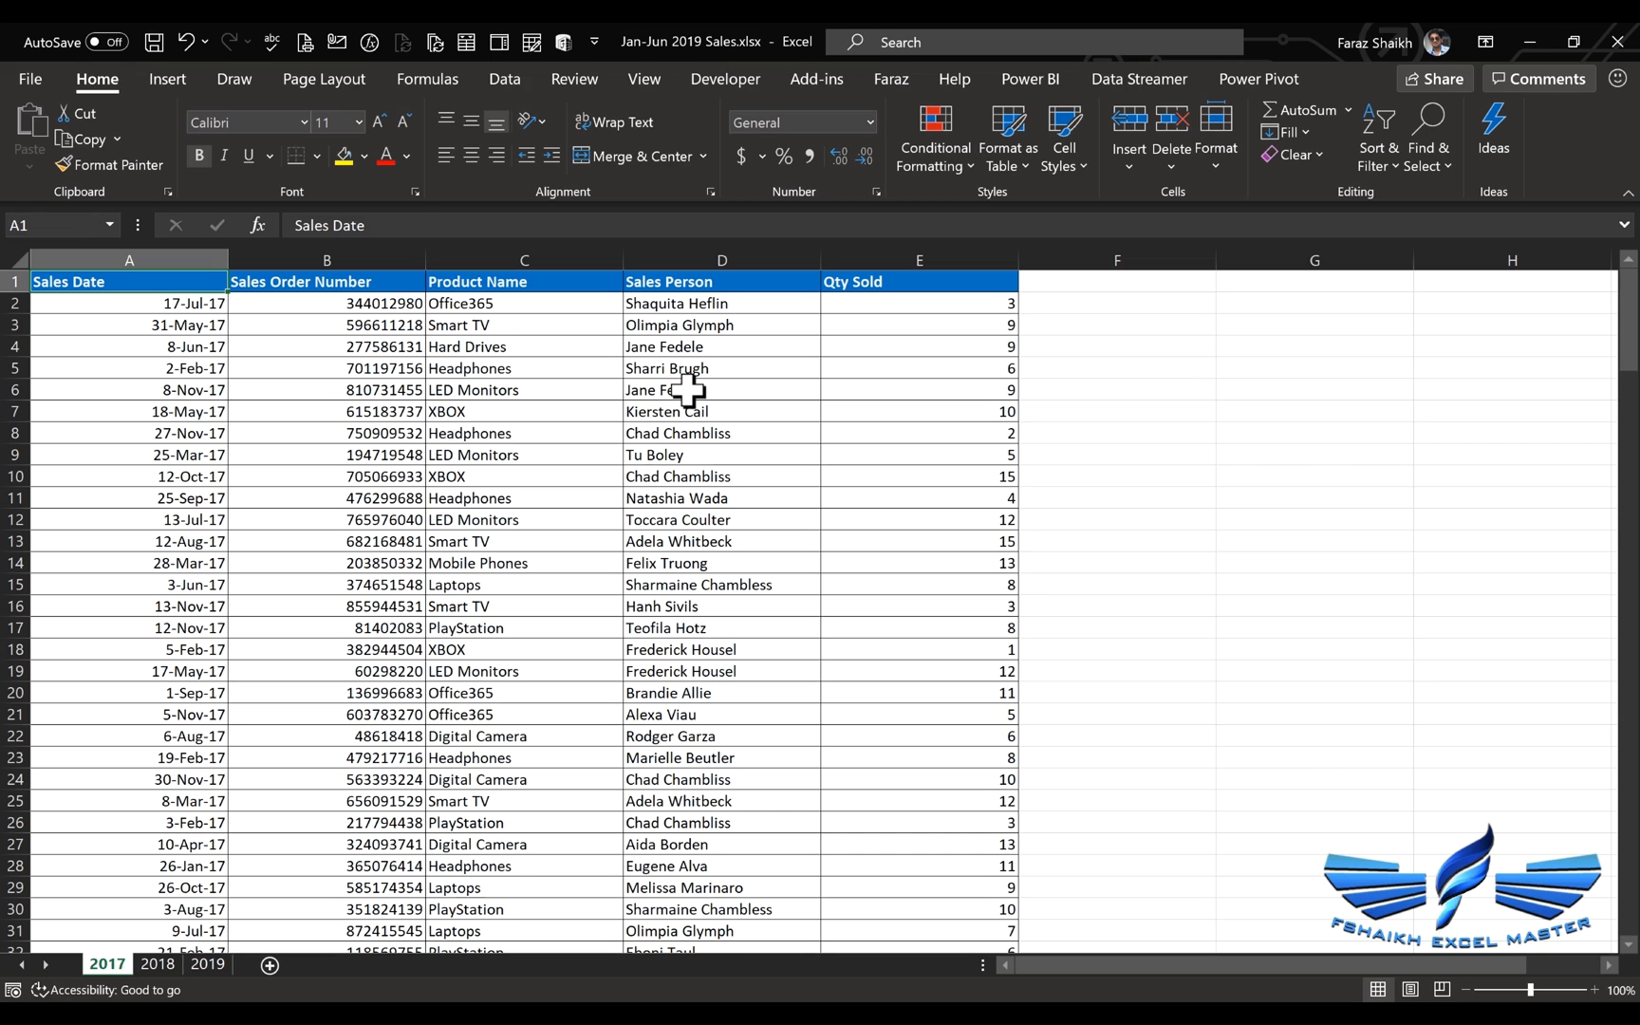
pyautogui.moveTo(188, 902)
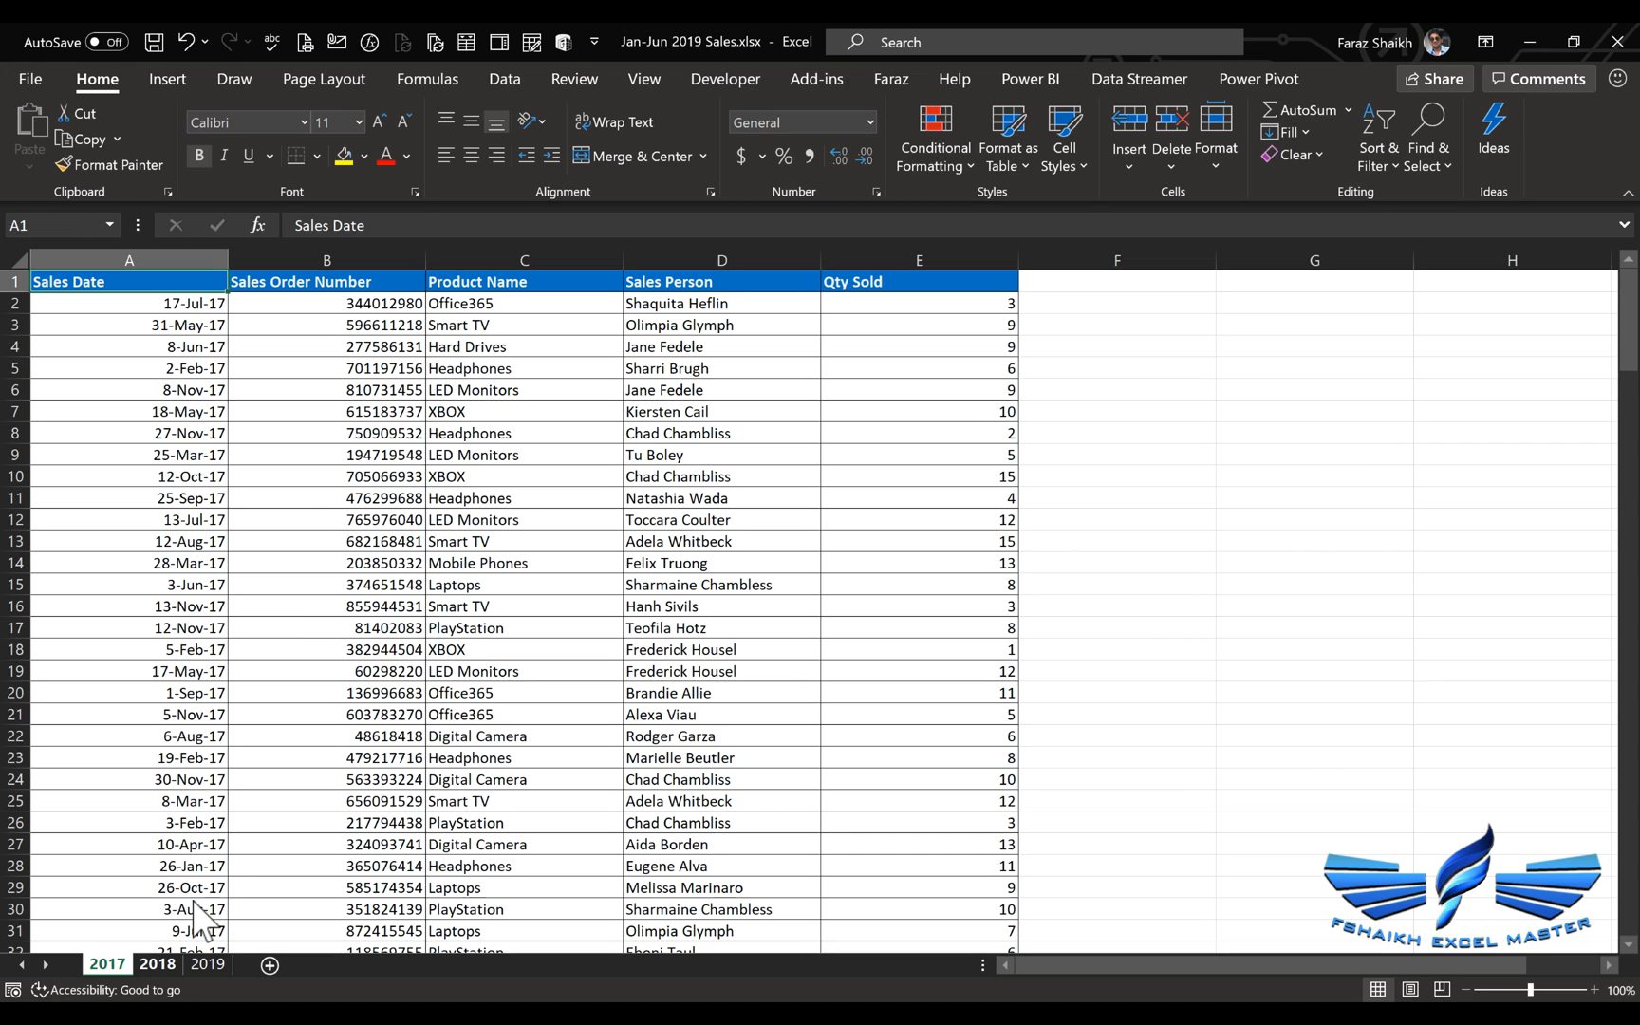
pyautogui.click(207, 962)
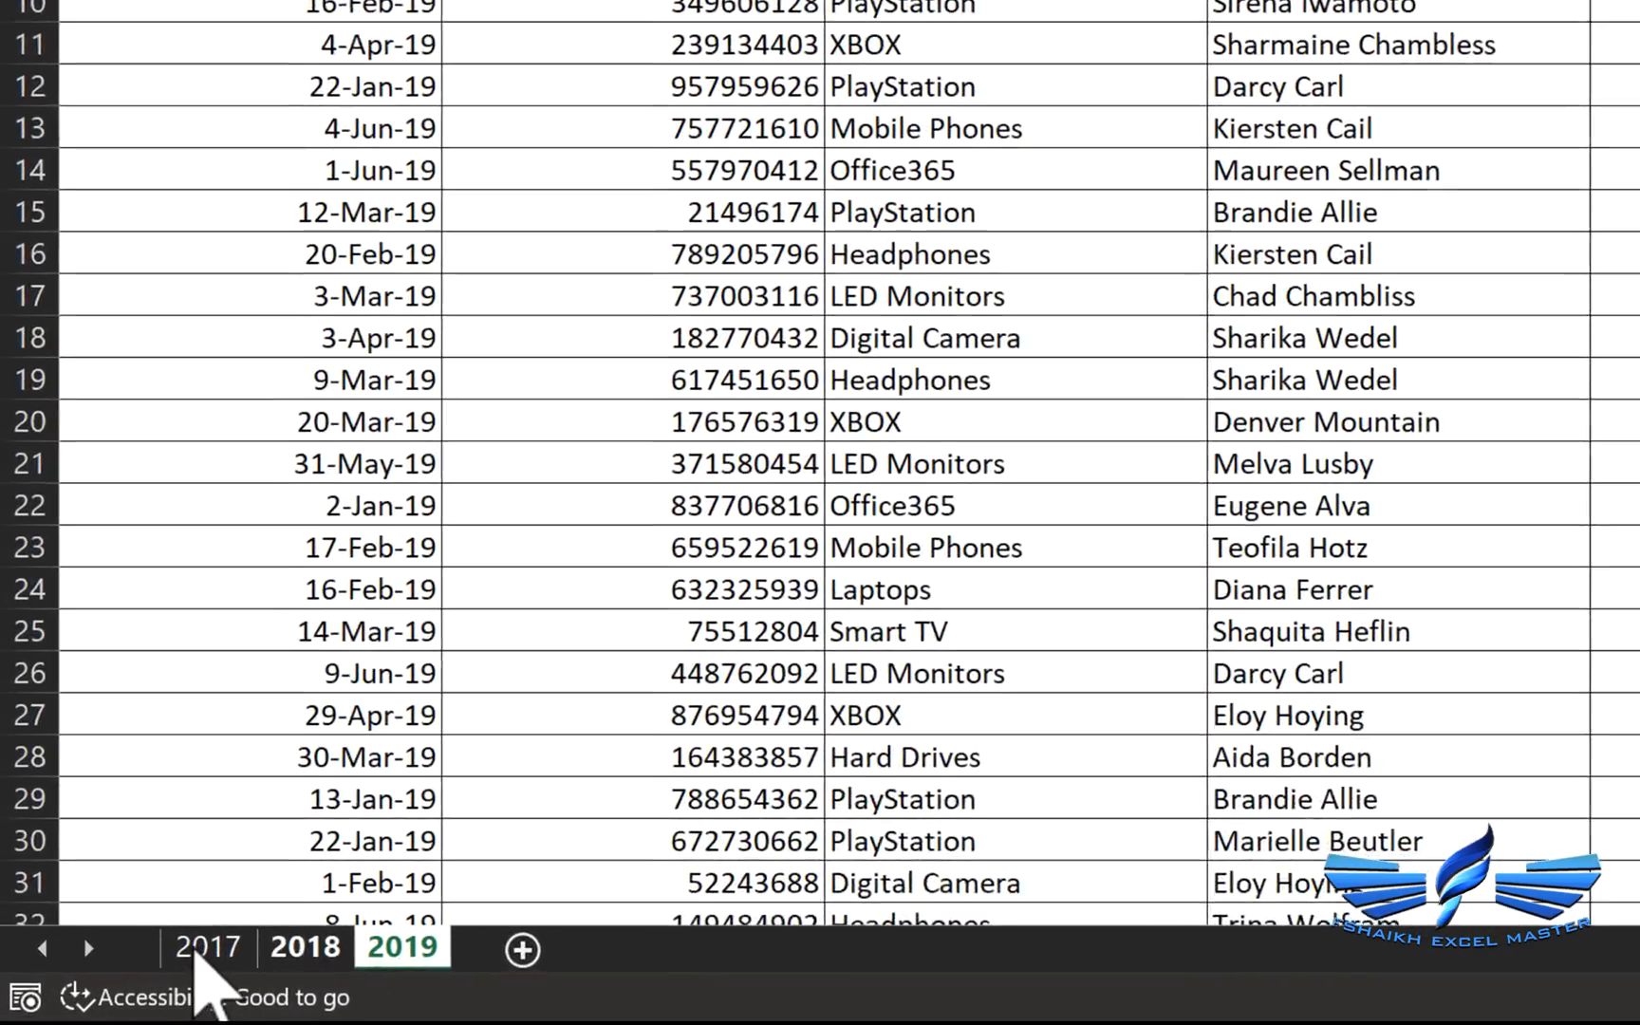
pyautogui.click(208, 948)
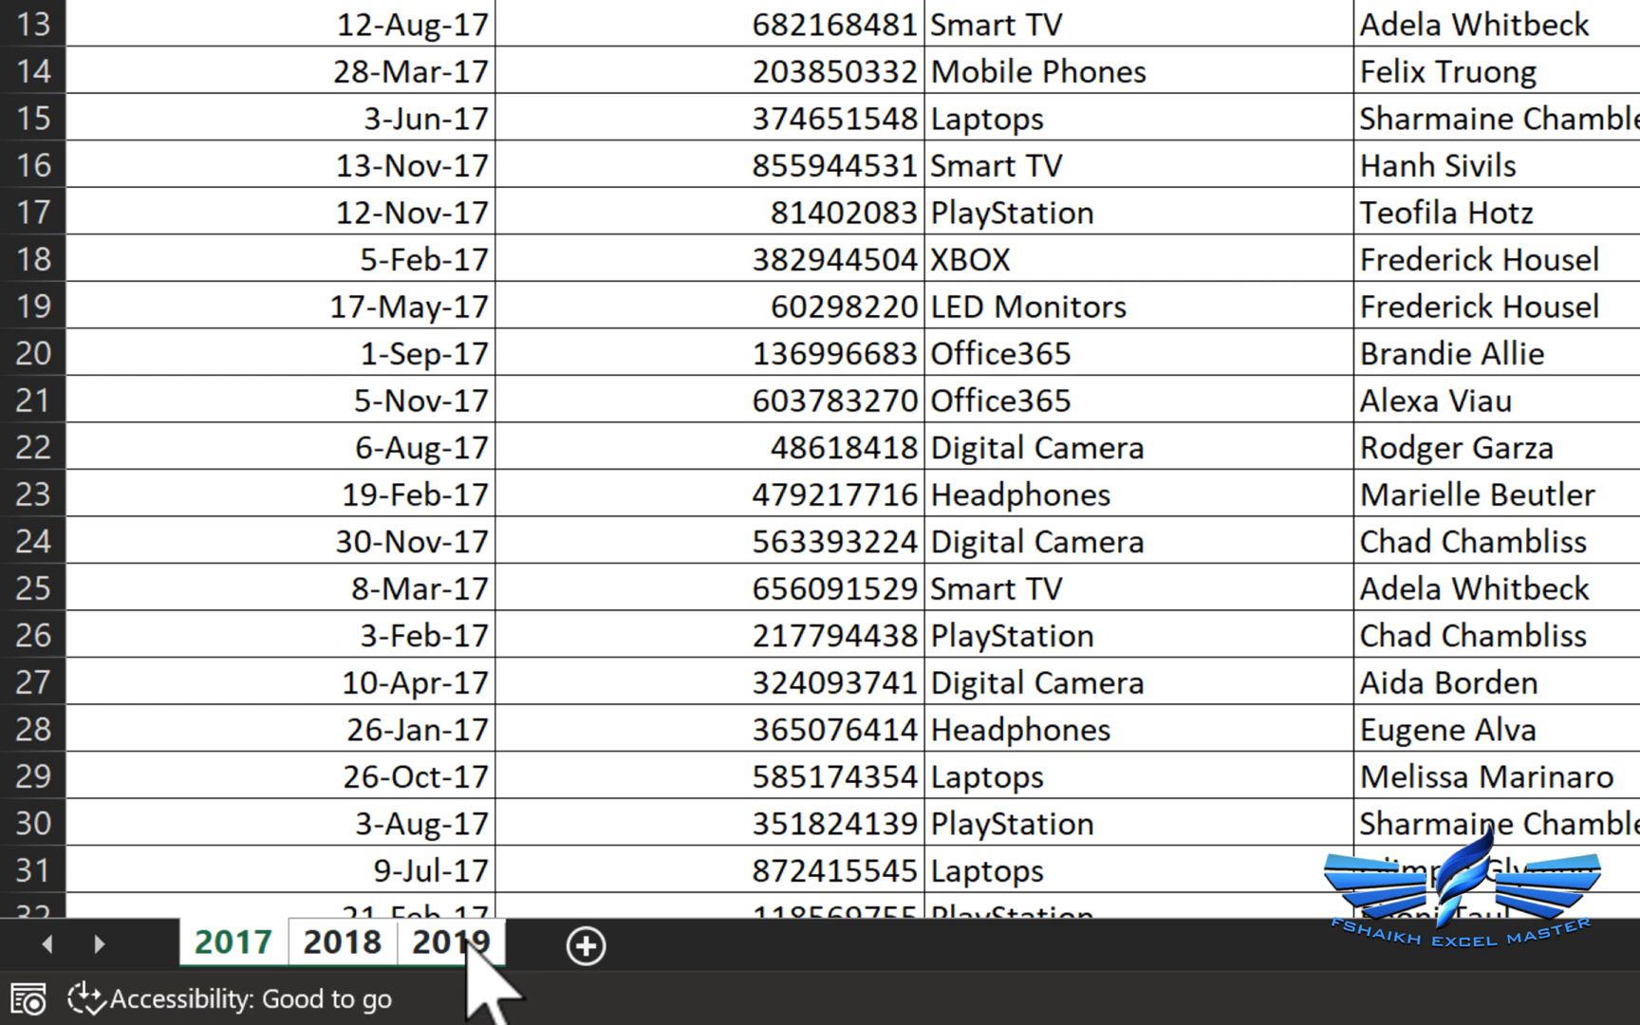
pyautogui.rightClick(448, 940)
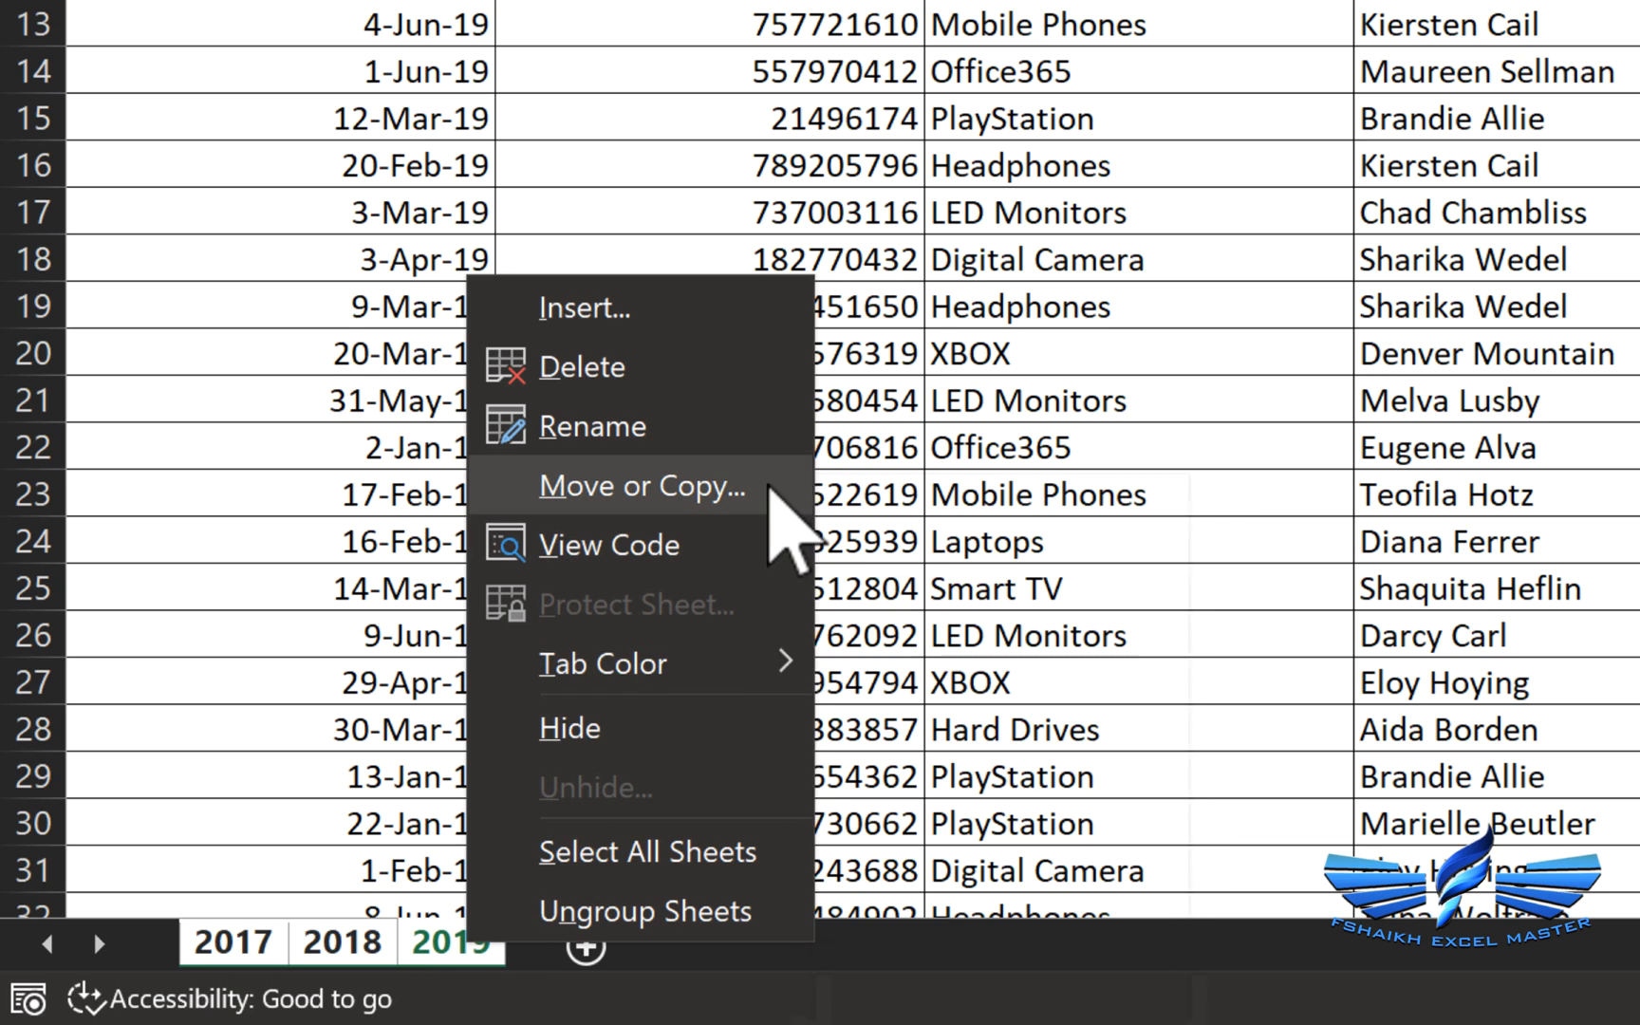
pyautogui.click(642, 484)
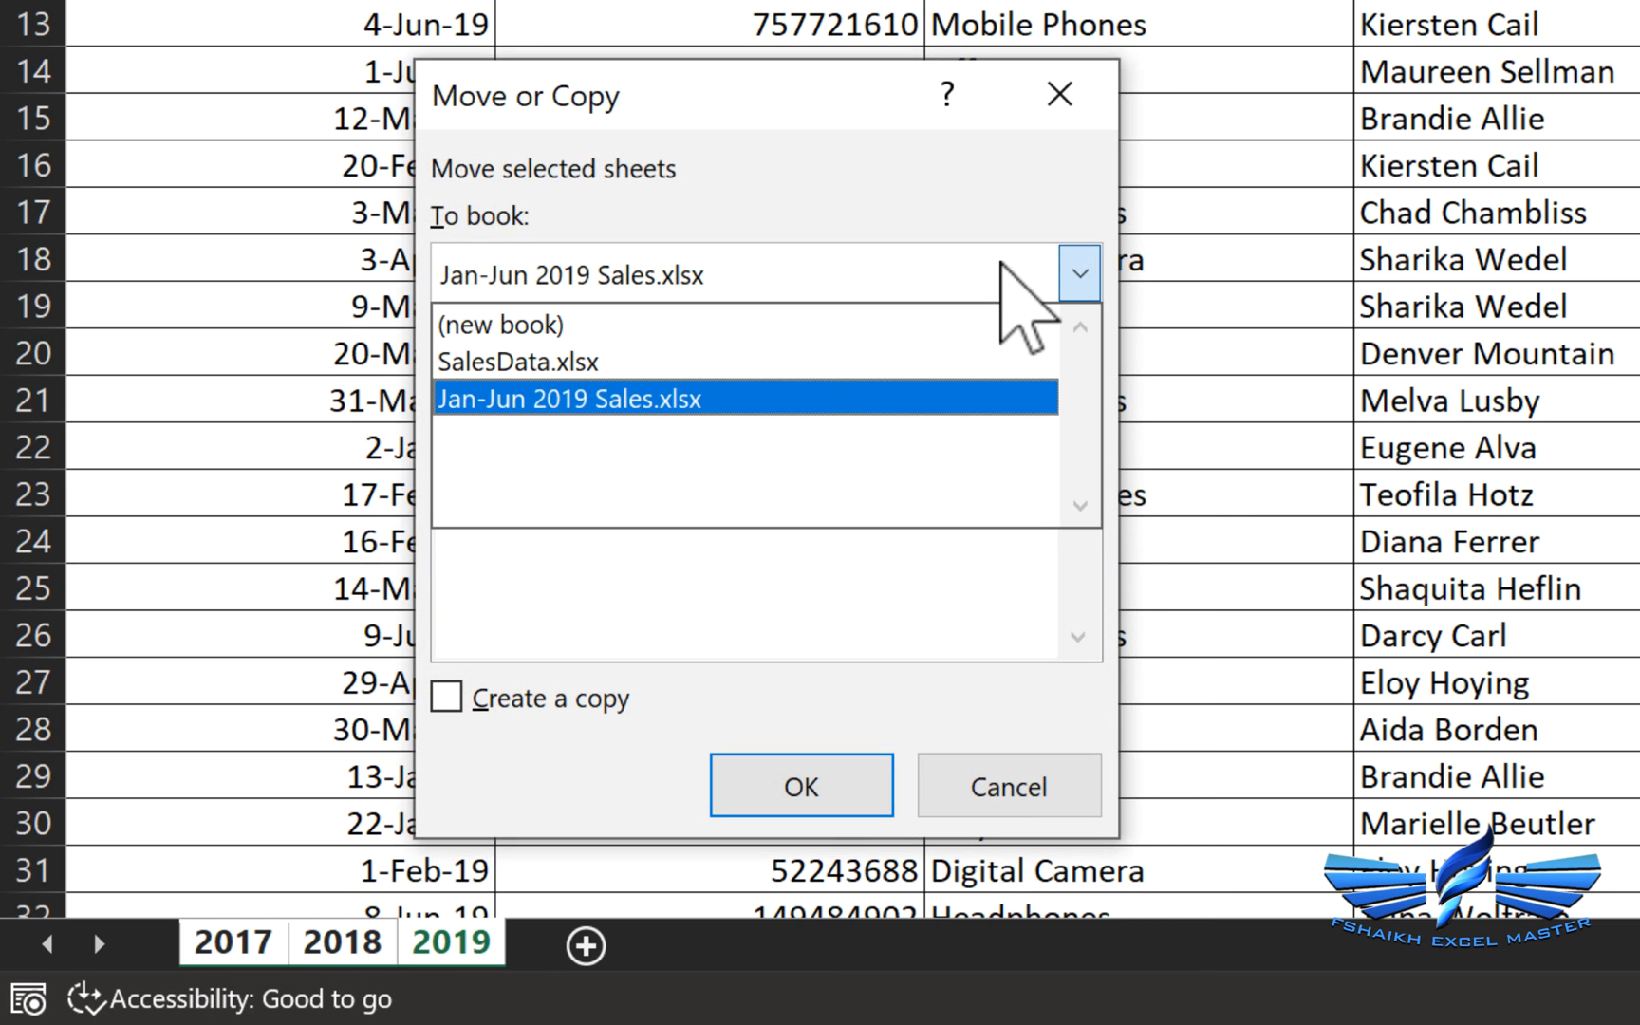
# Copy the grouped sheets to SalesData.xlsx, placed after the last sheet, with Create a copy ticked.
pyautogui.click(446, 698)
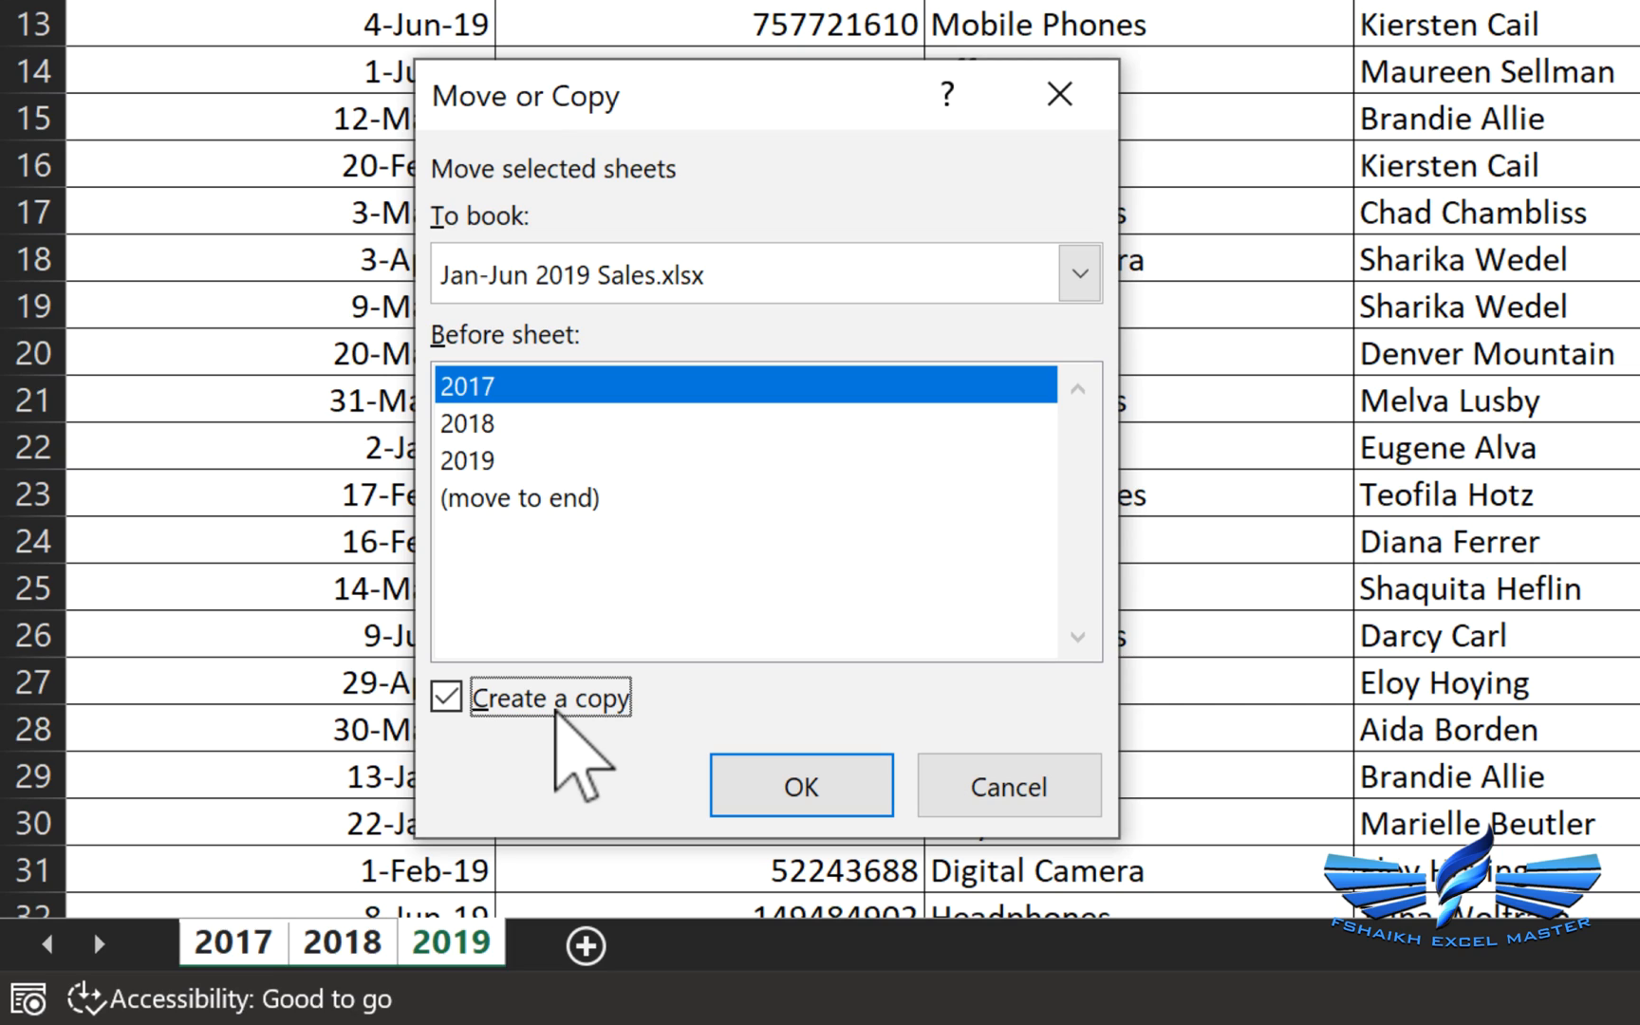
pyautogui.click(446, 696)
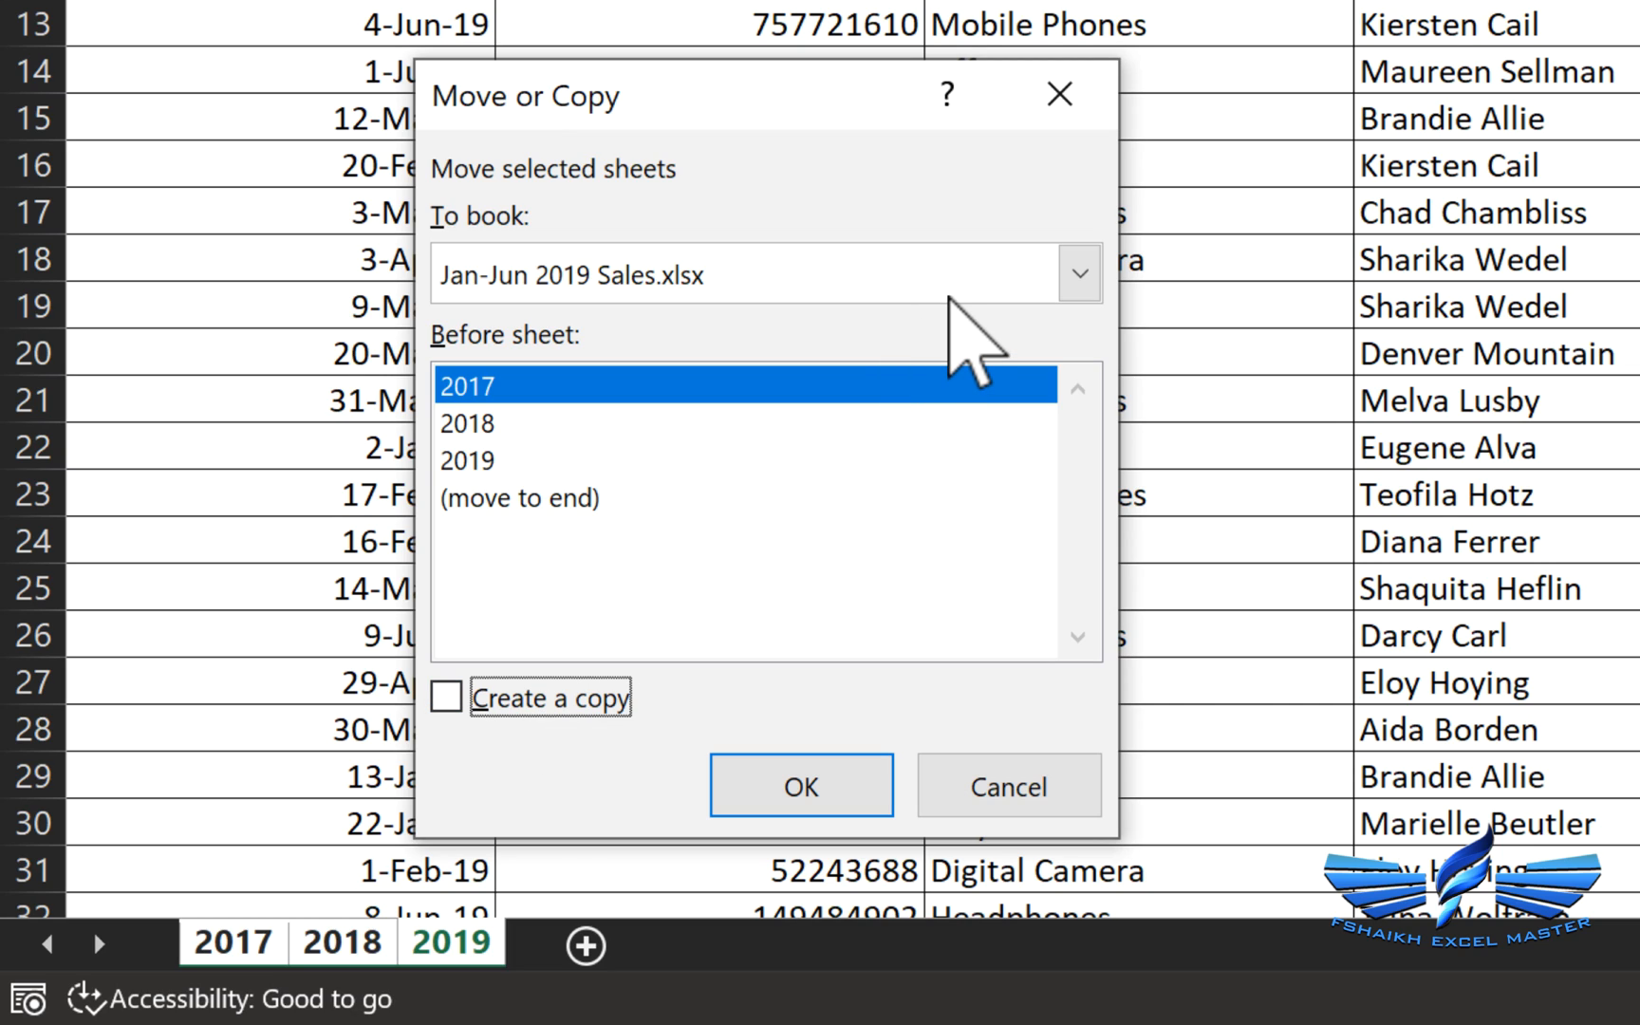
pyautogui.click(446, 697)
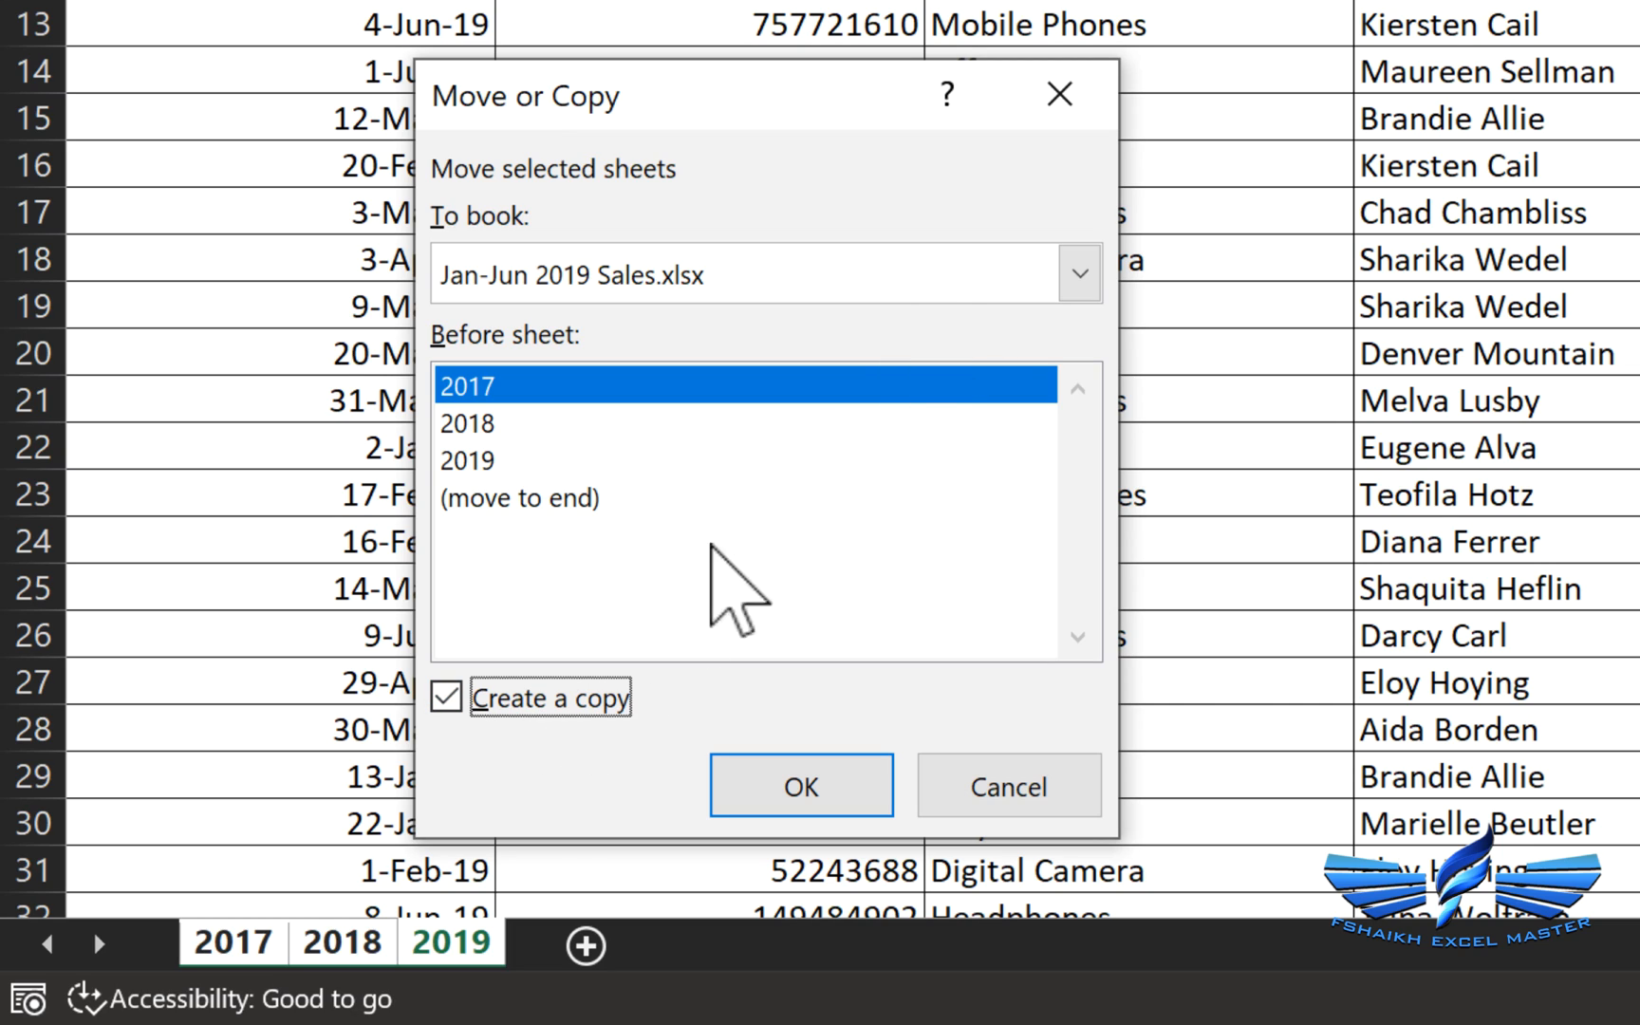
pyautogui.click(1078, 273)
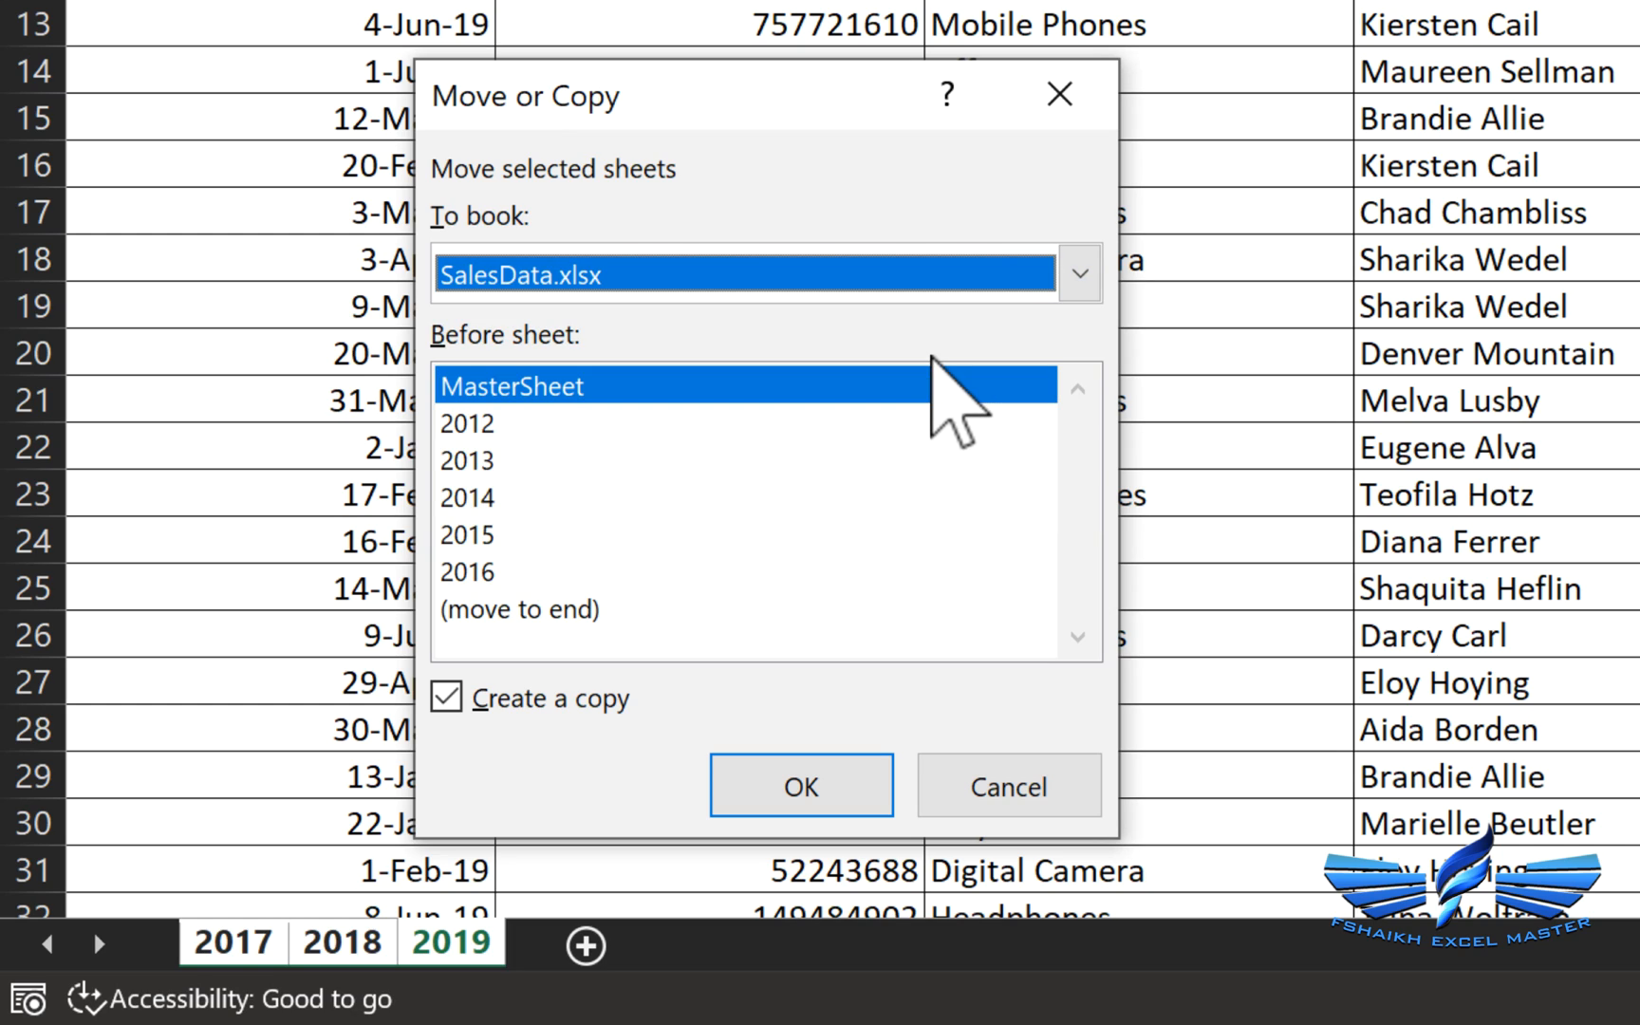
pyautogui.click(521, 610)
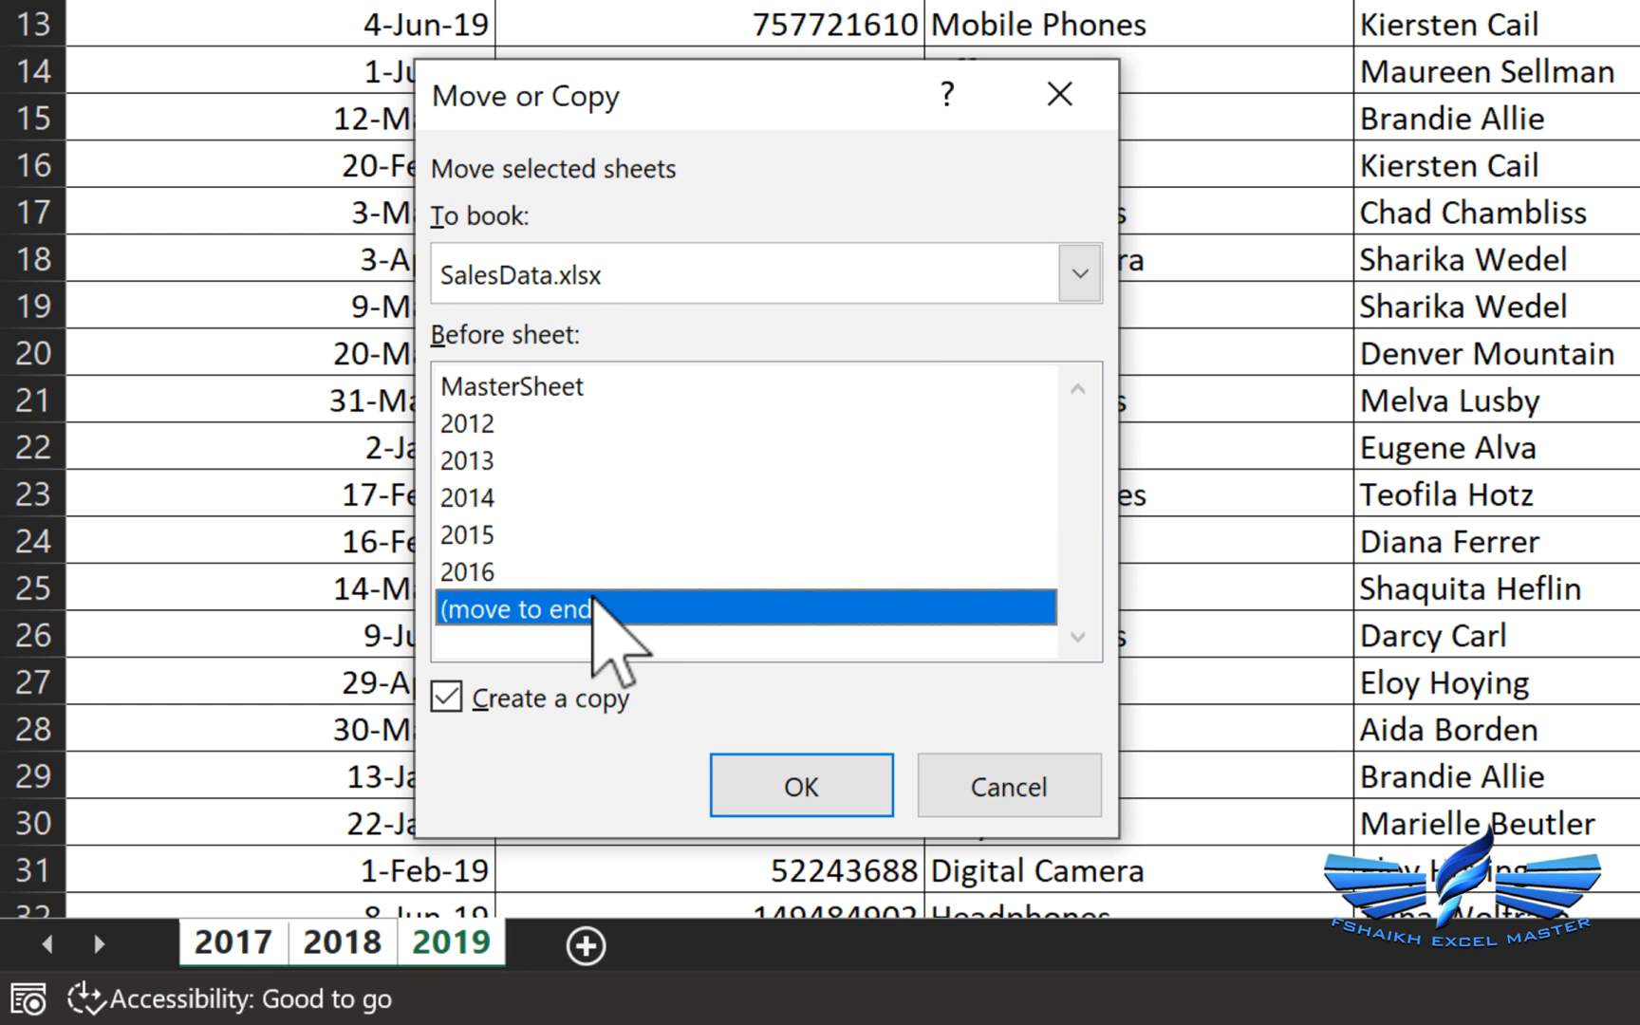
pyautogui.moveTo(801, 784)
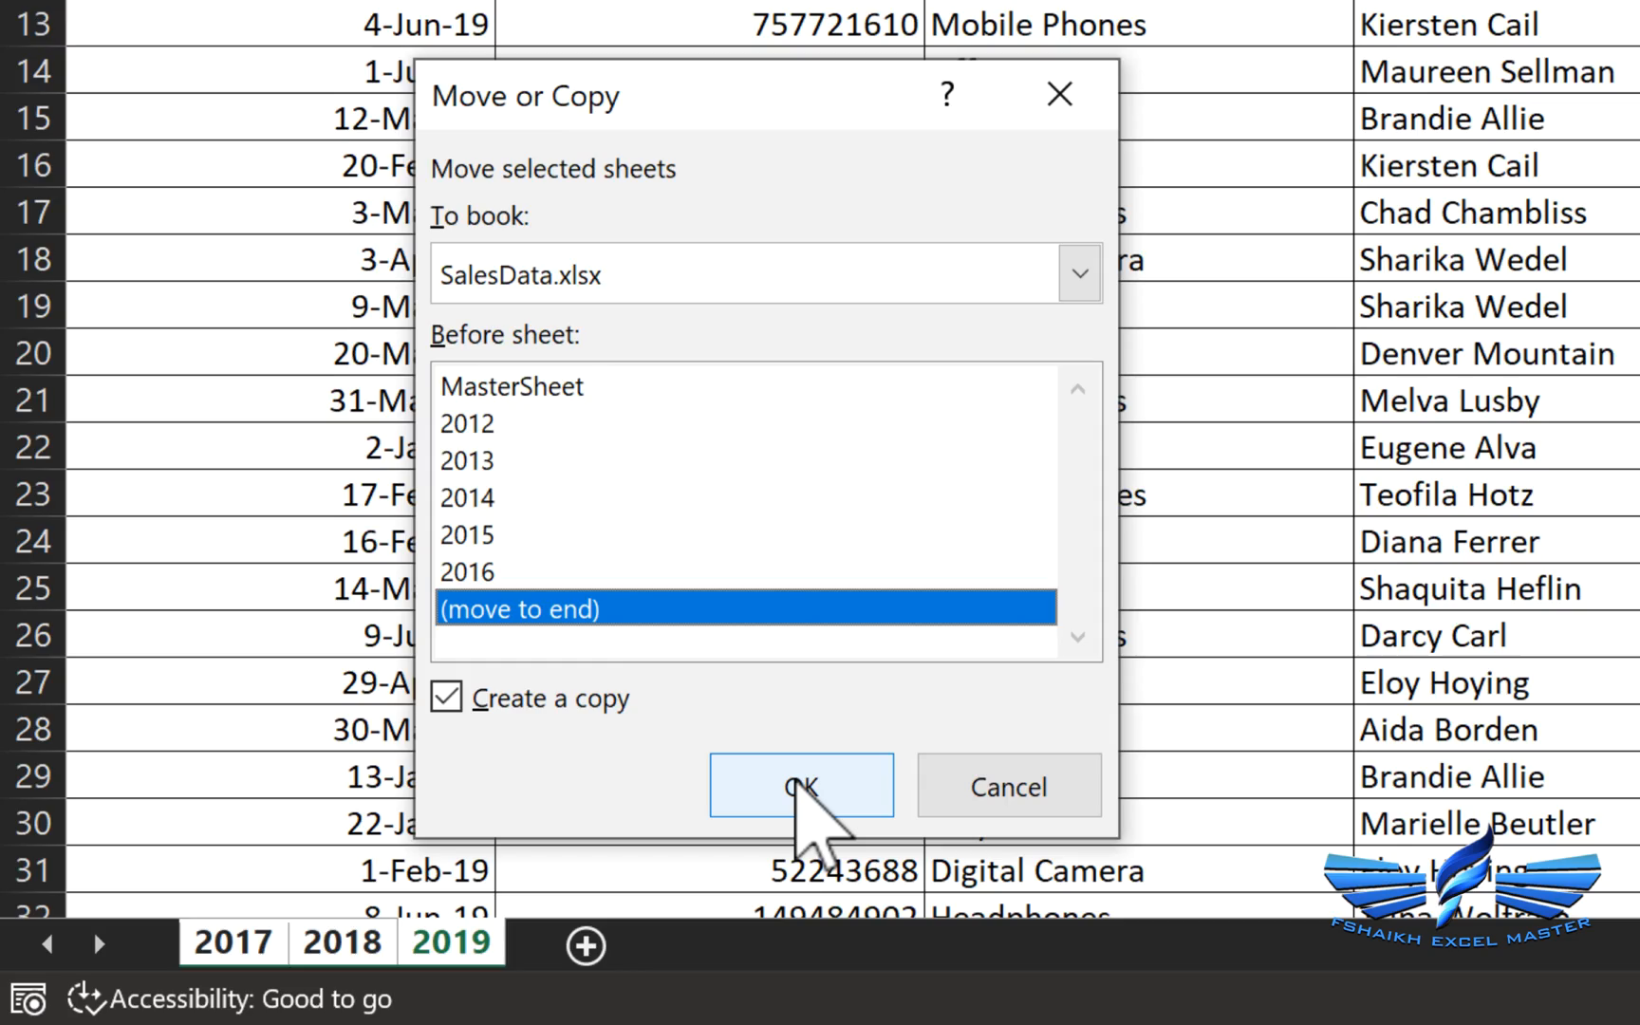
pyautogui.click(801, 786)
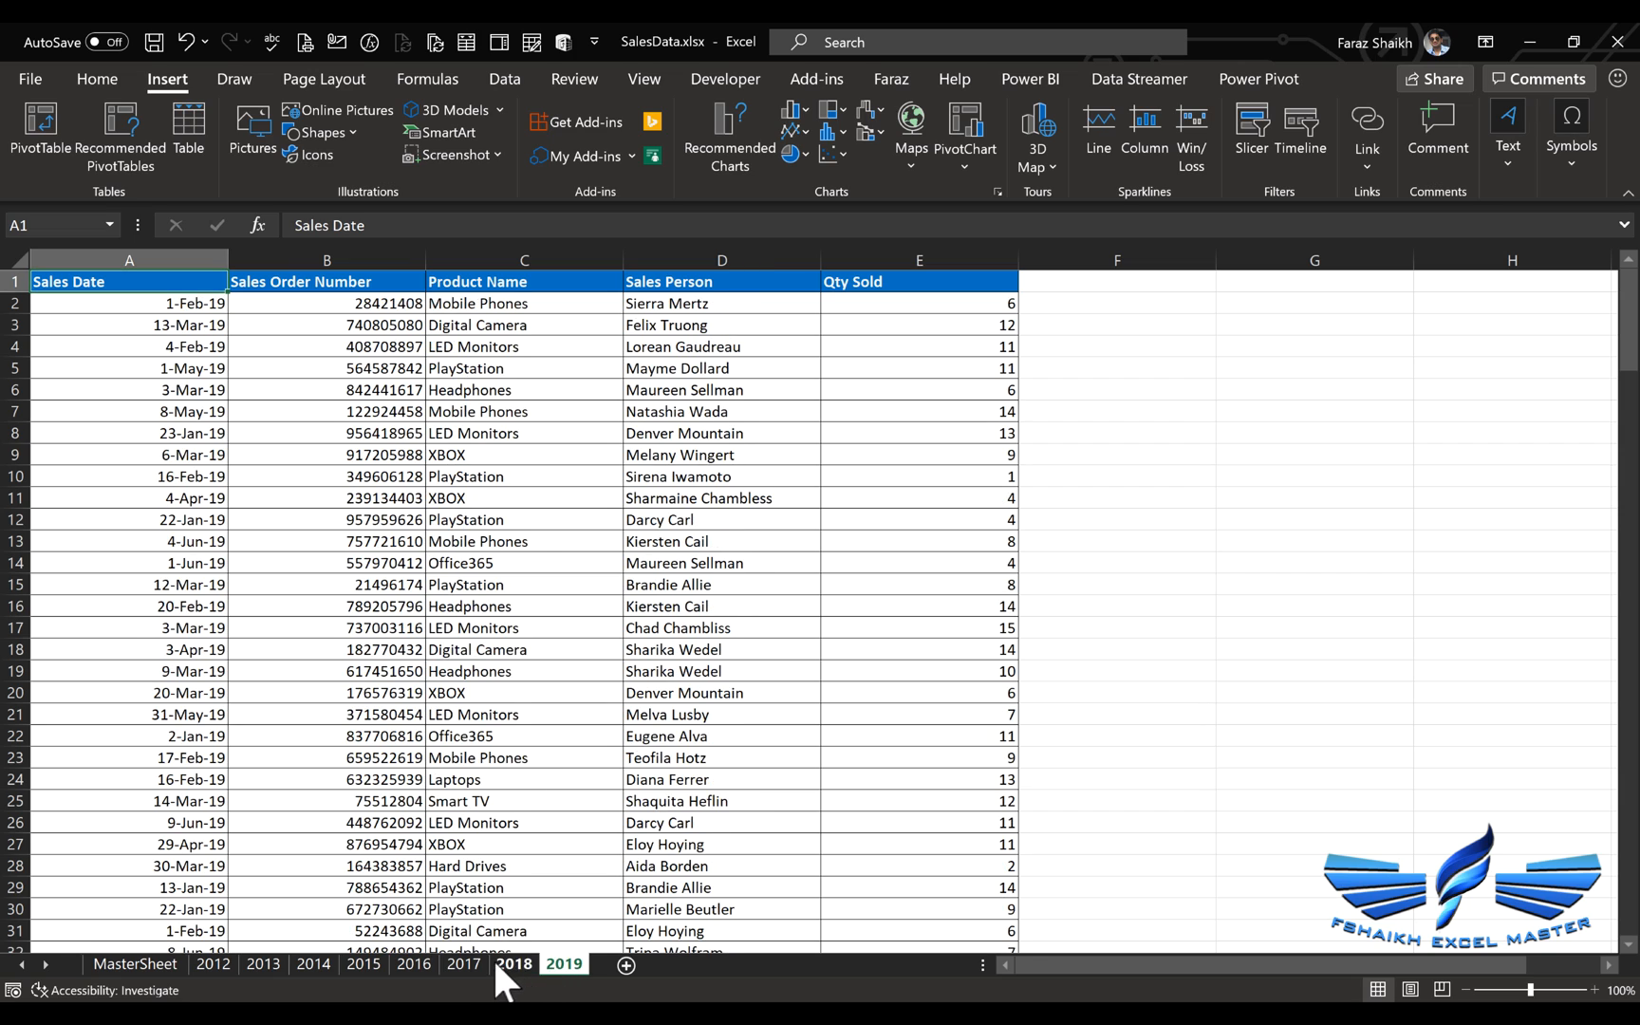
# Run Convert Data To Excel Tables from the Faraz tab, then check MasterSheet's Name filter lists 2012–2019.
pyautogui.click(513, 962)
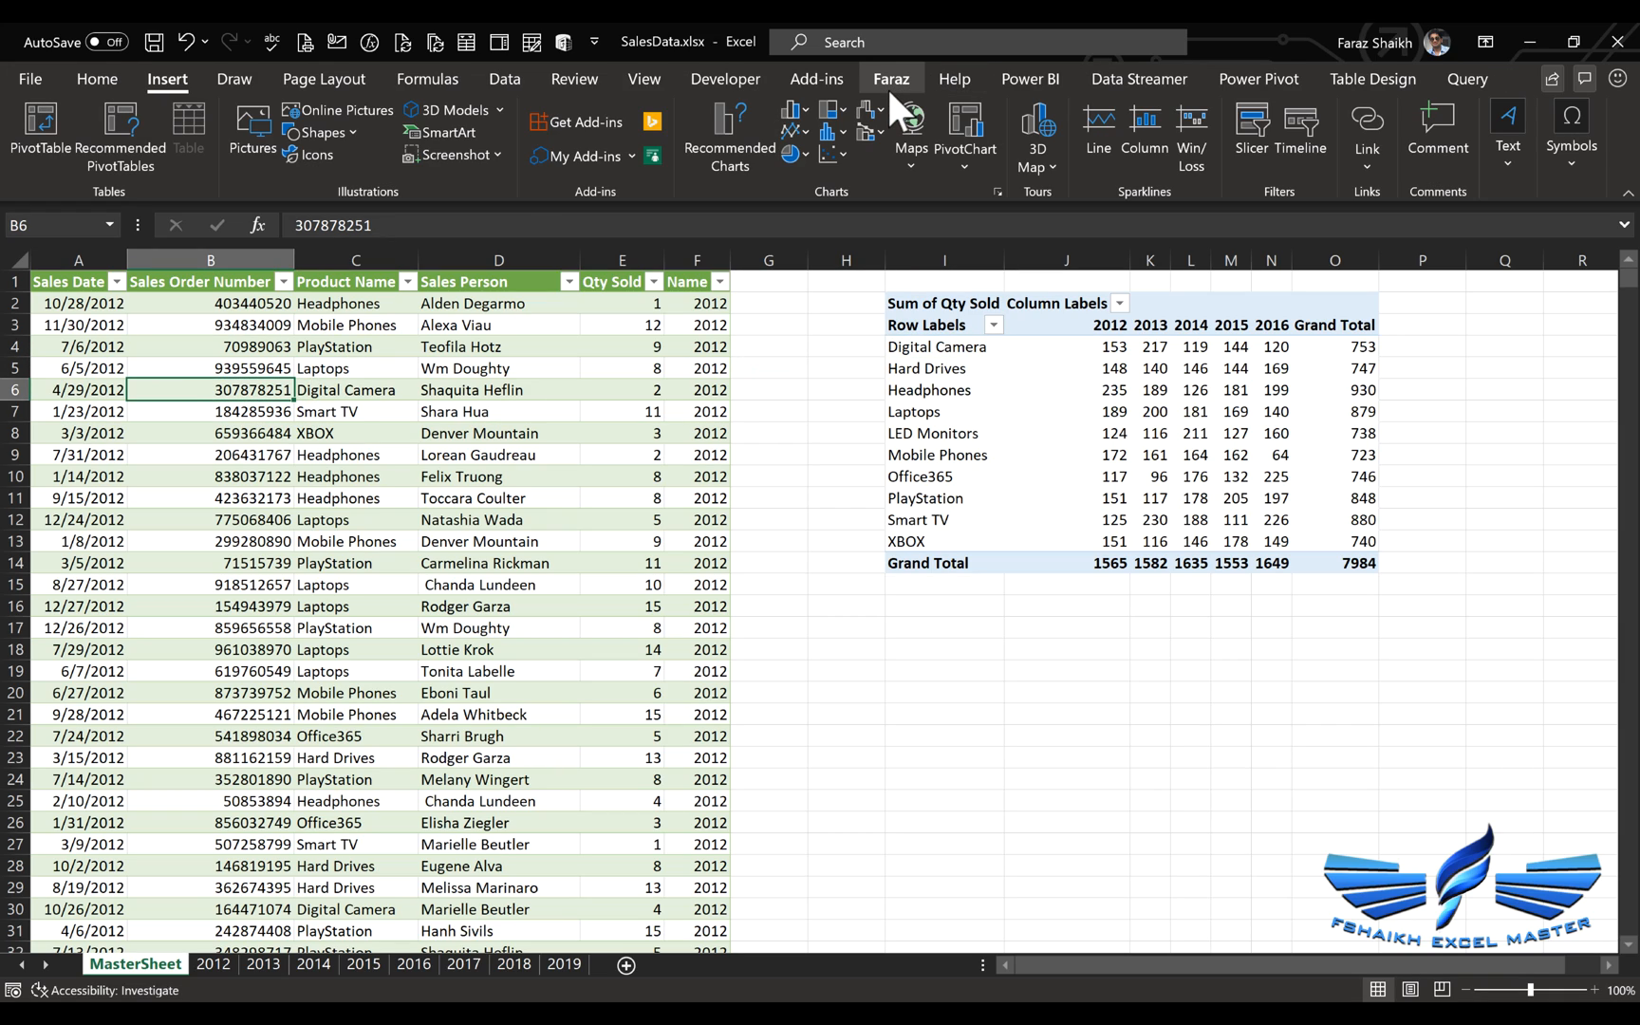
pyautogui.click(891, 78)
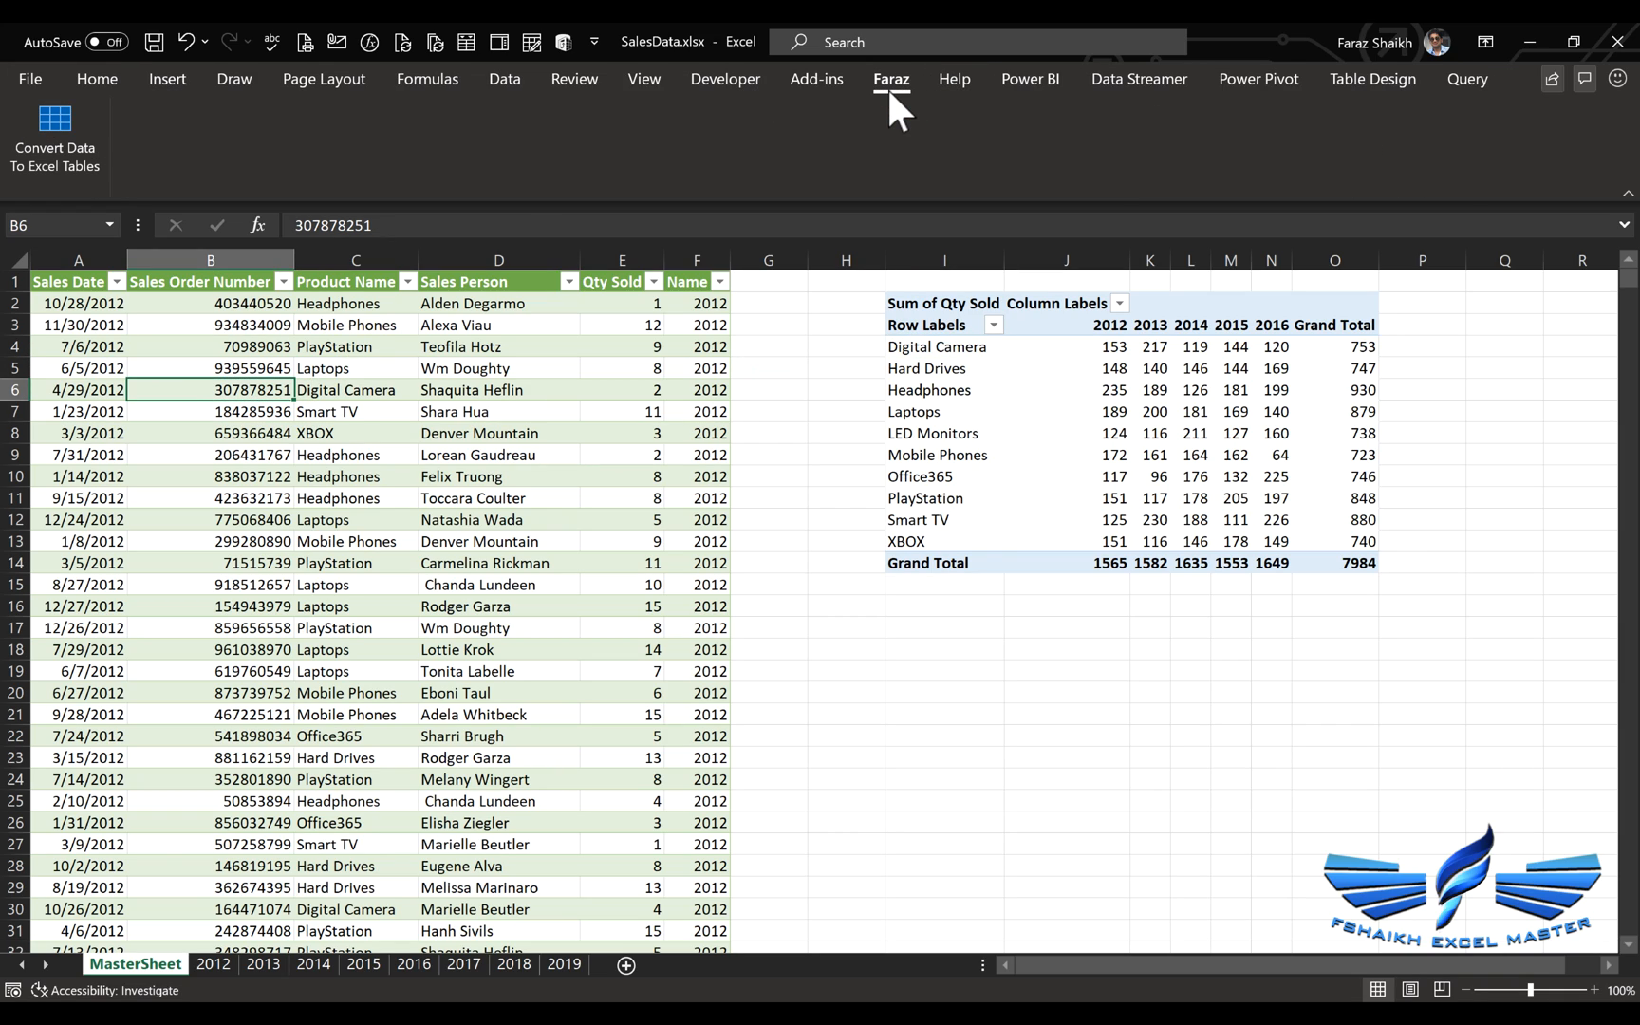
pyautogui.click(53, 133)
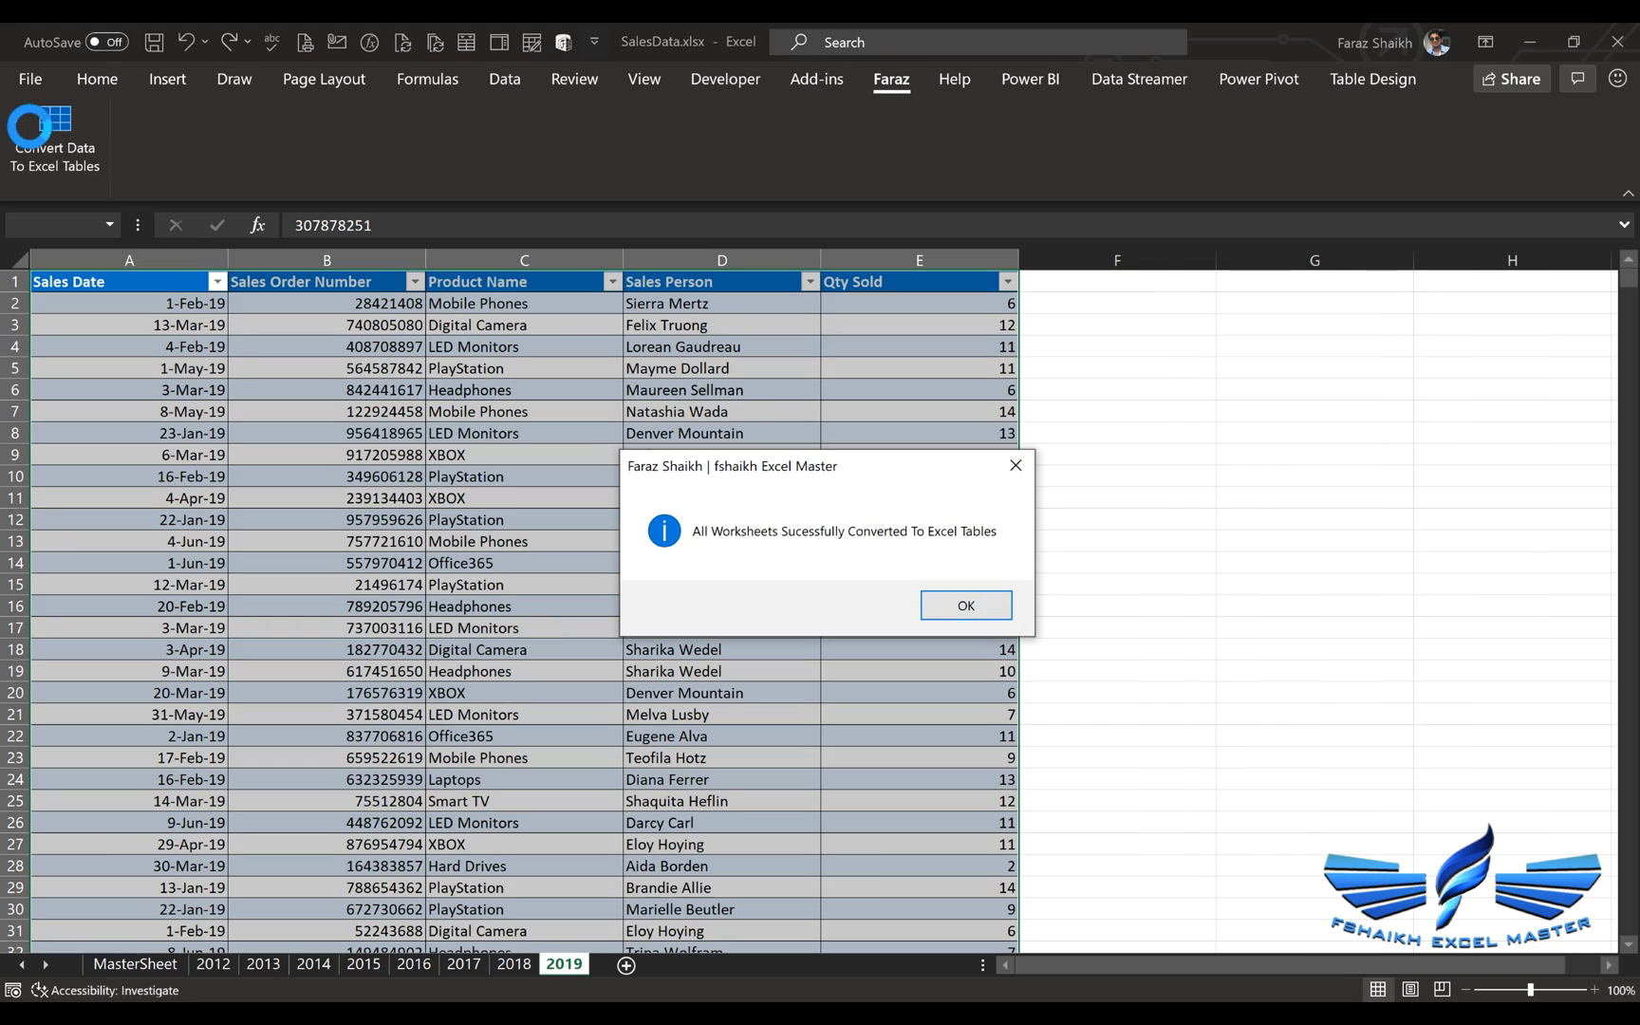
pyautogui.click(963, 604)
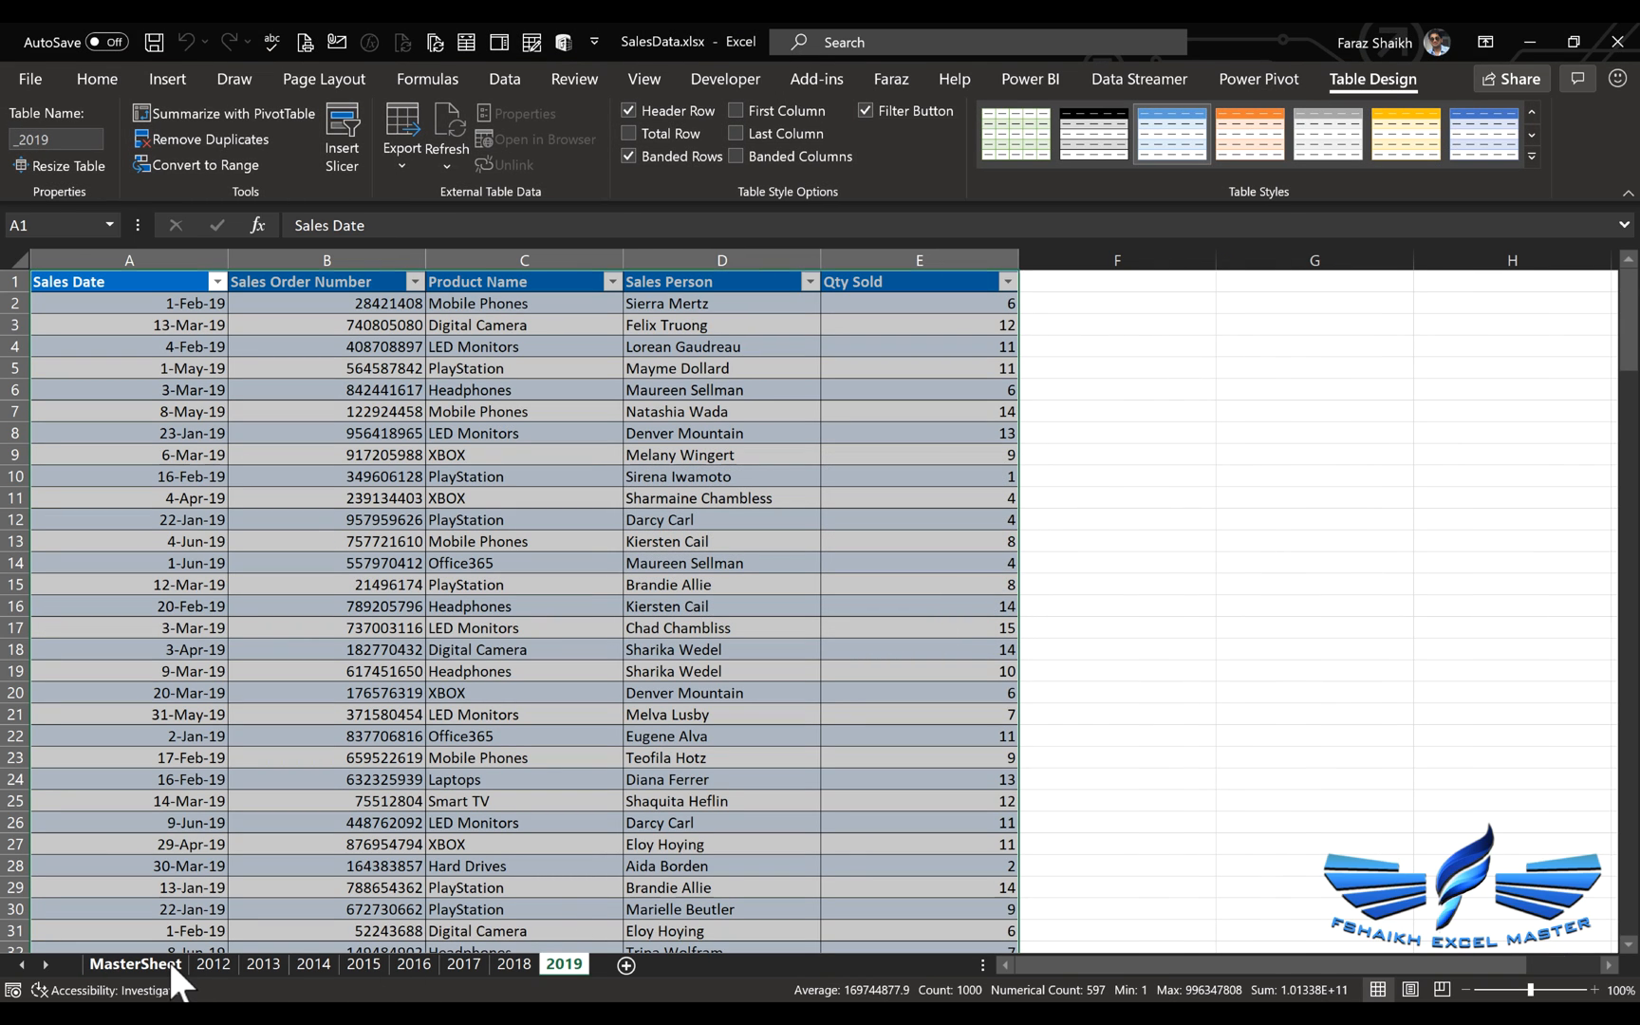
pyautogui.click(134, 963)
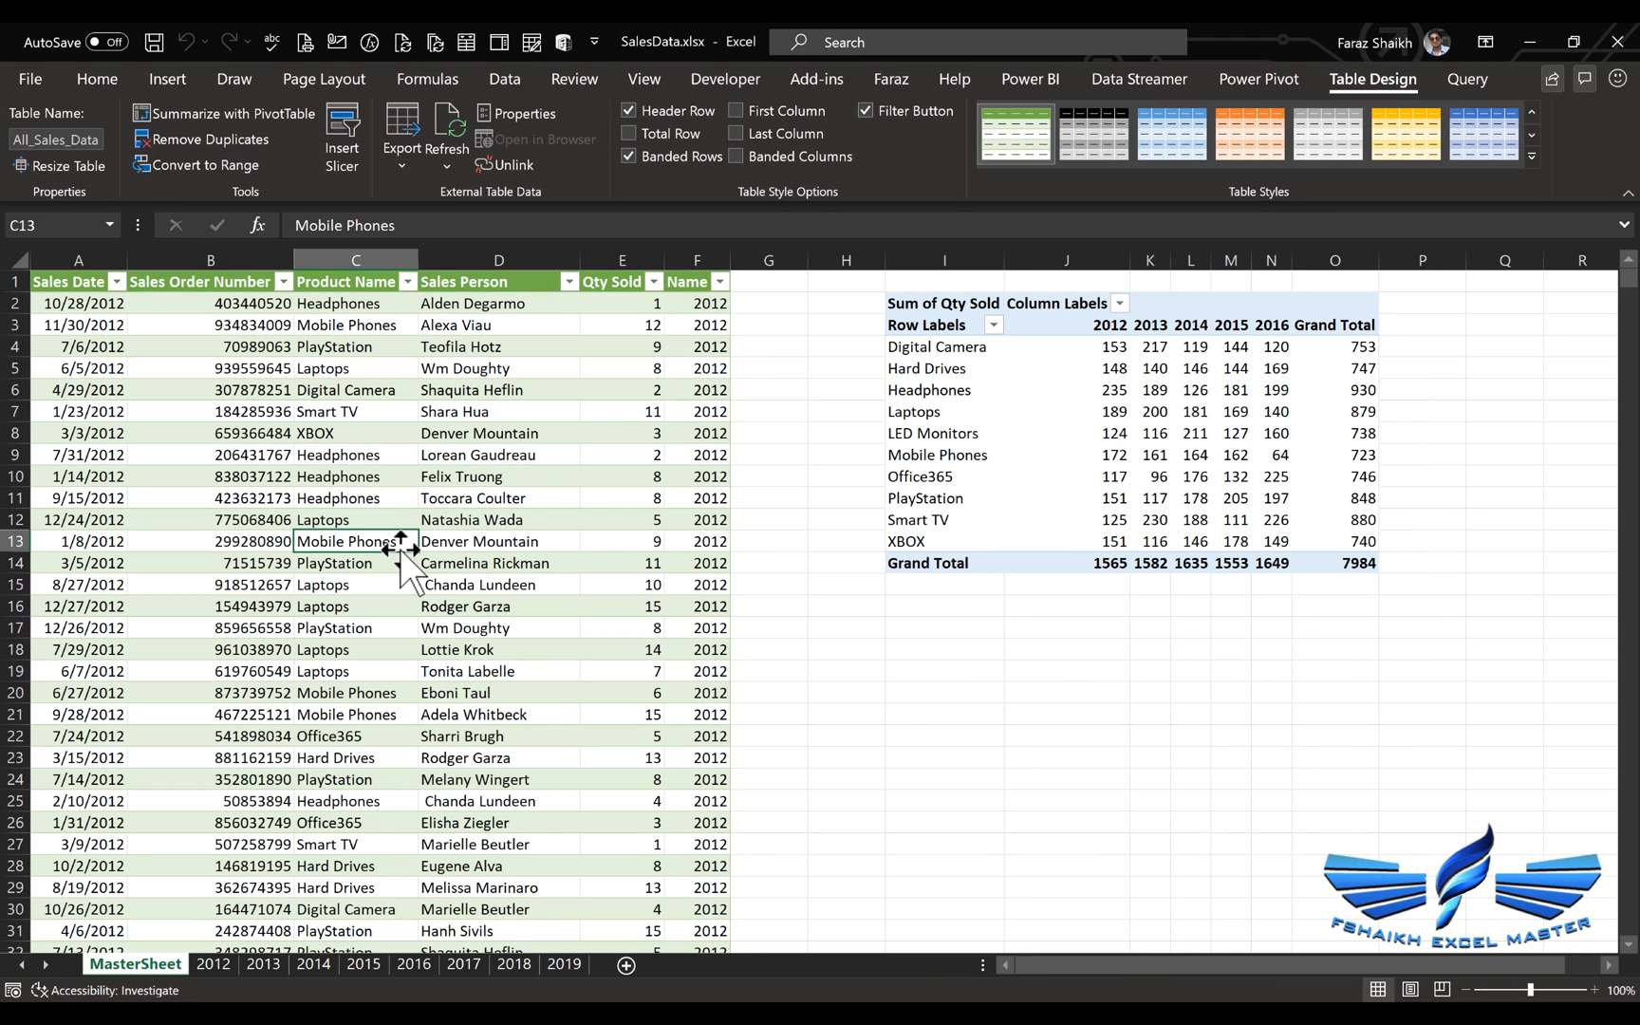
pyautogui.click(446, 165)
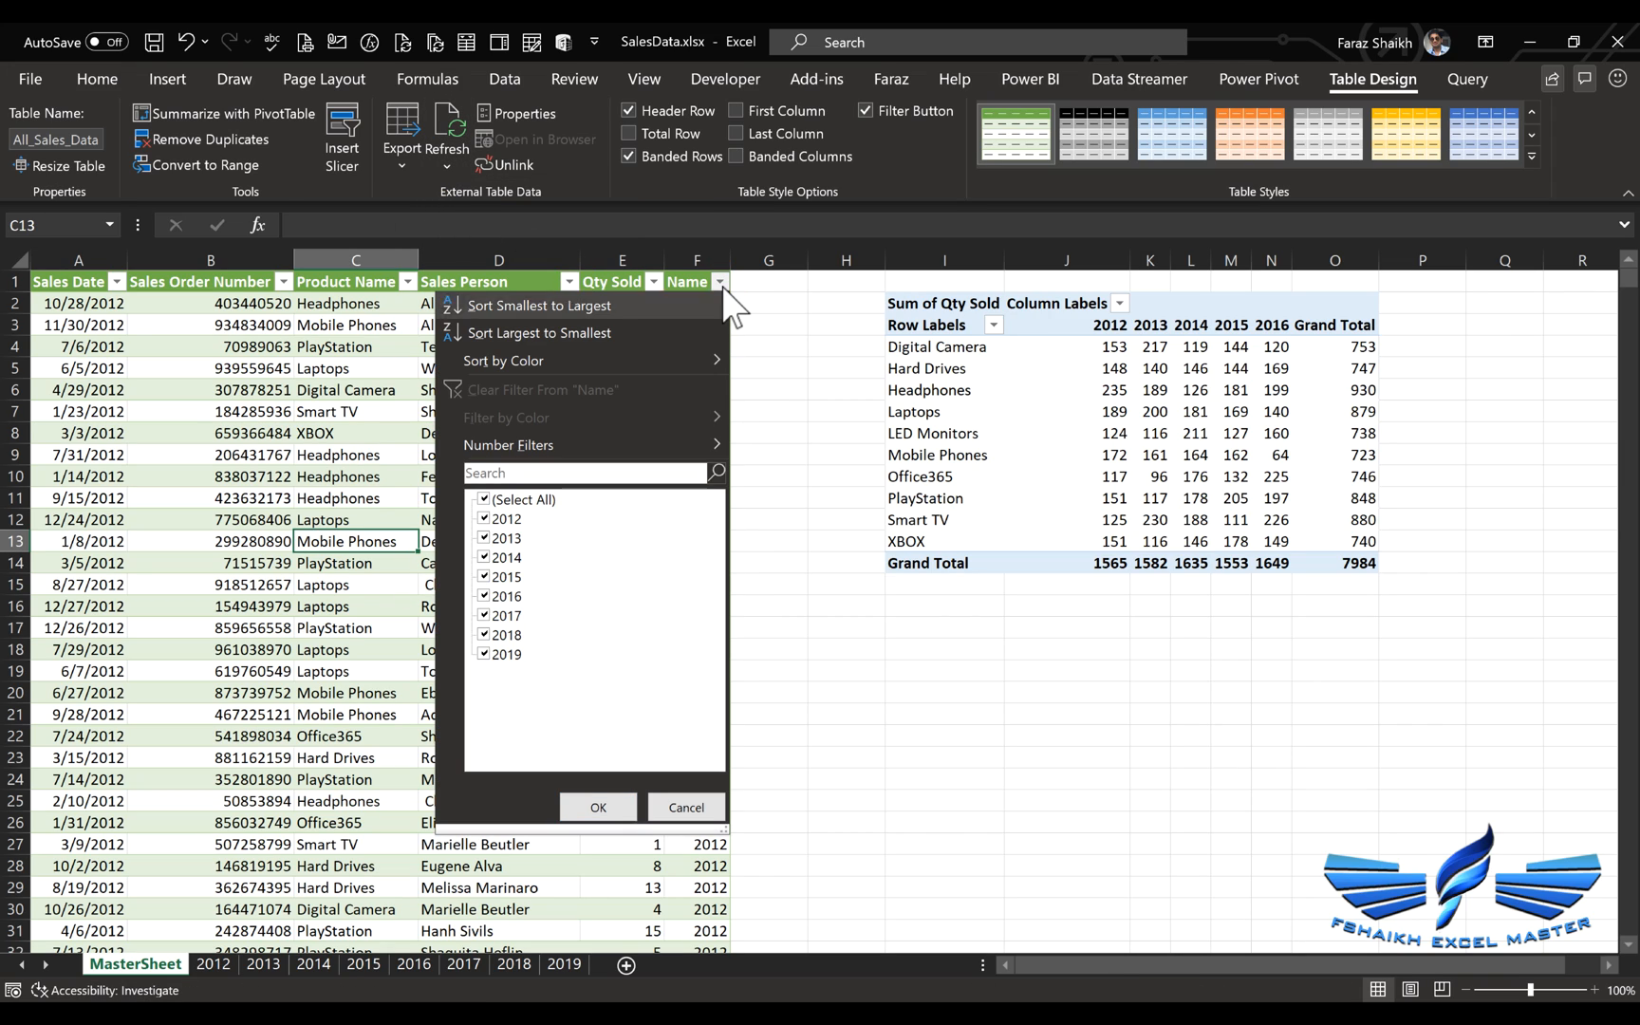
pyautogui.moveTo(554, 618)
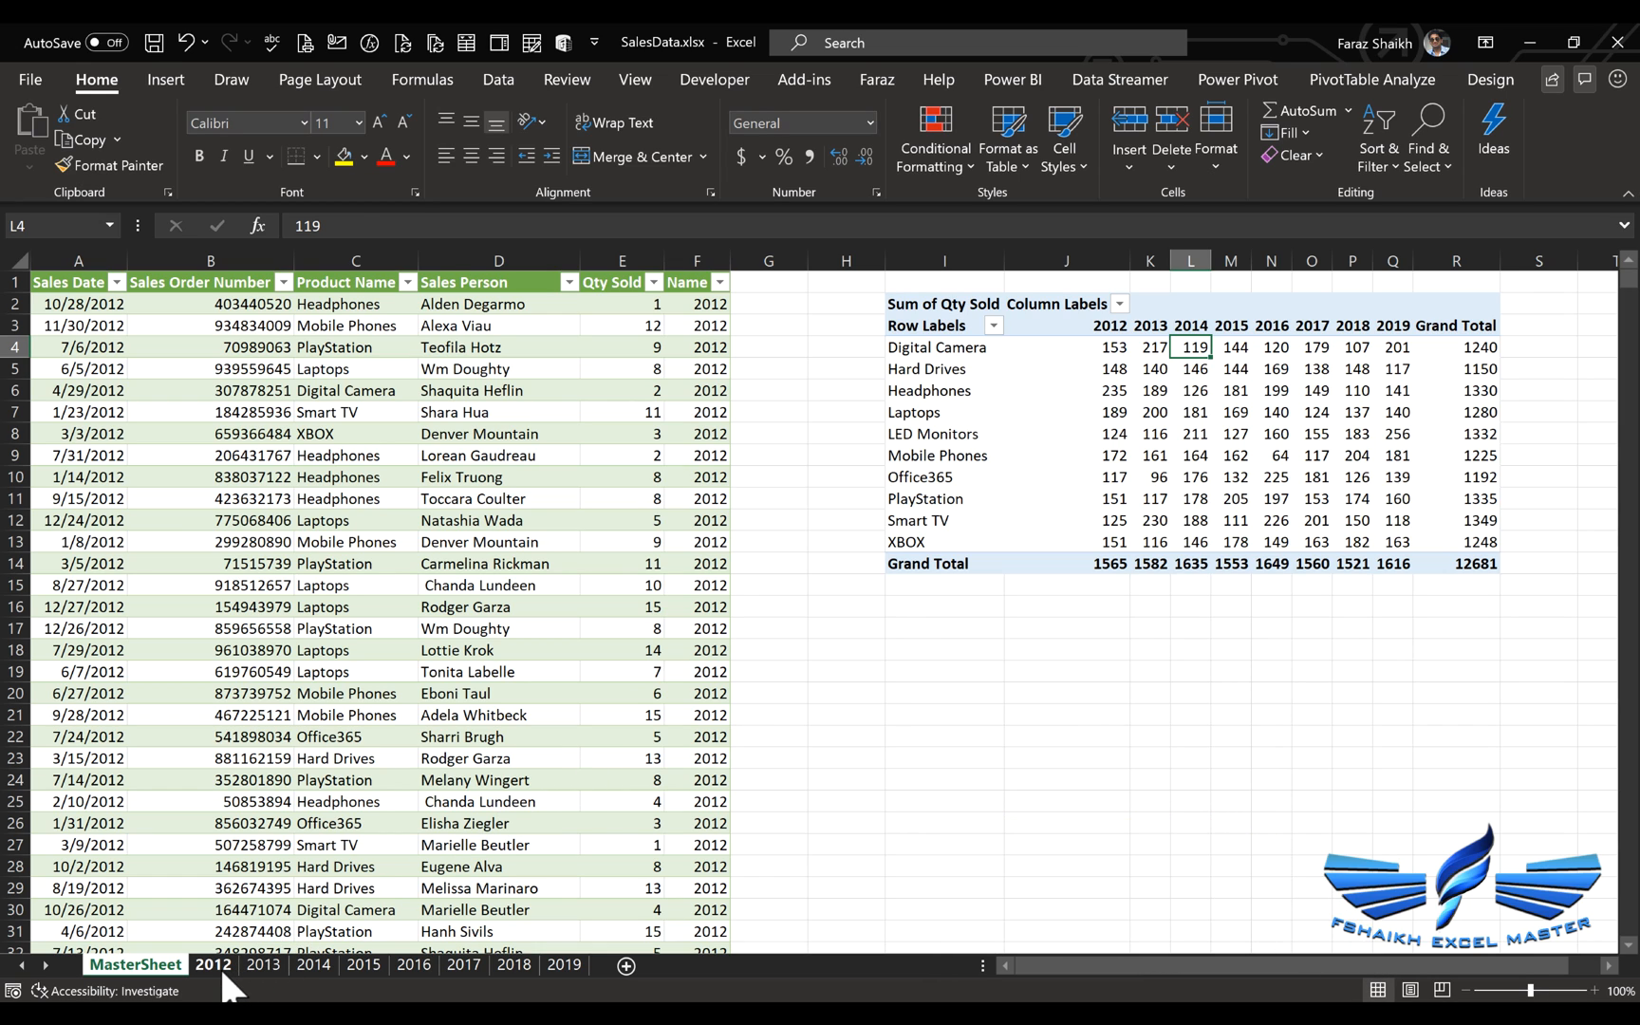
# Review the yearly sheets from 2012 through 2019 after the pivot refresh.
pyautogui.click(263, 964)
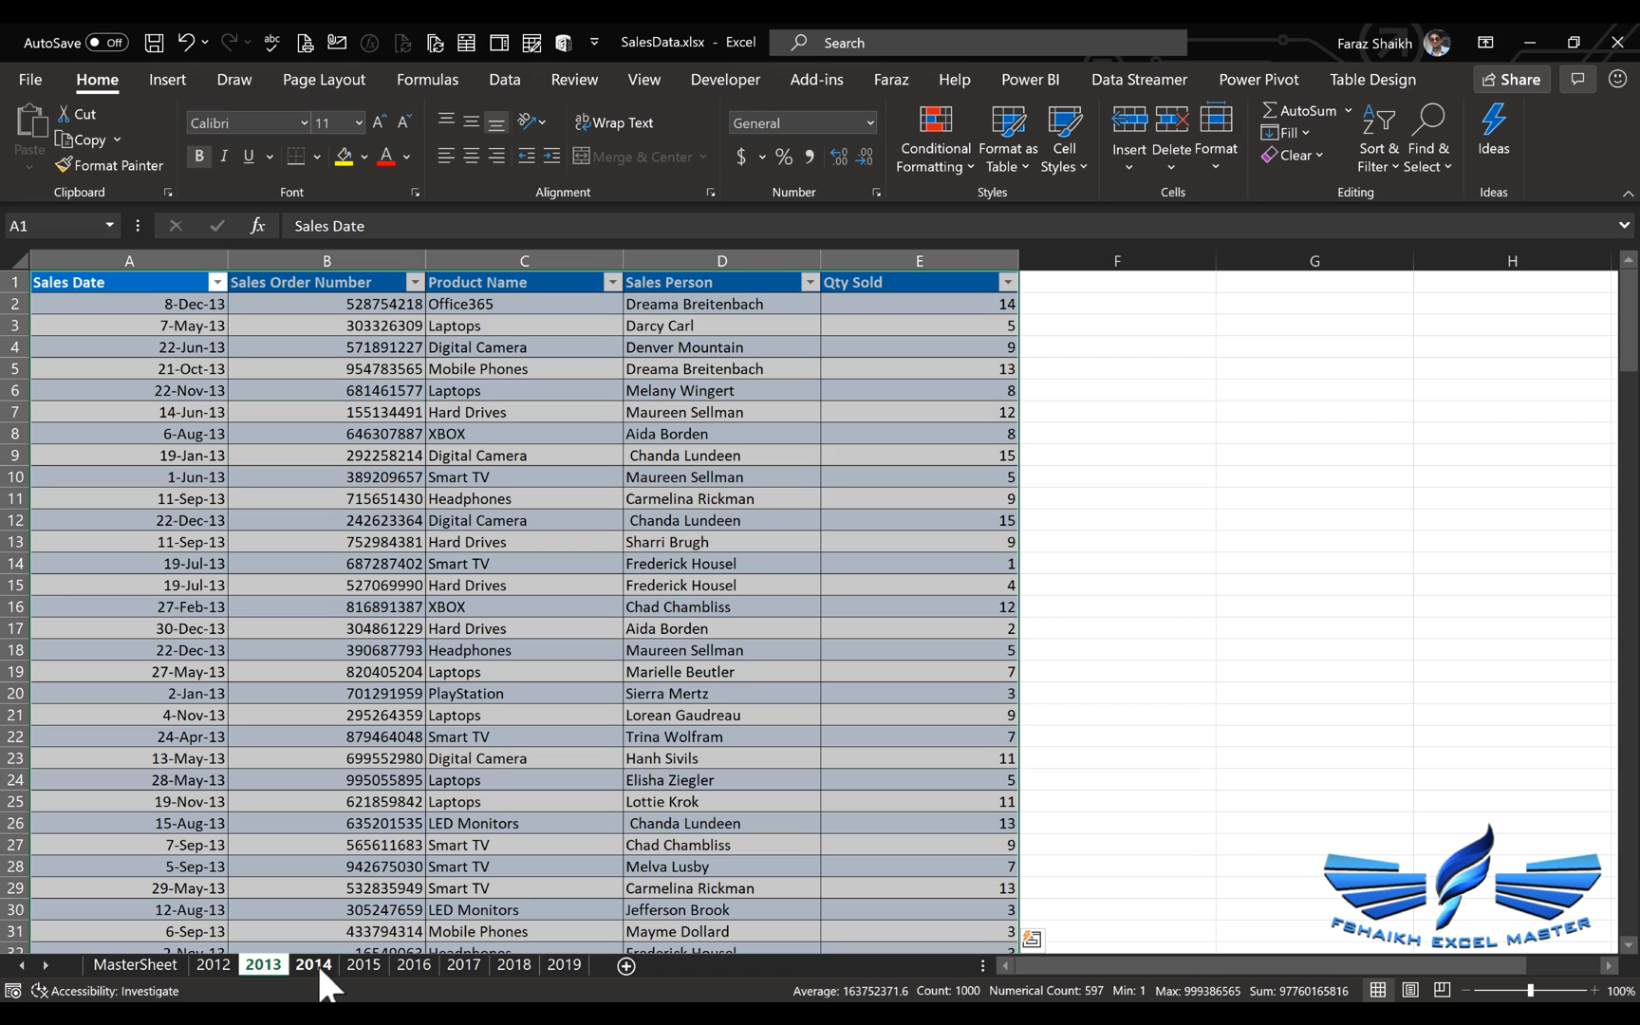
pyautogui.click(564, 962)
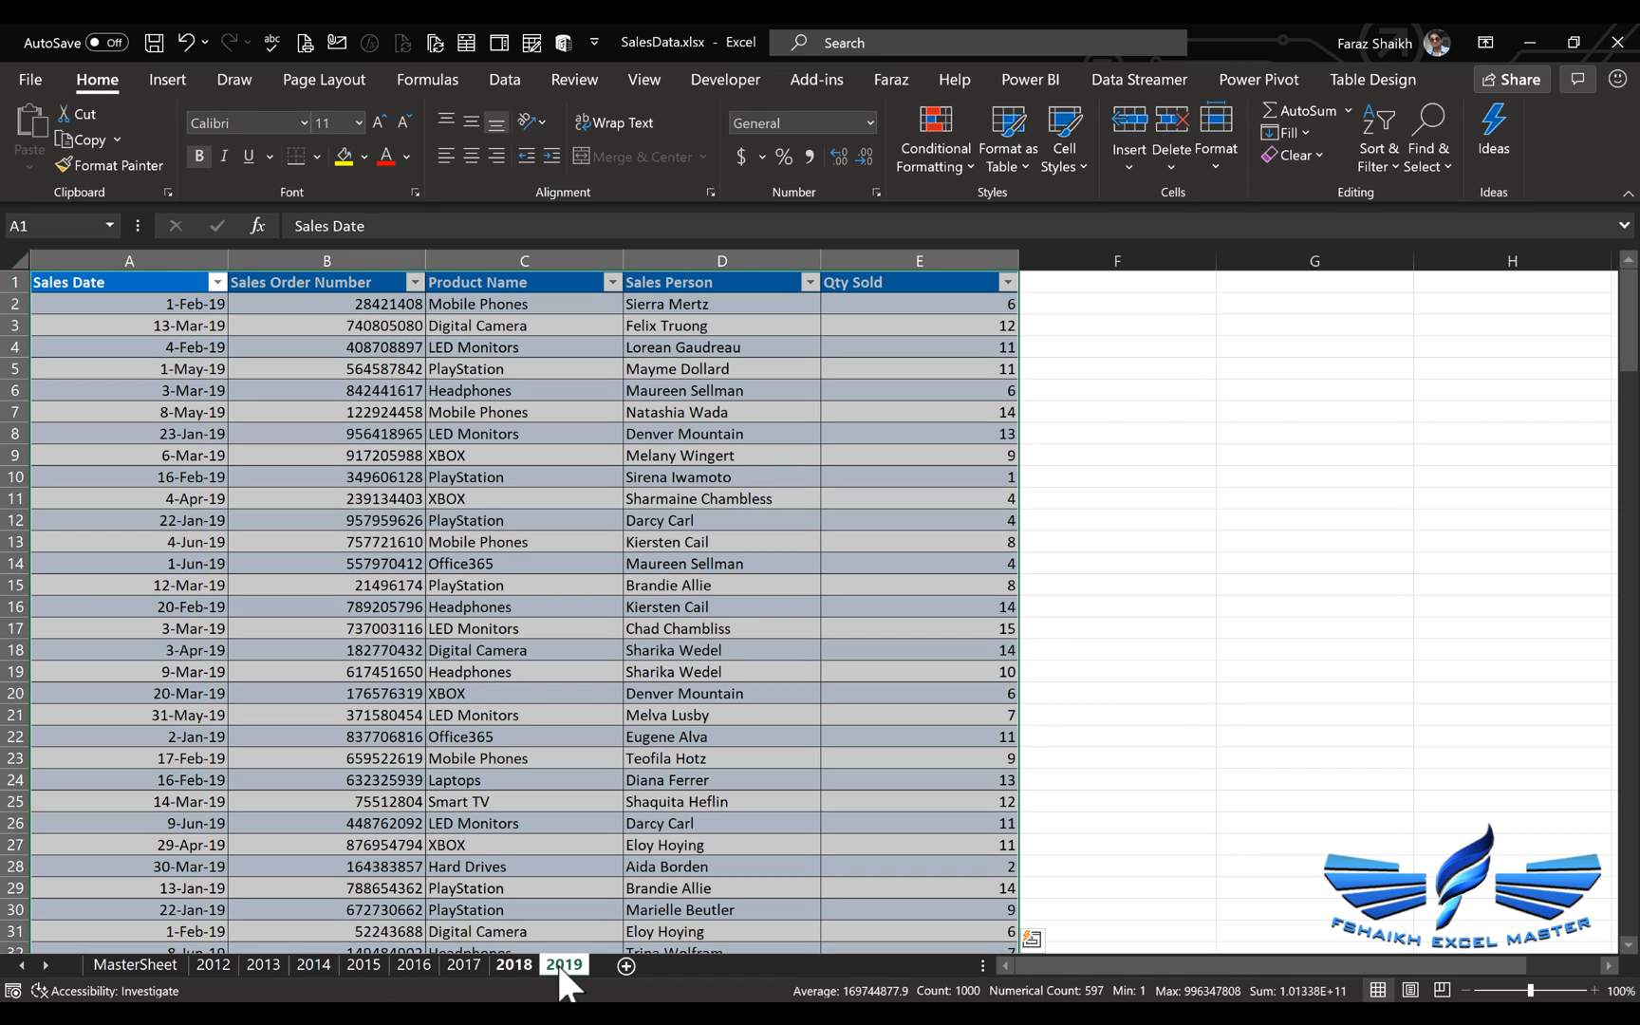
pyautogui.click(135, 965)
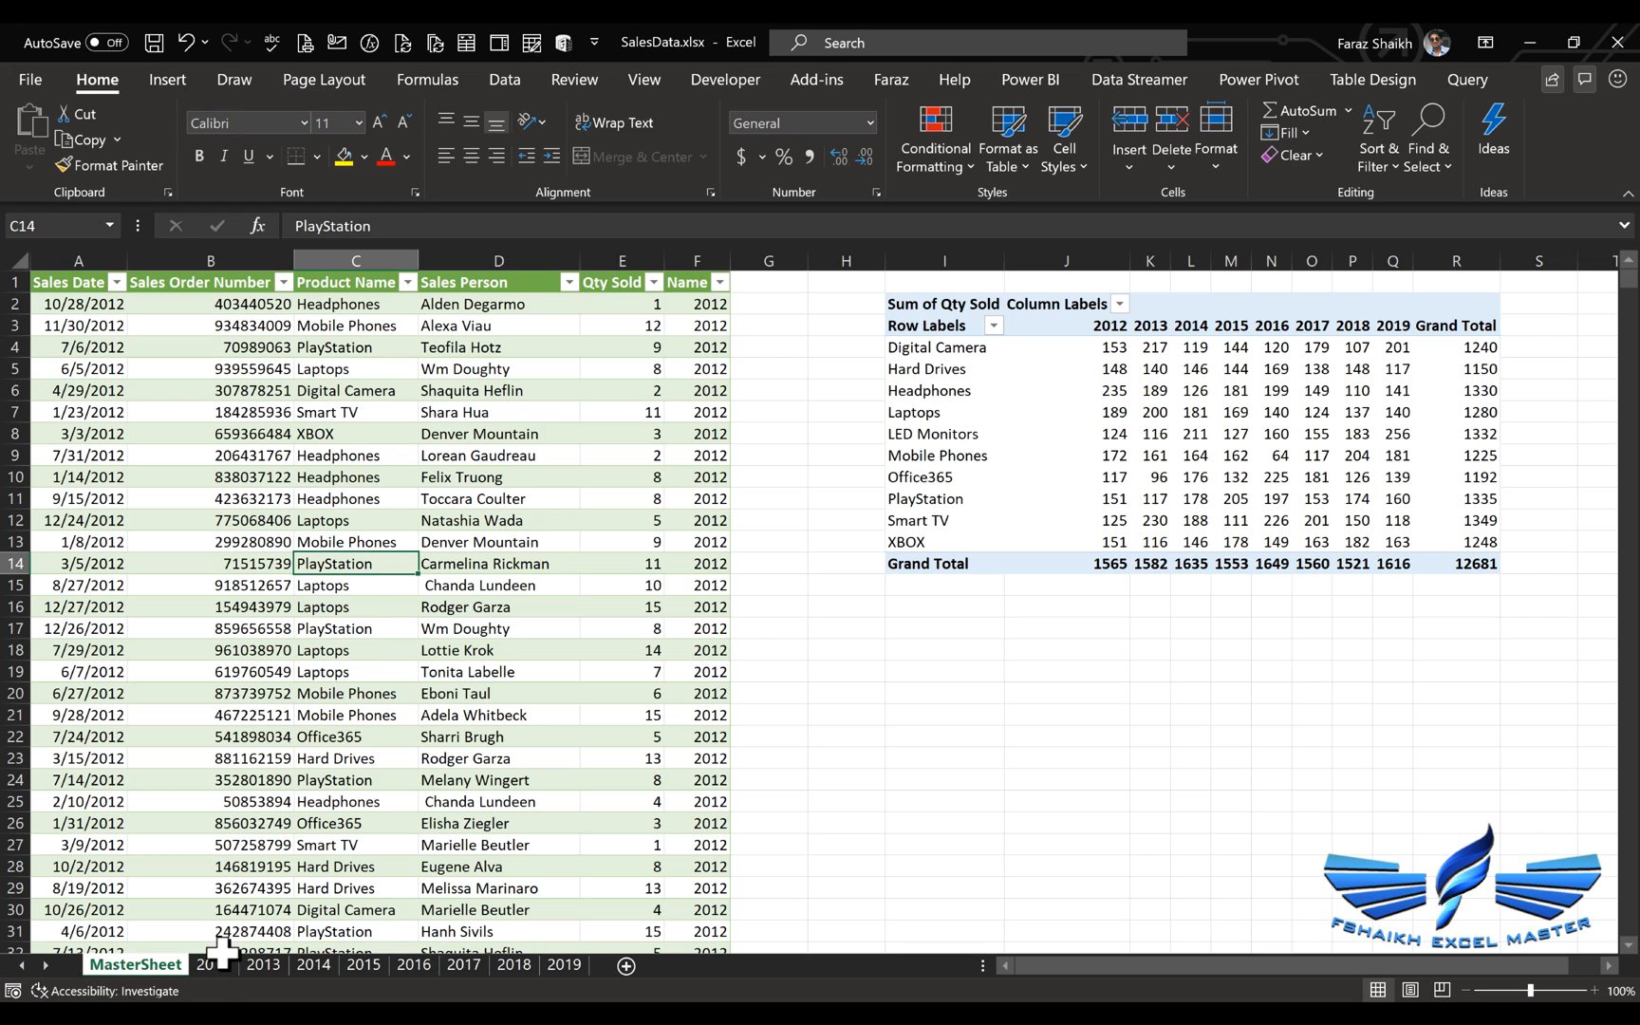
pyautogui.moveTo(408, 609)
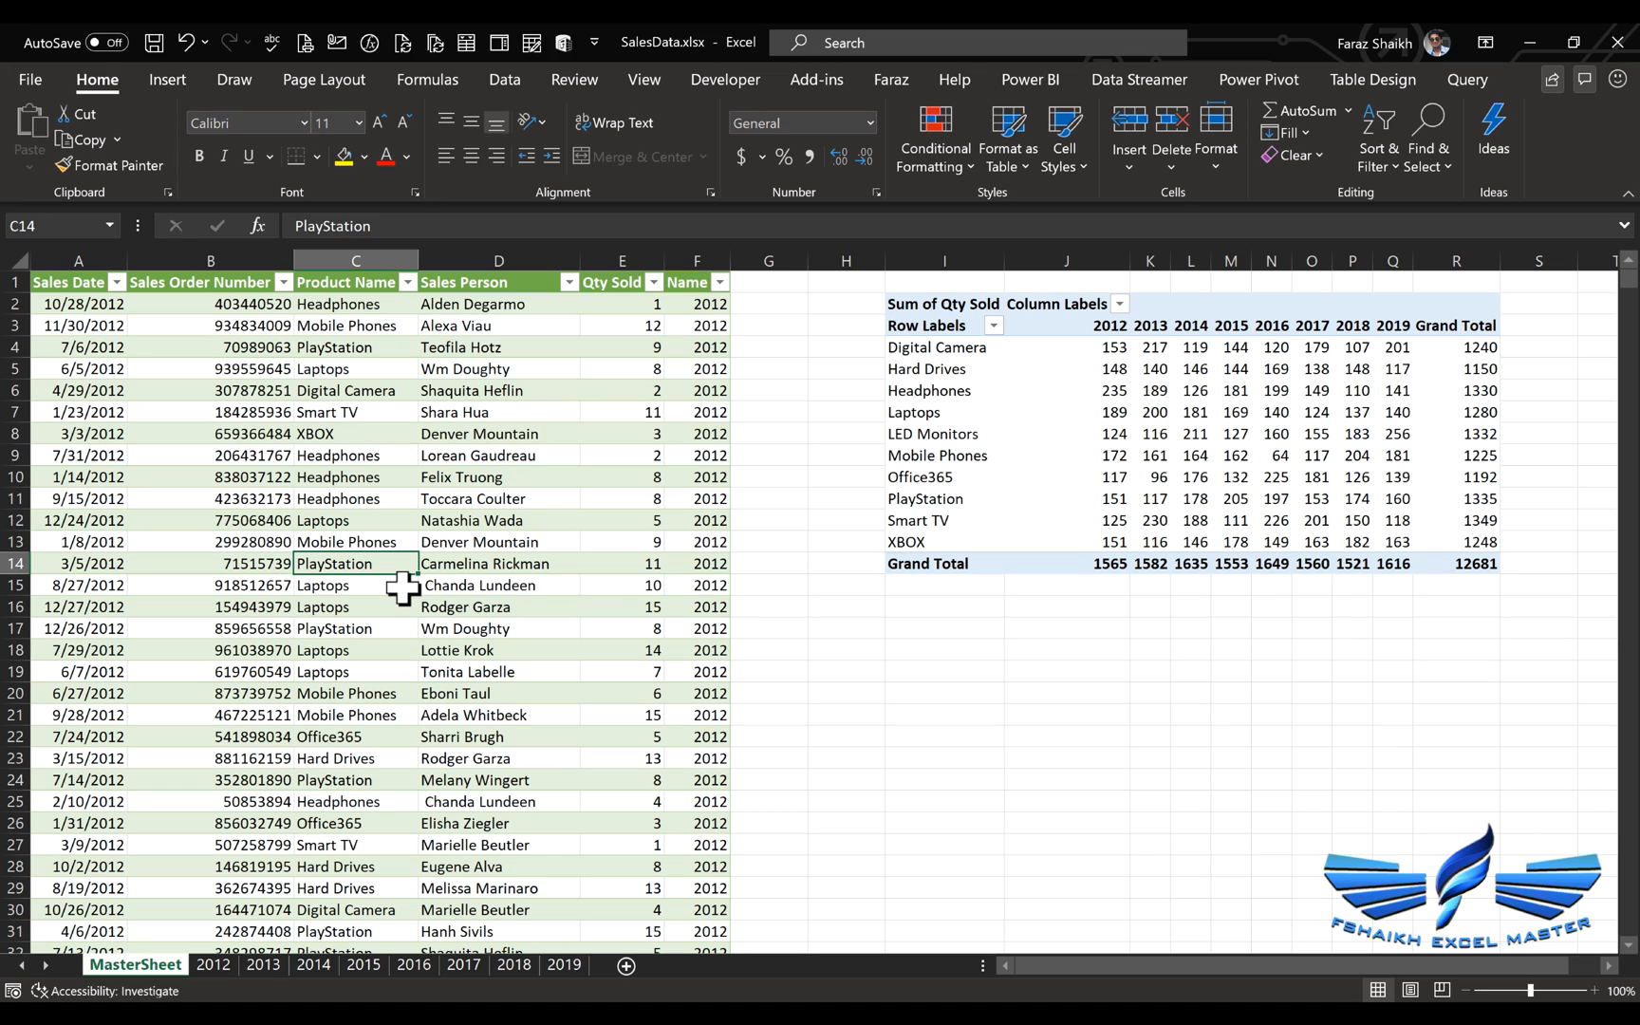
pyautogui.moveTo(507, 98)
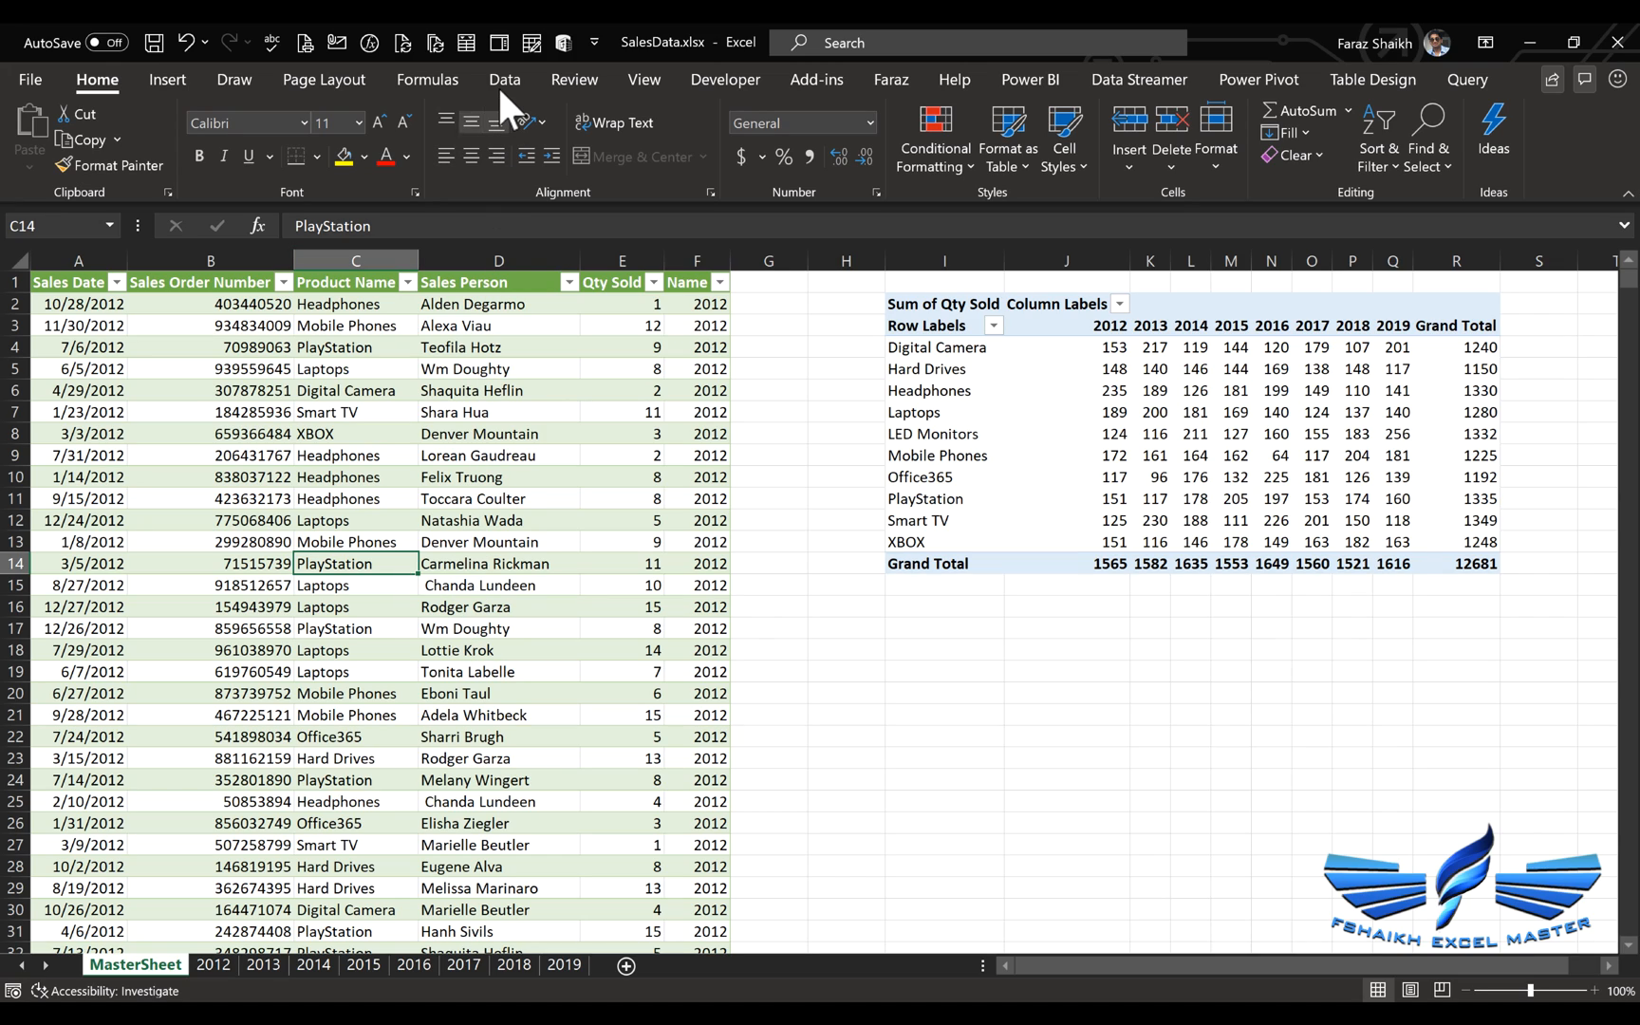
# Show the Queries & Connections pane from Data and bring up actions for the All_Sales_Data query.
pyautogui.click(505, 80)
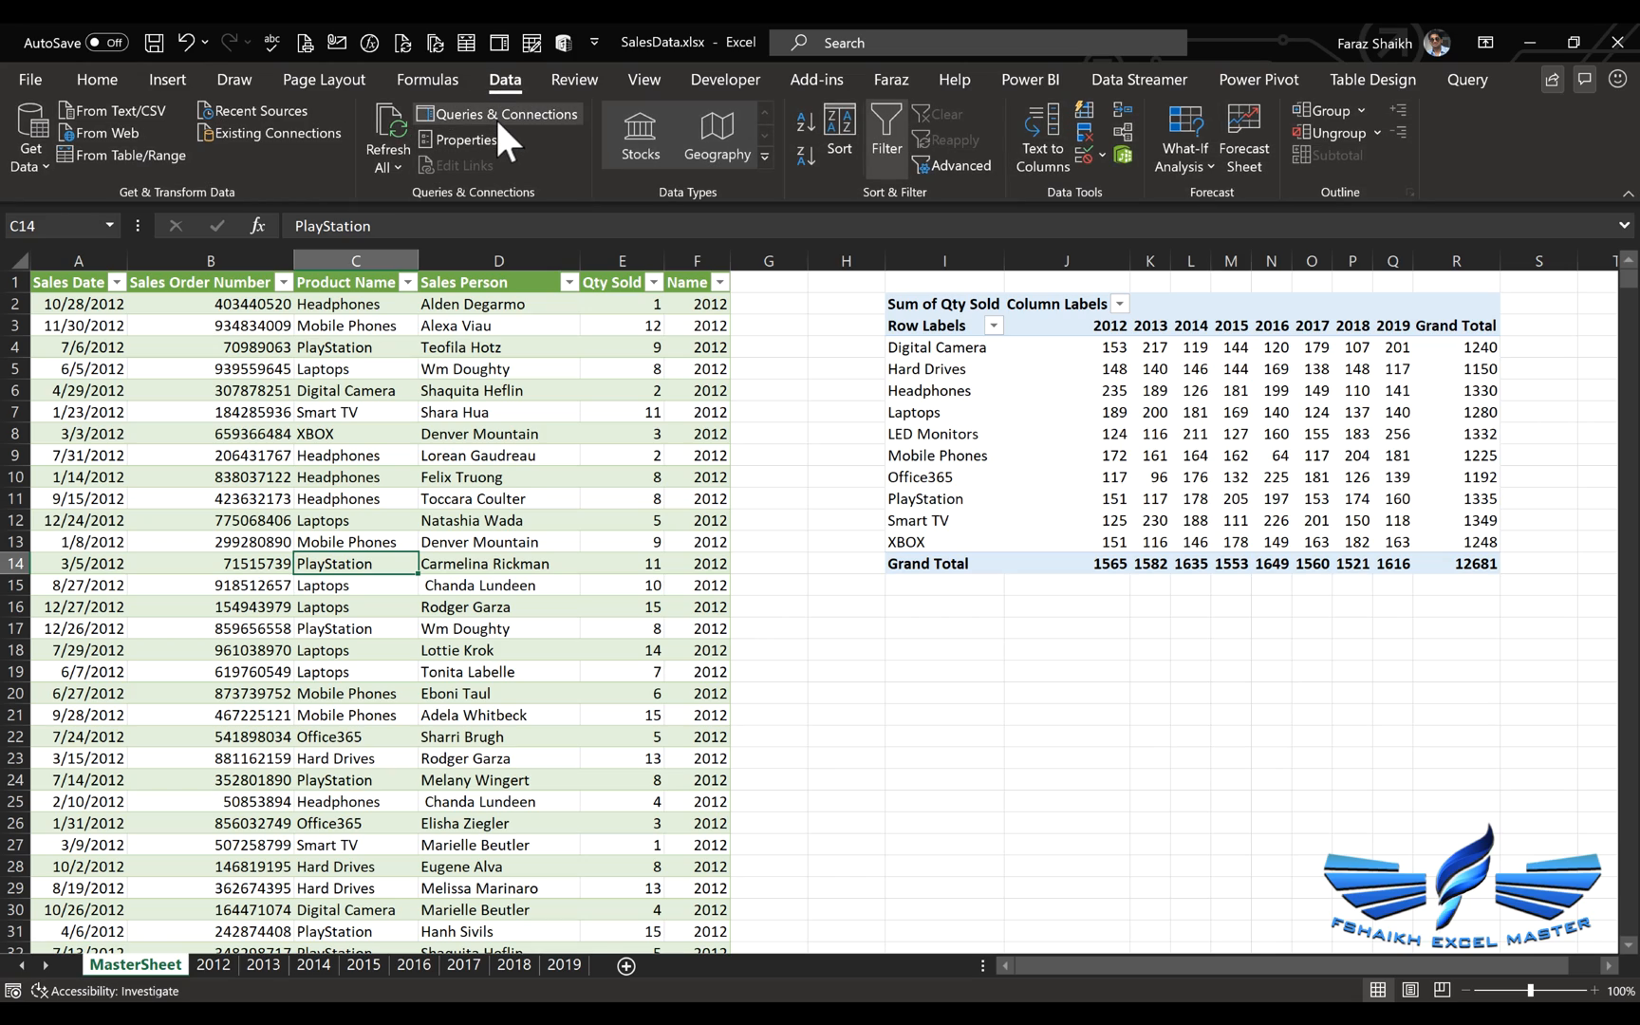
pyautogui.click(498, 114)
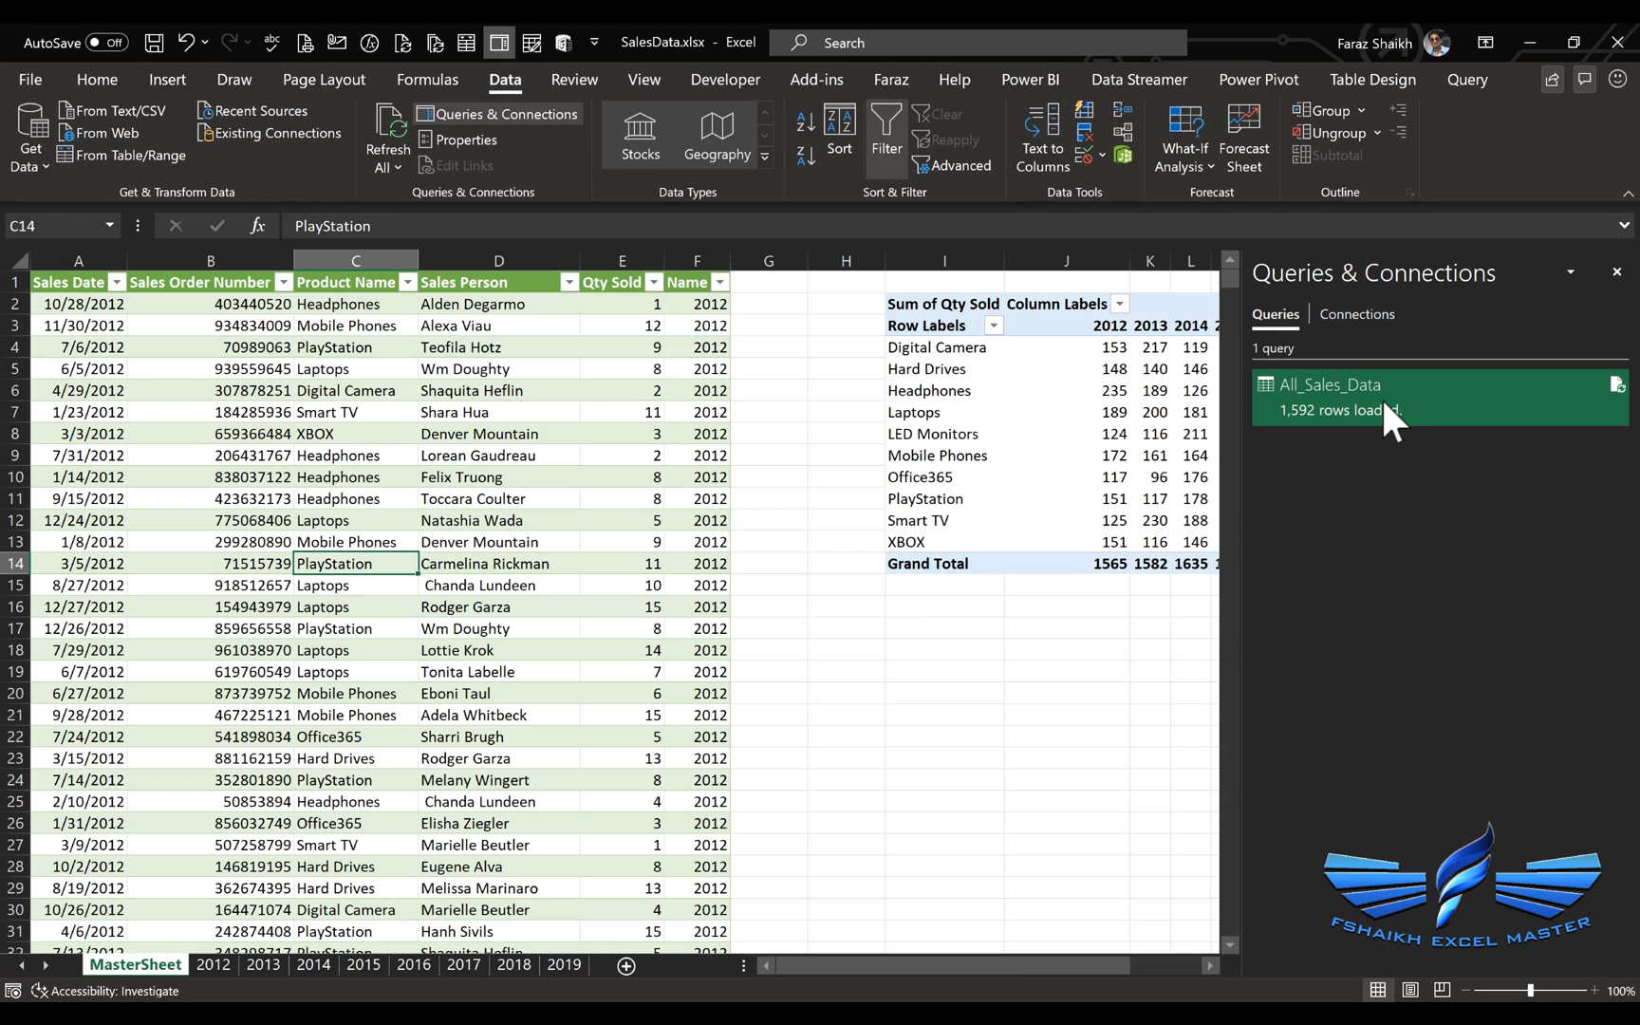
pyautogui.rightClick(1331, 384)
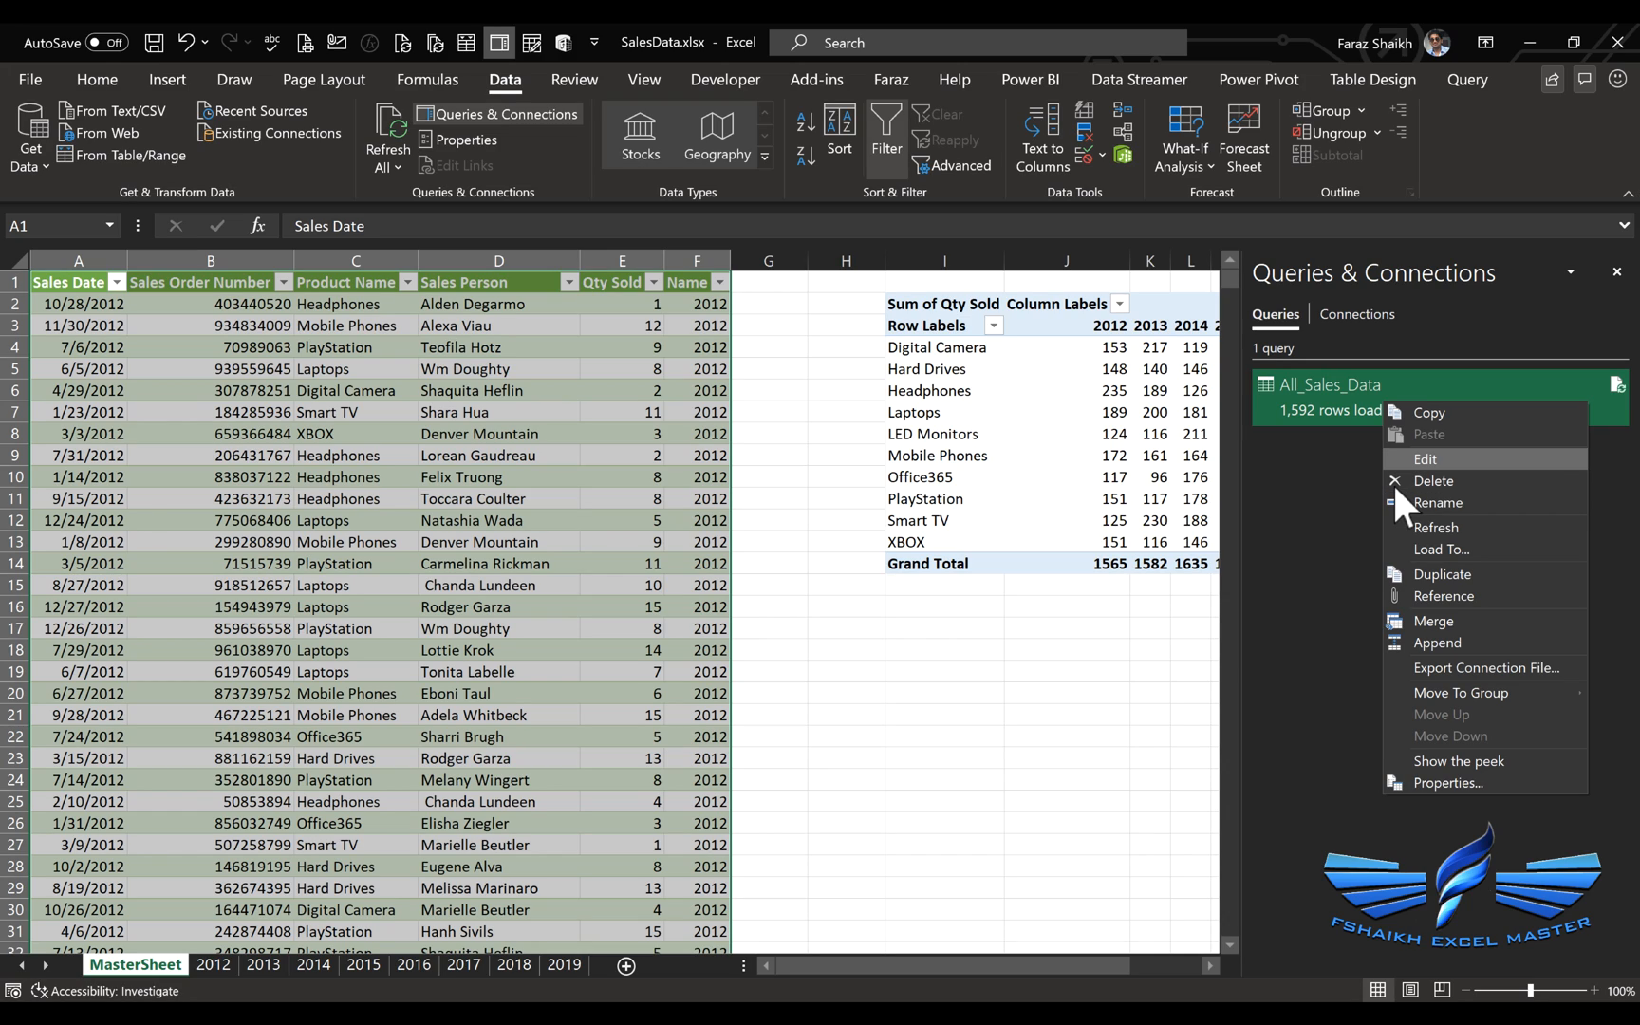
pyautogui.moveTo(1443, 480)
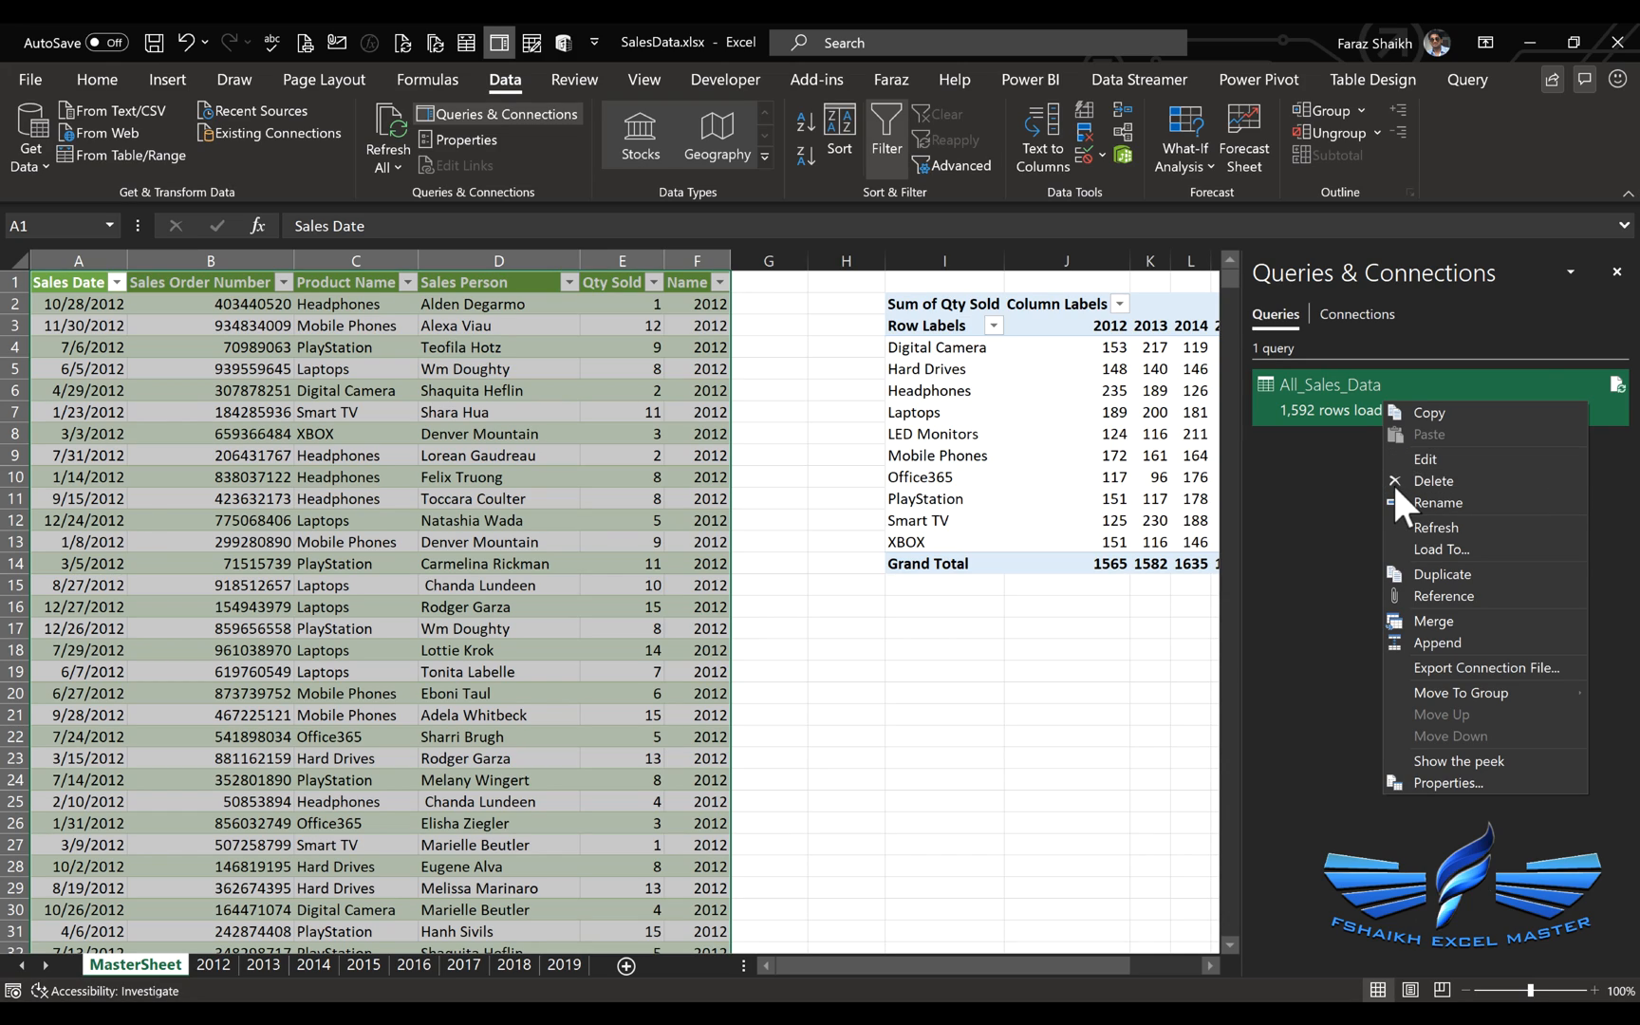